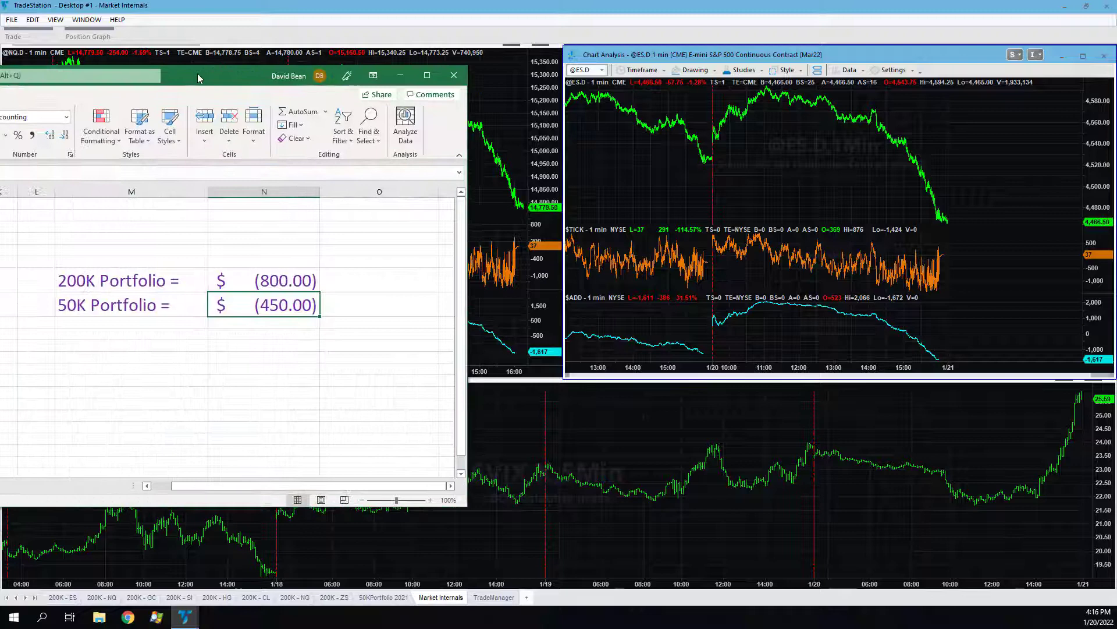
# Step: Check Excel's 200K ($800 loss) and 50K ($450) portfolio cells, then minimize Excel
pyautogui.click(264, 280)
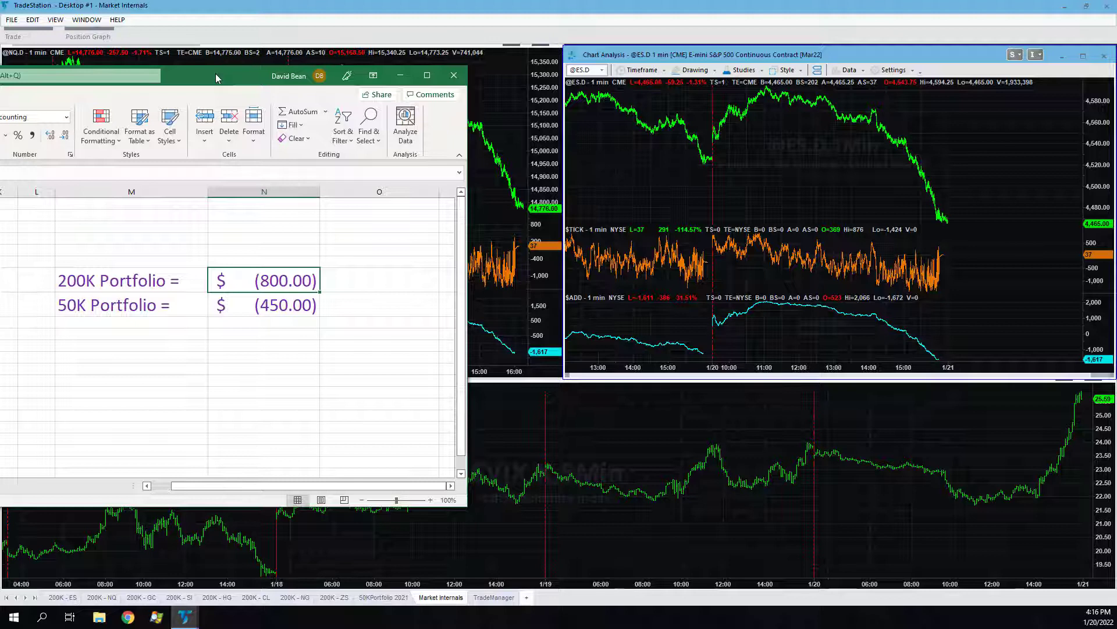
pyautogui.click(131, 305)
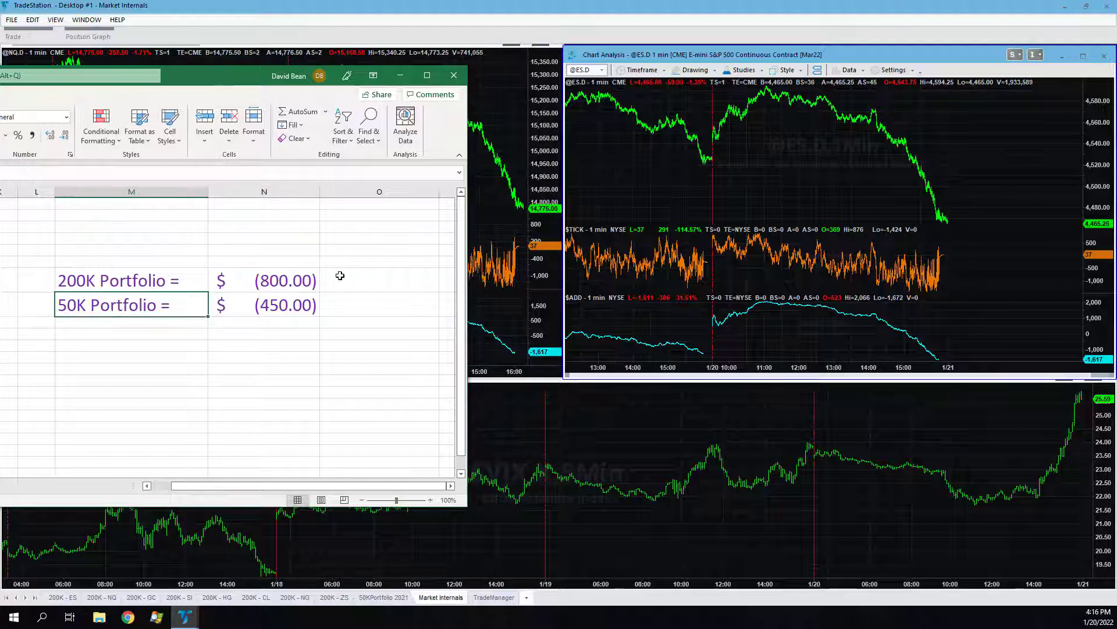
pyautogui.click(263, 304)
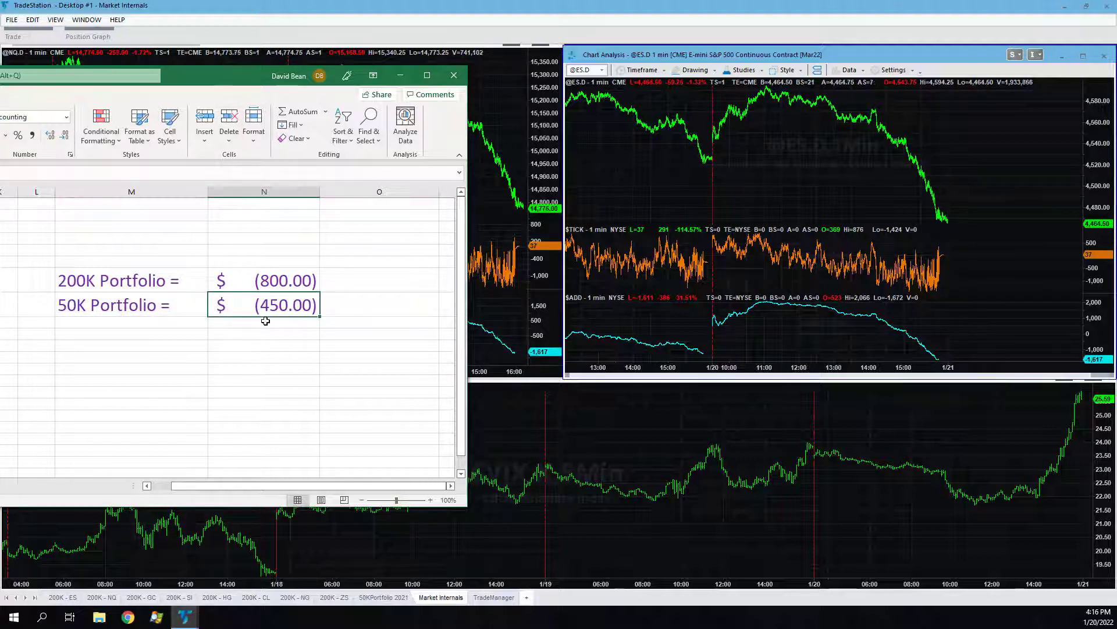
pyautogui.click(131, 305)
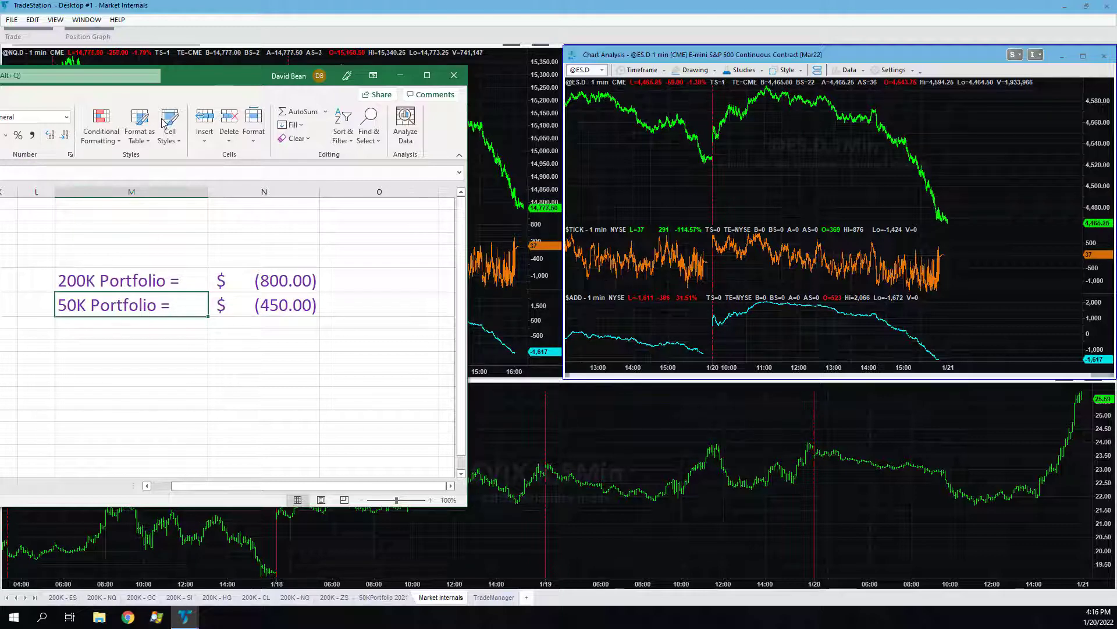
pyautogui.click(454, 76)
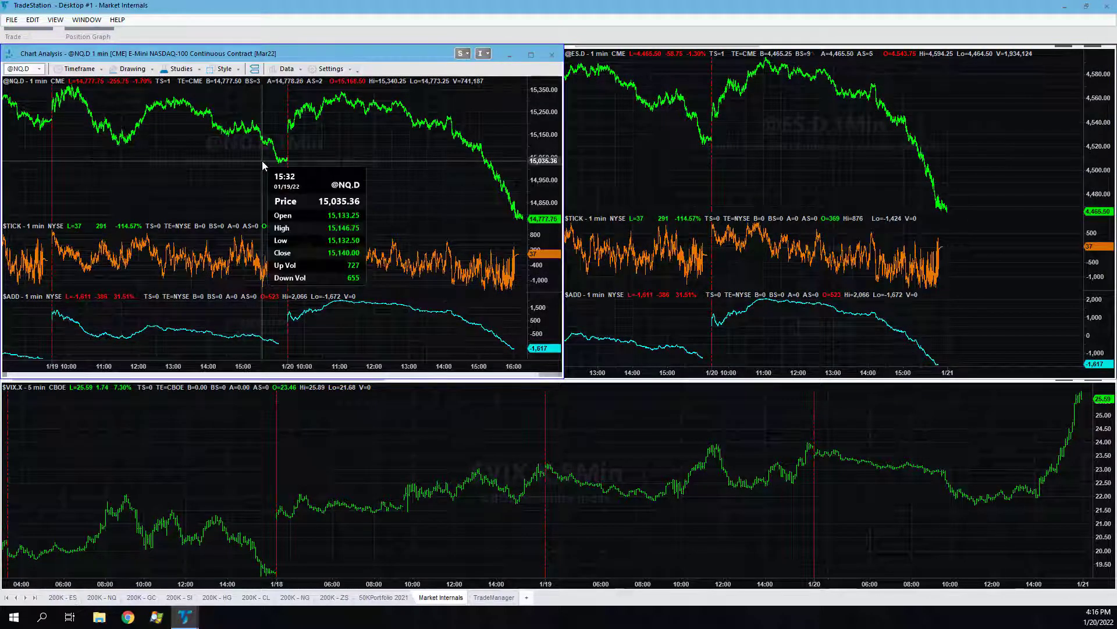
pyautogui.moveTo(283, 168)
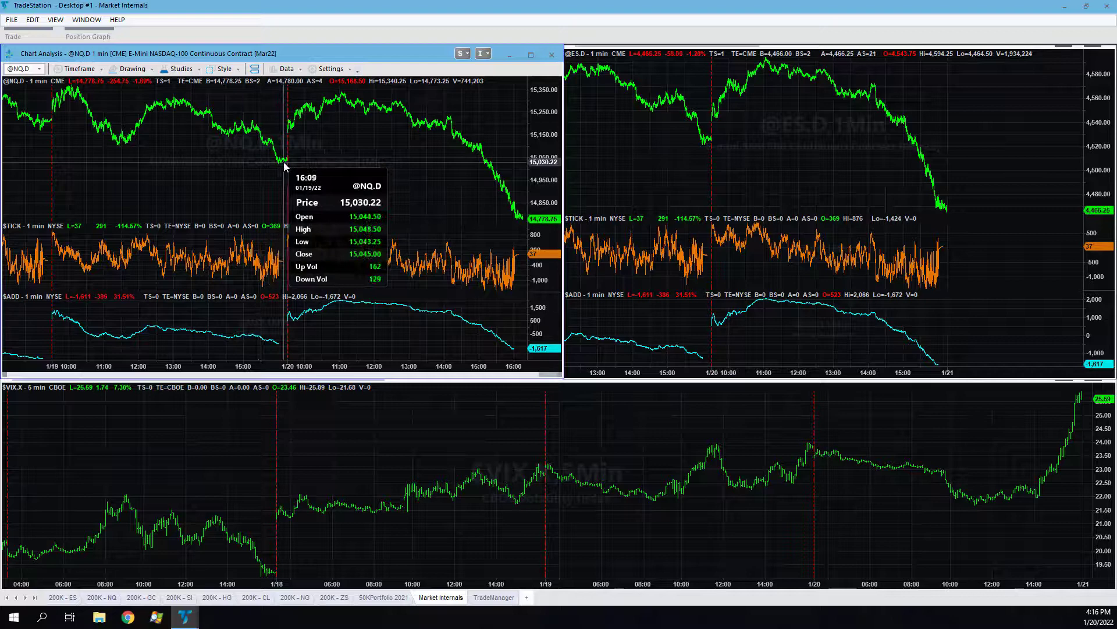
pyautogui.moveTo(291, 140)
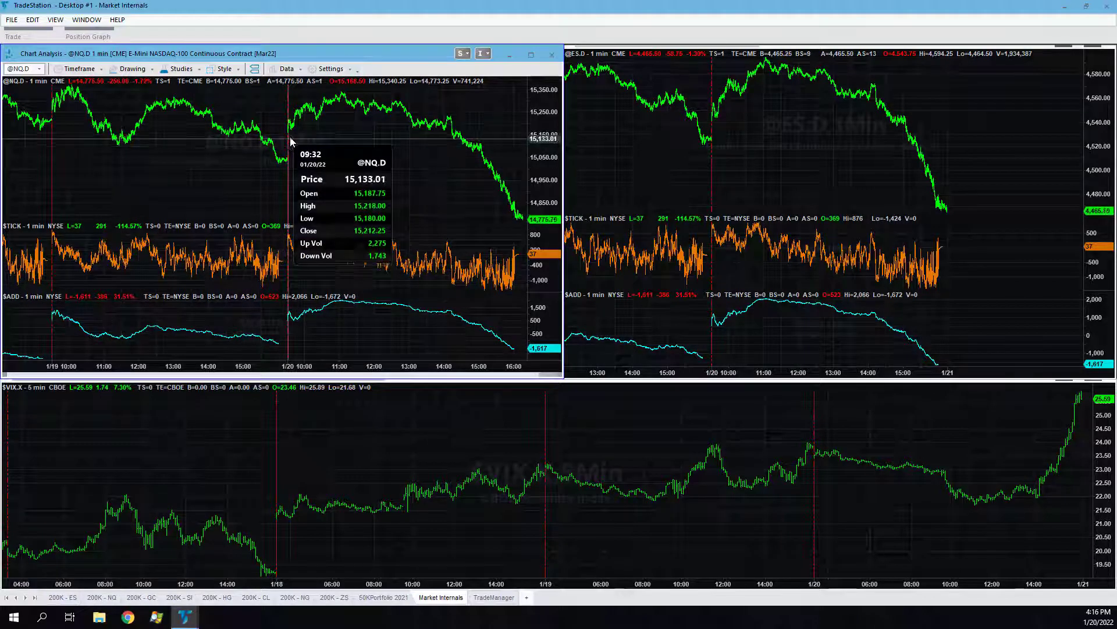
pyautogui.click(531, 53)
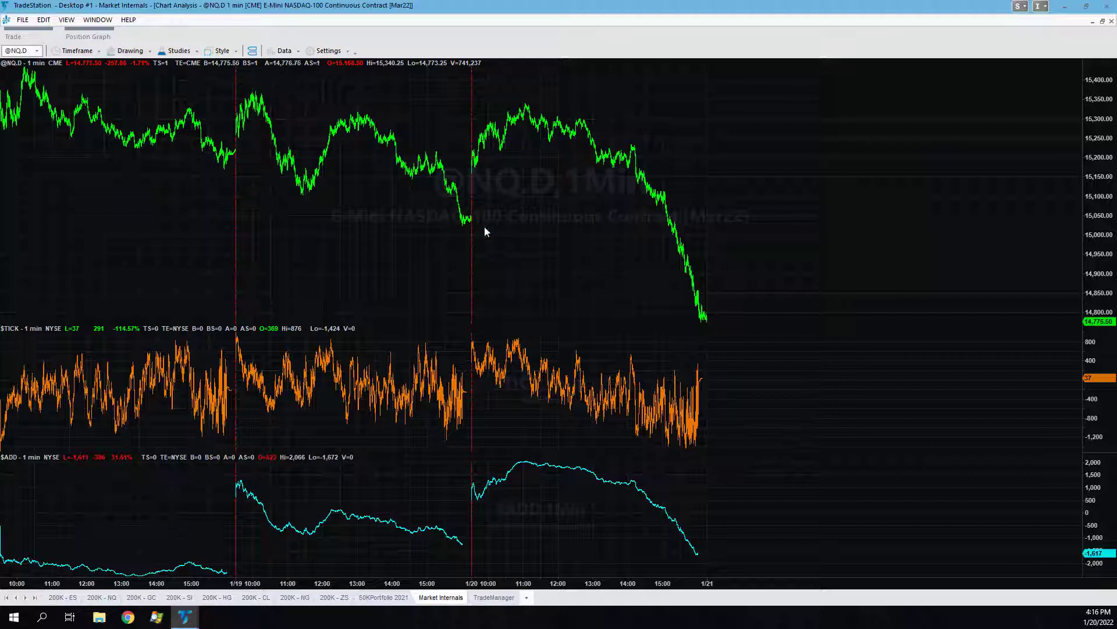
pyautogui.moveTo(583, 184)
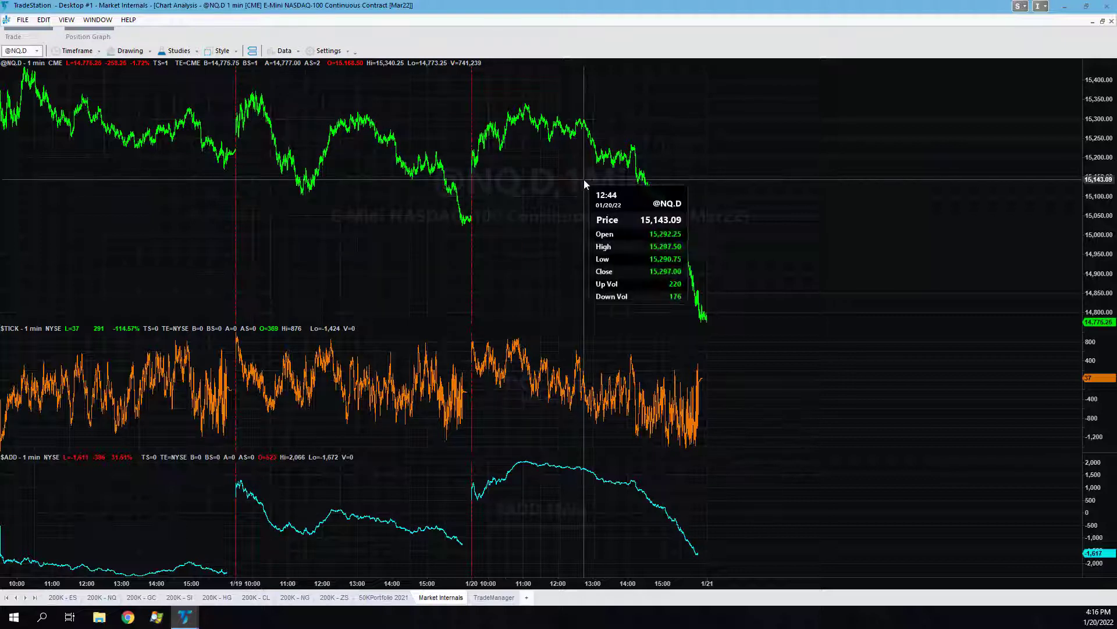
pyautogui.moveTo(620, 202)
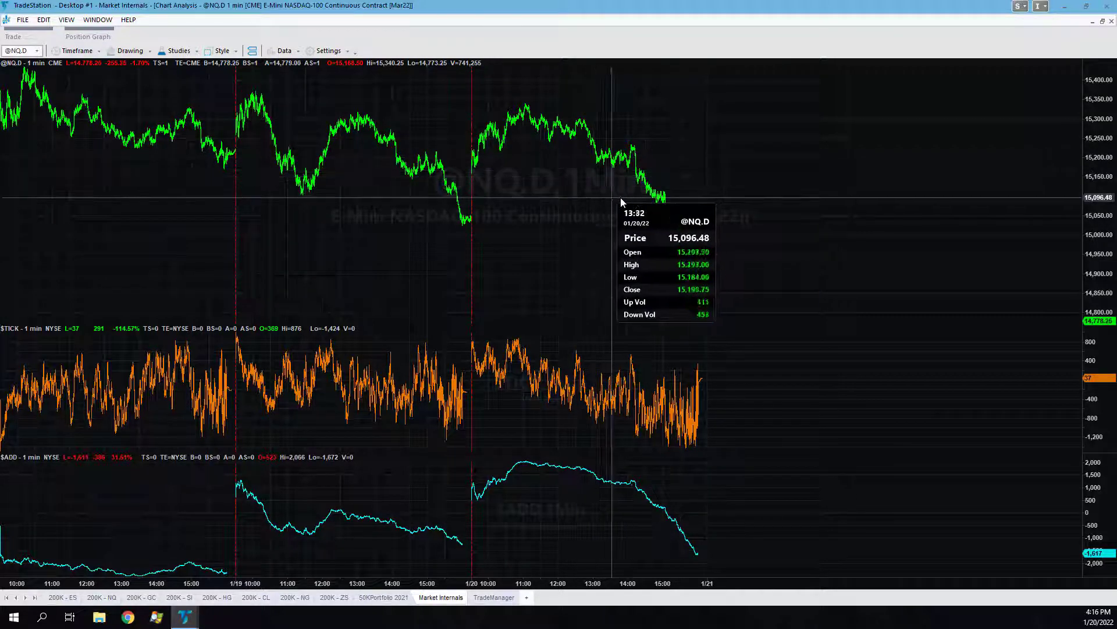
pyautogui.moveTo(664, 210)
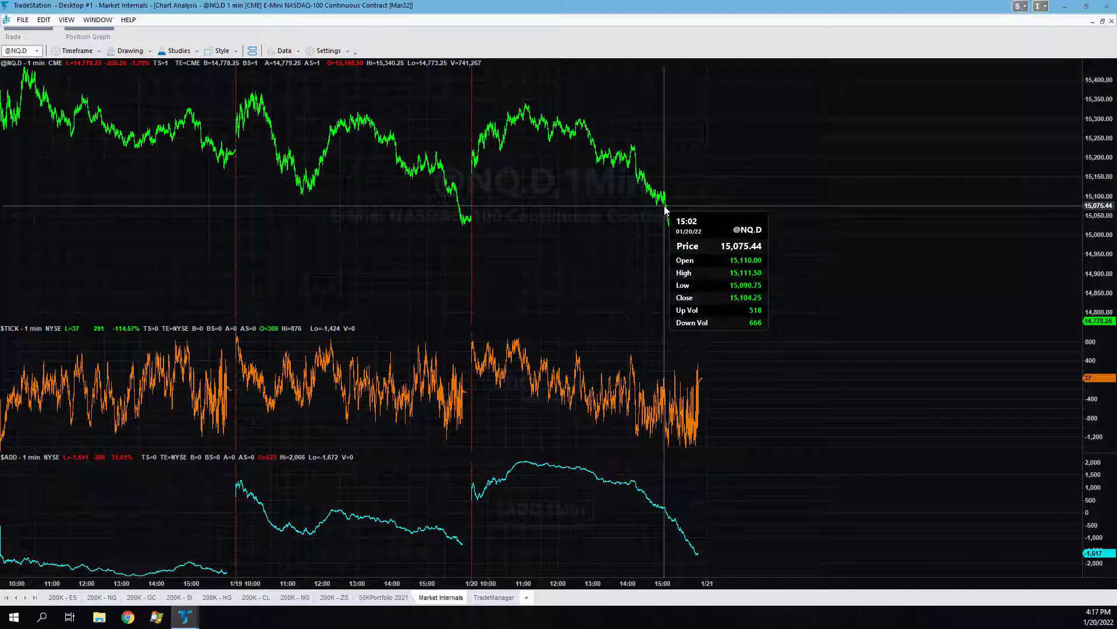
pyautogui.moveTo(588, 212)
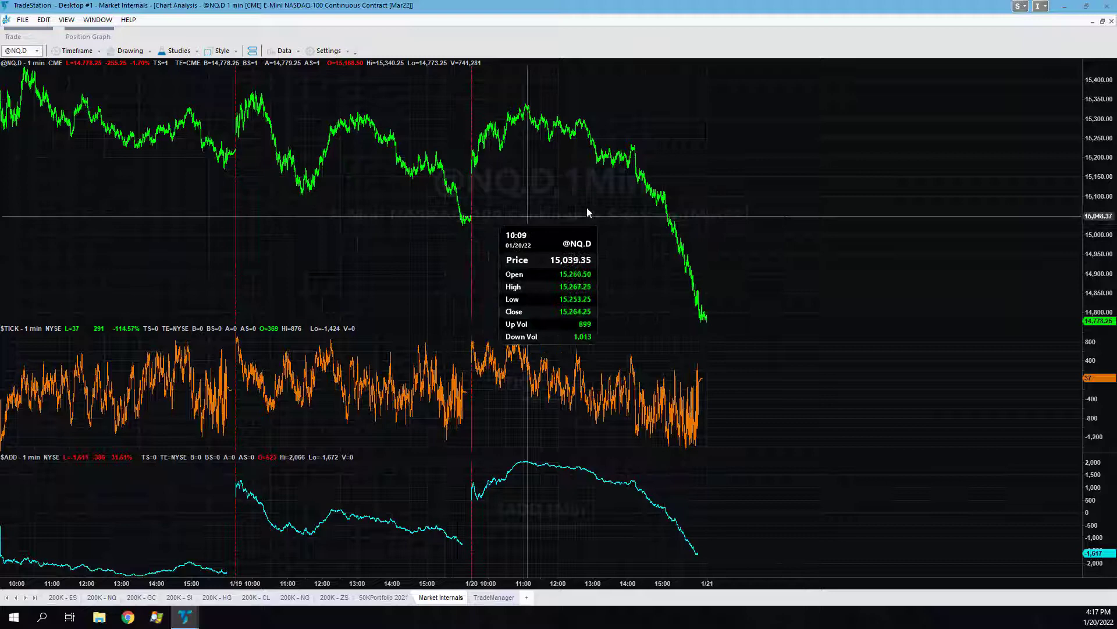
pyautogui.moveTo(718, 270)
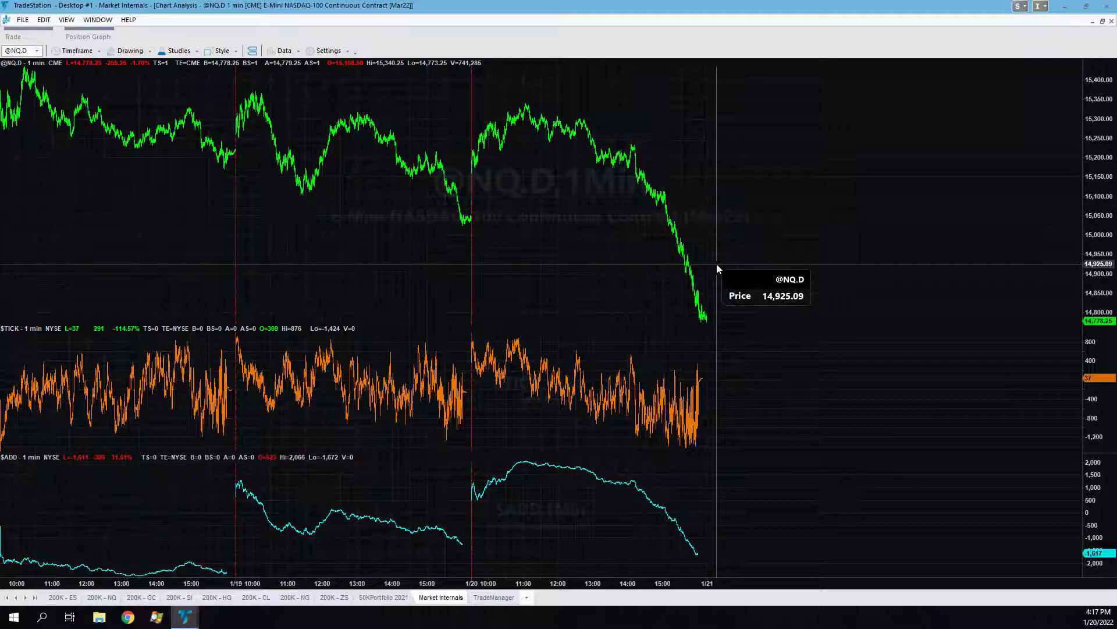
pyautogui.moveTo(528, 141)
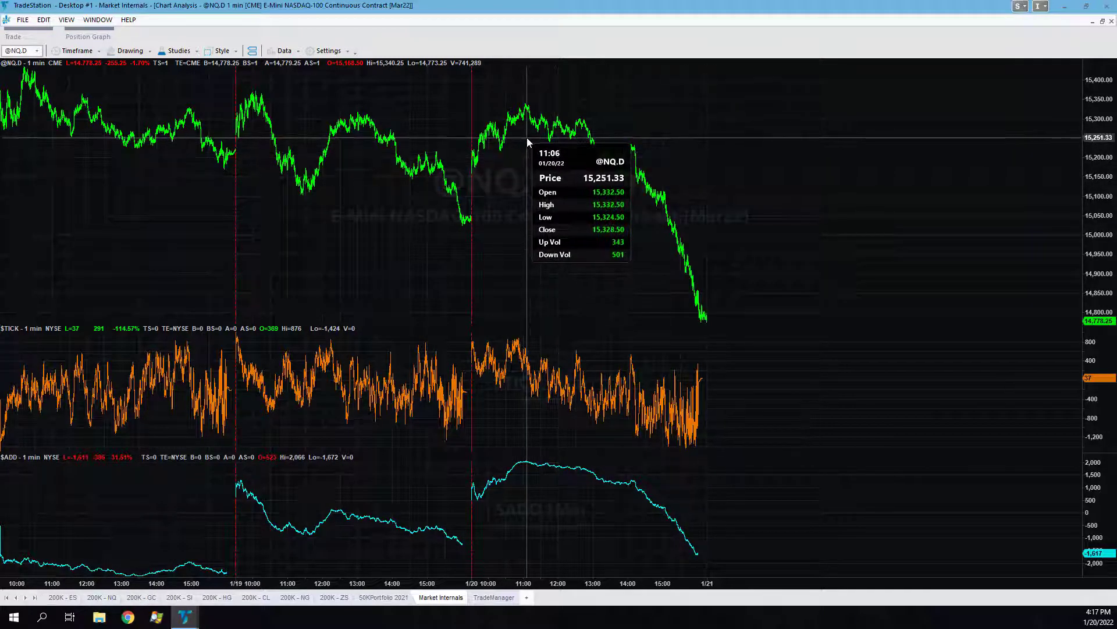
pyautogui.moveTo(566, 170)
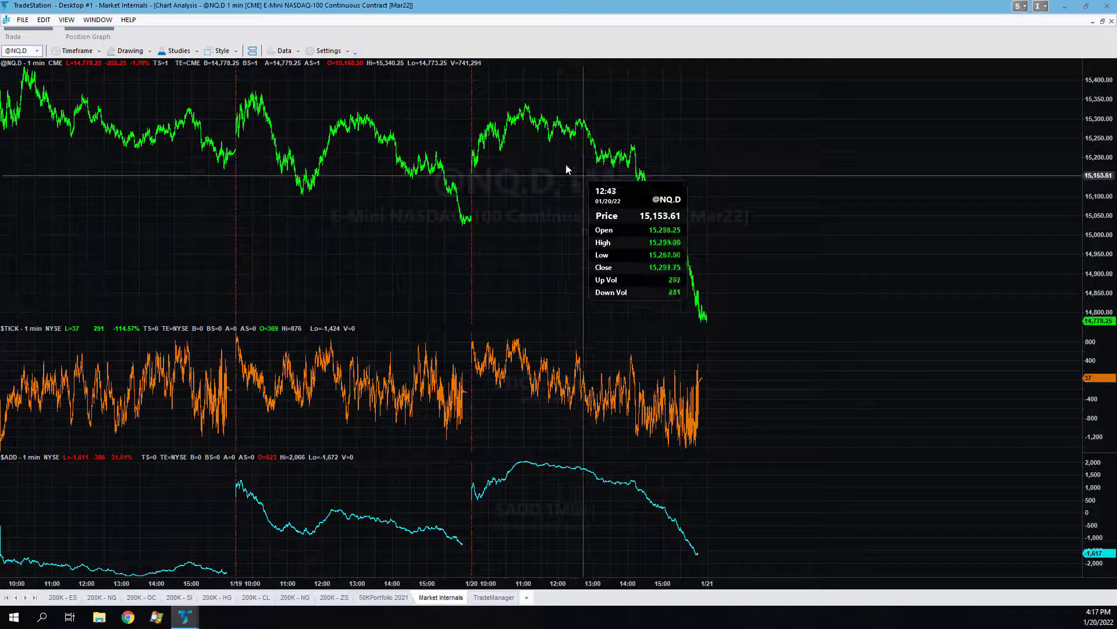
pyautogui.moveTo(527, 153)
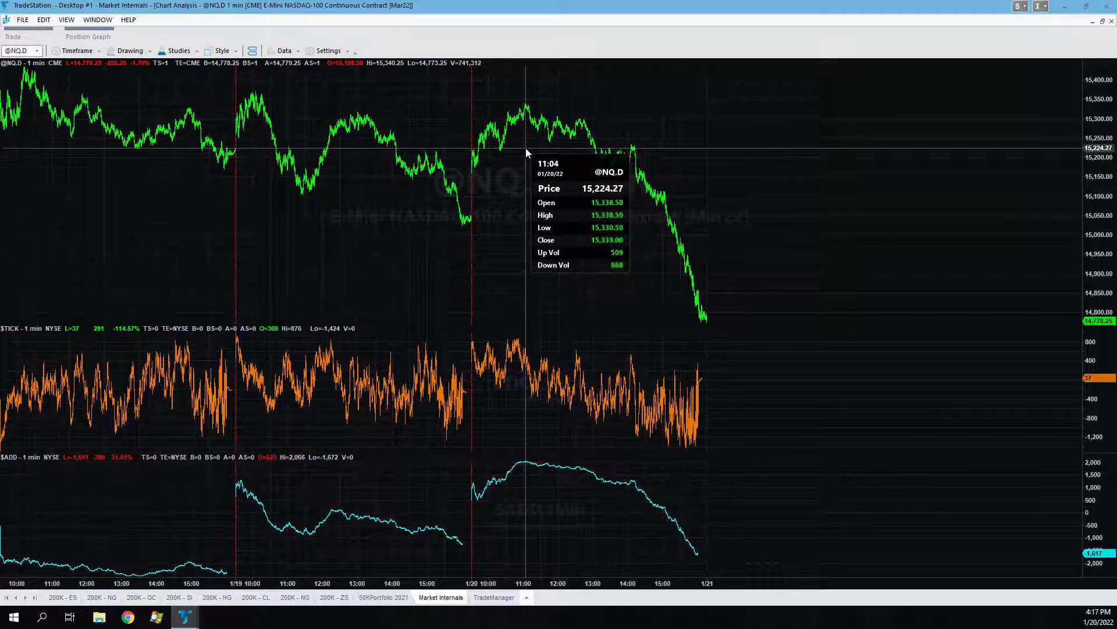
pyautogui.moveTo(606, 178)
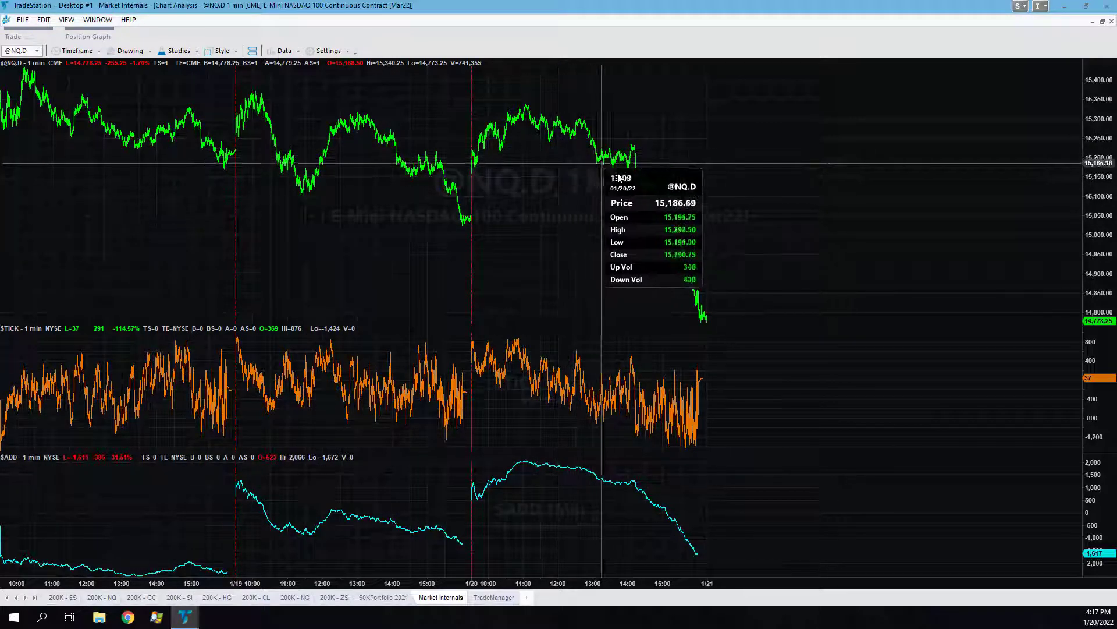
pyautogui.moveTo(656, 215)
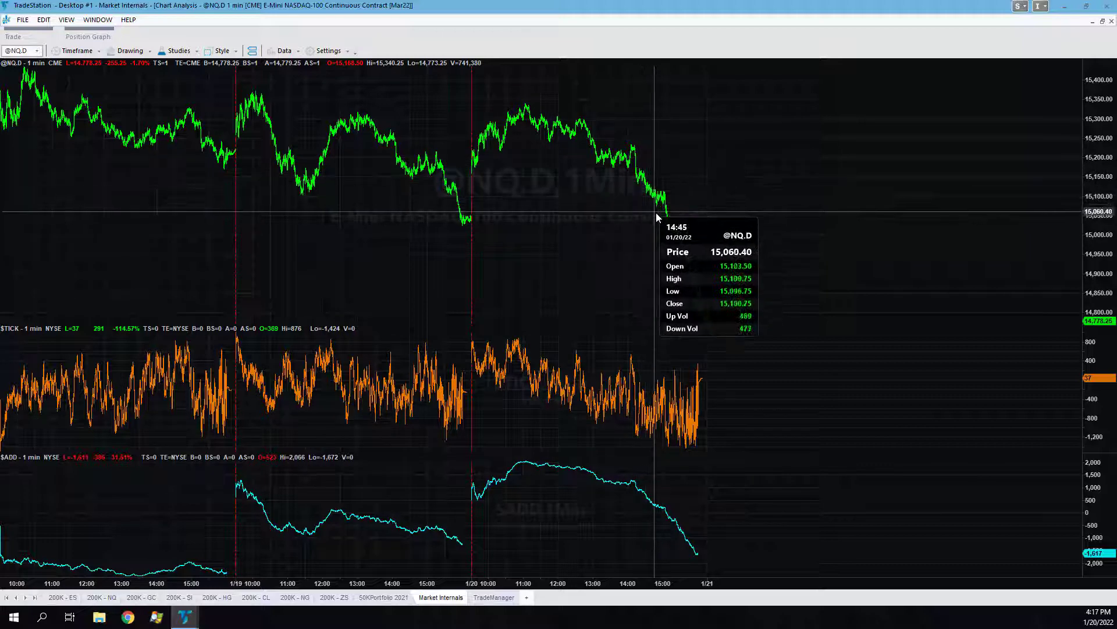
pyautogui.moveTo(670, 237)
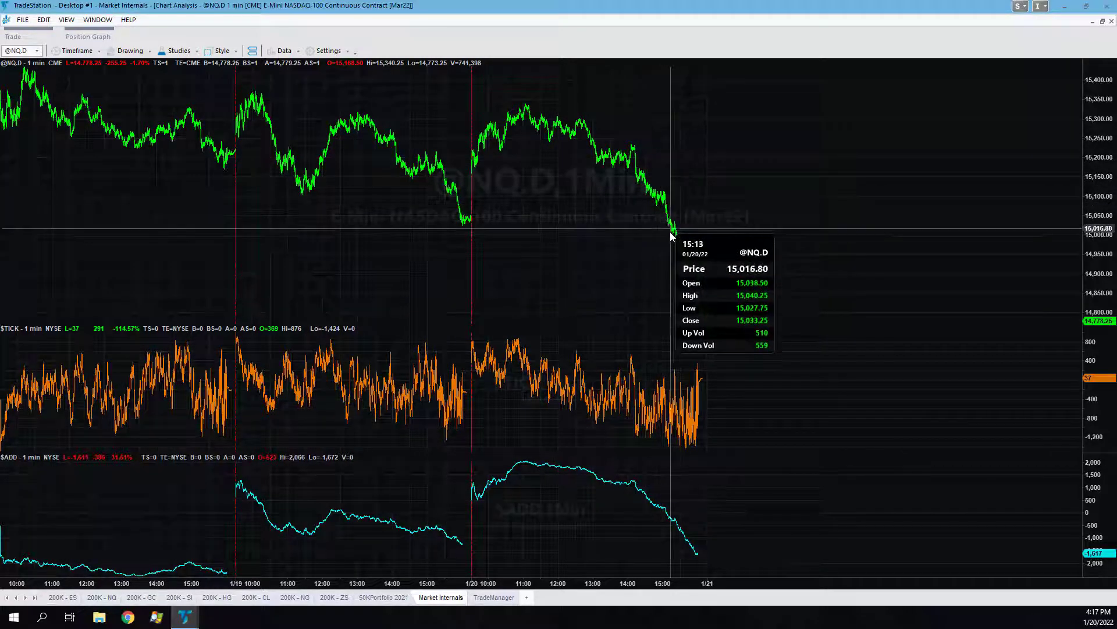
pyautogui.moveTo(662, 208)
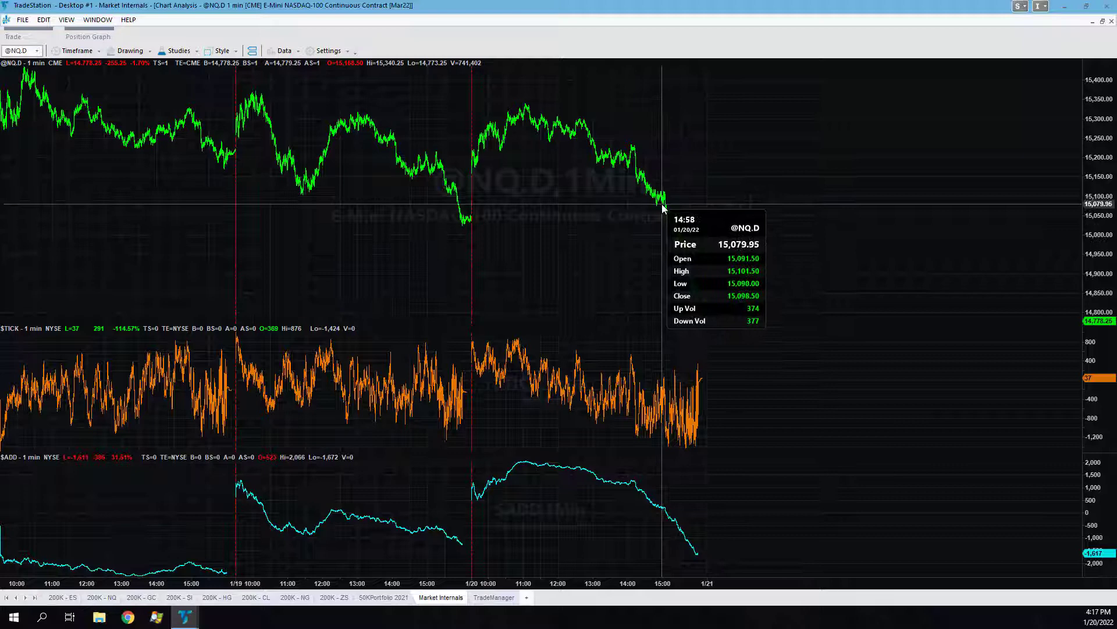
pyautogui.moveTo(663, 207)
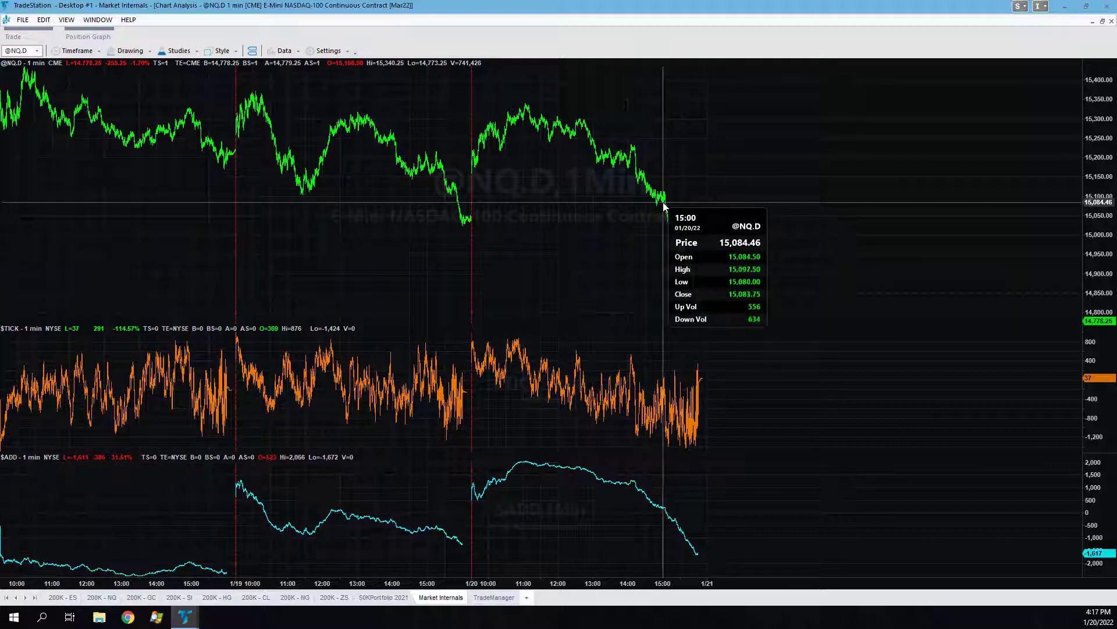
pyautogui.moveTo(684, 135)
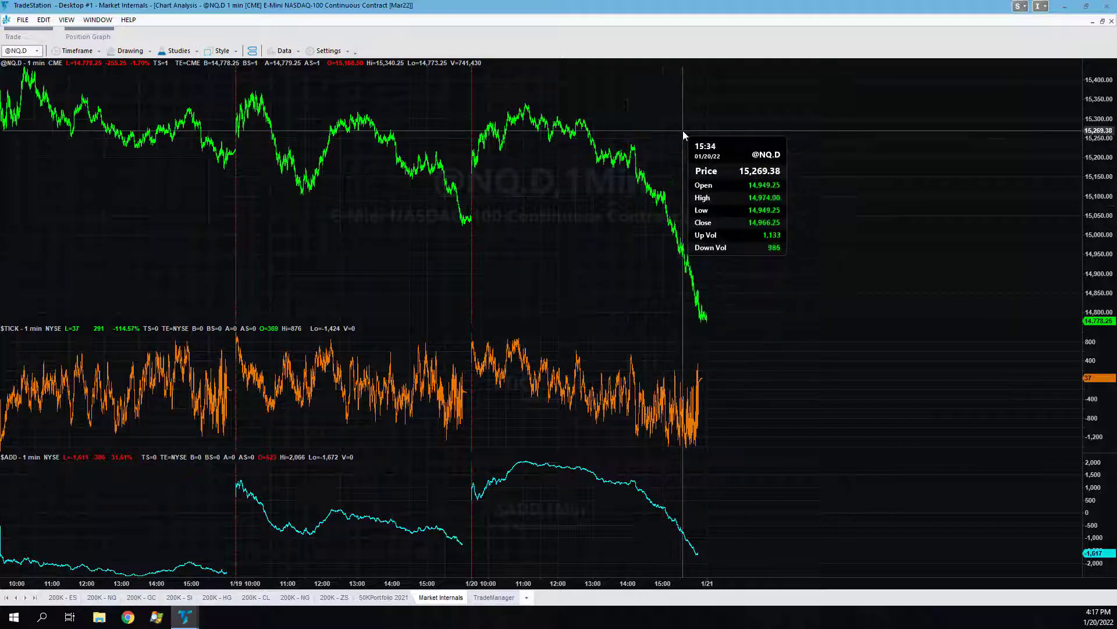
pyautogui.moveTo(663, 209)
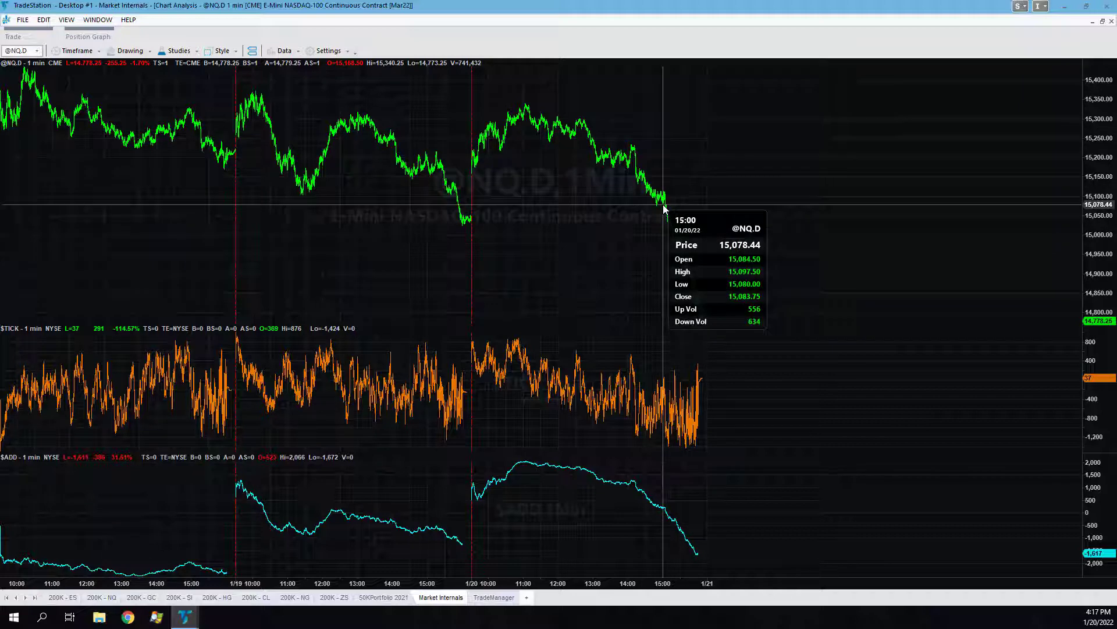
pyautogui.moveTo(676, 245)
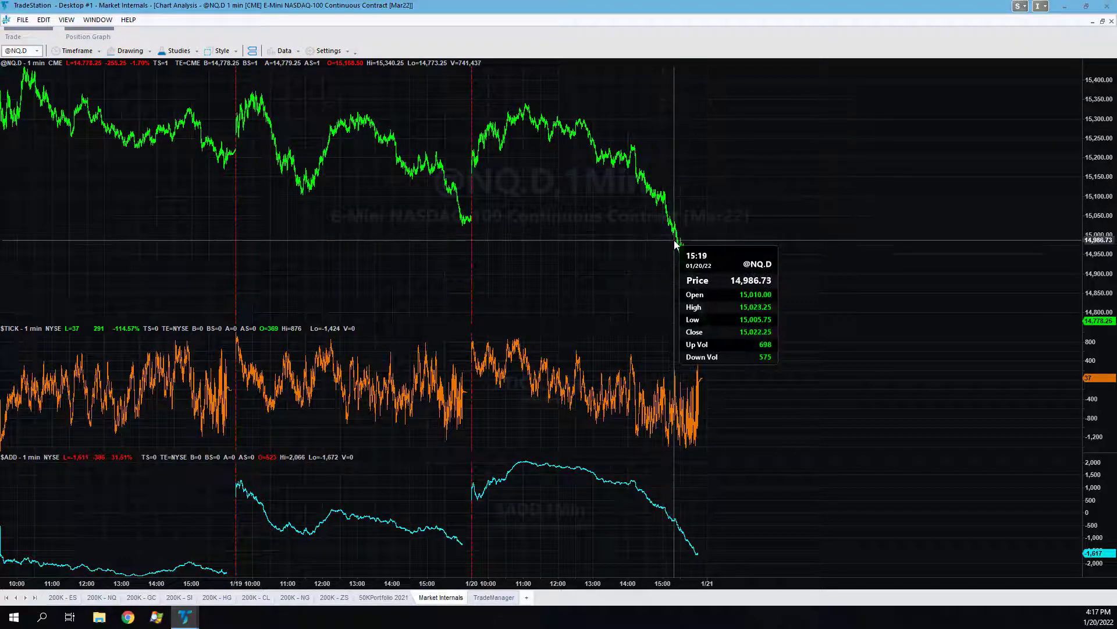
pyautogui.moveTo(680, 248)
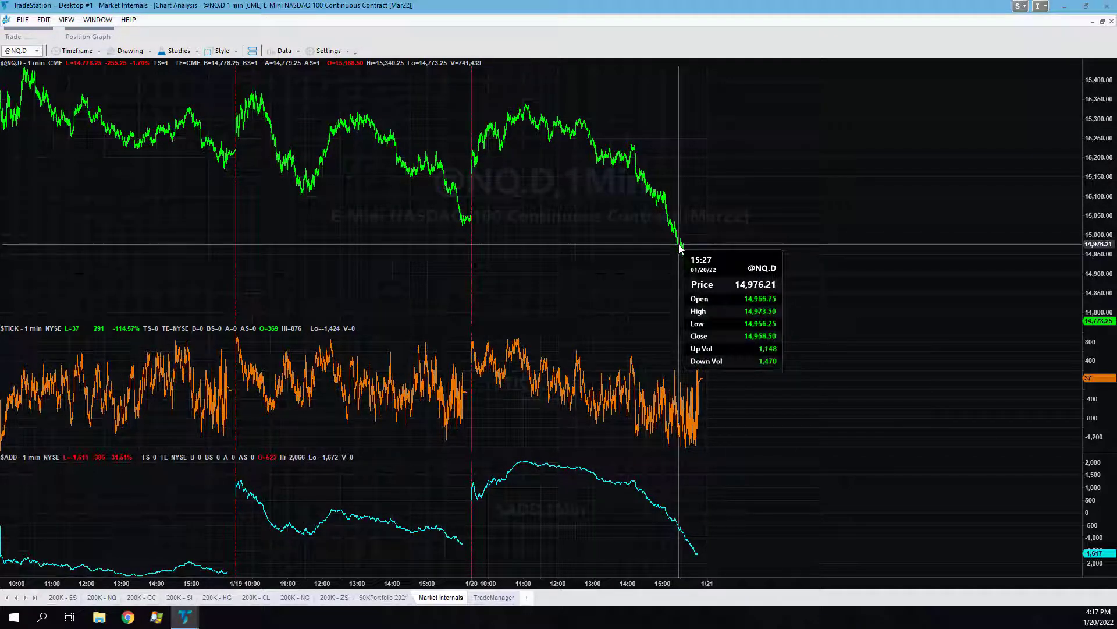
pyautogui.moveTo(698, 301)
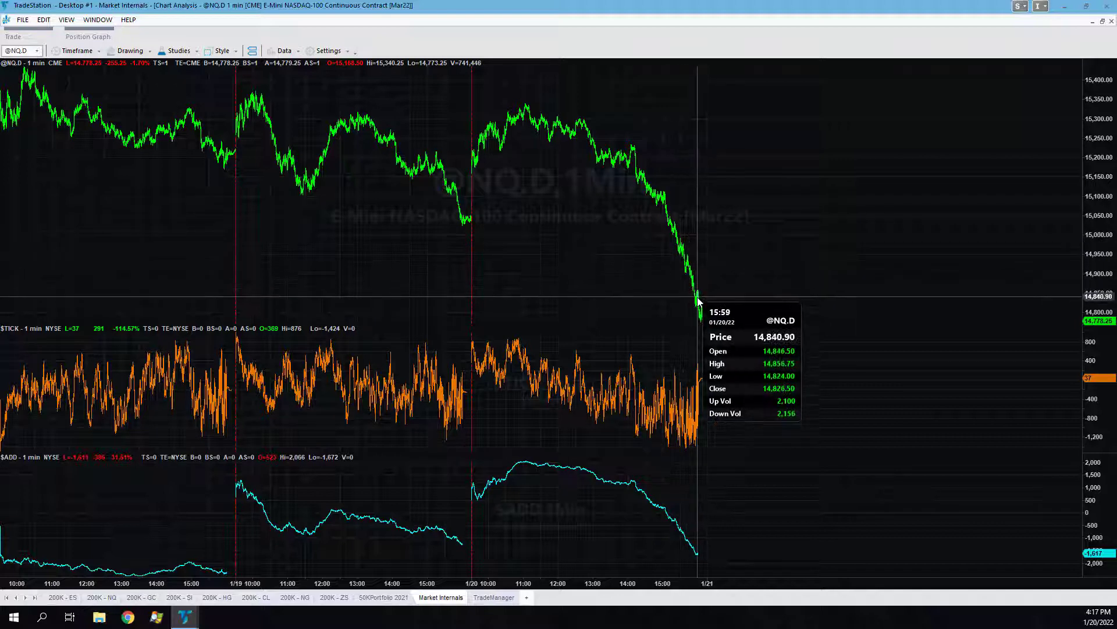
pyautogui.moveTo(670, 232)
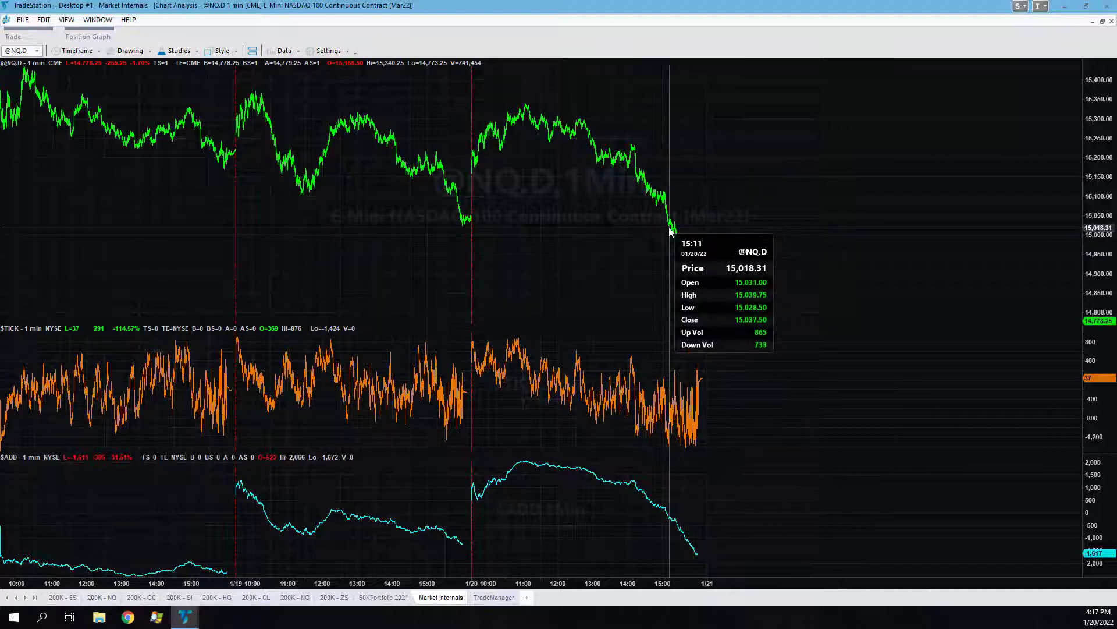
pyautogui.moveTo(676, 229)
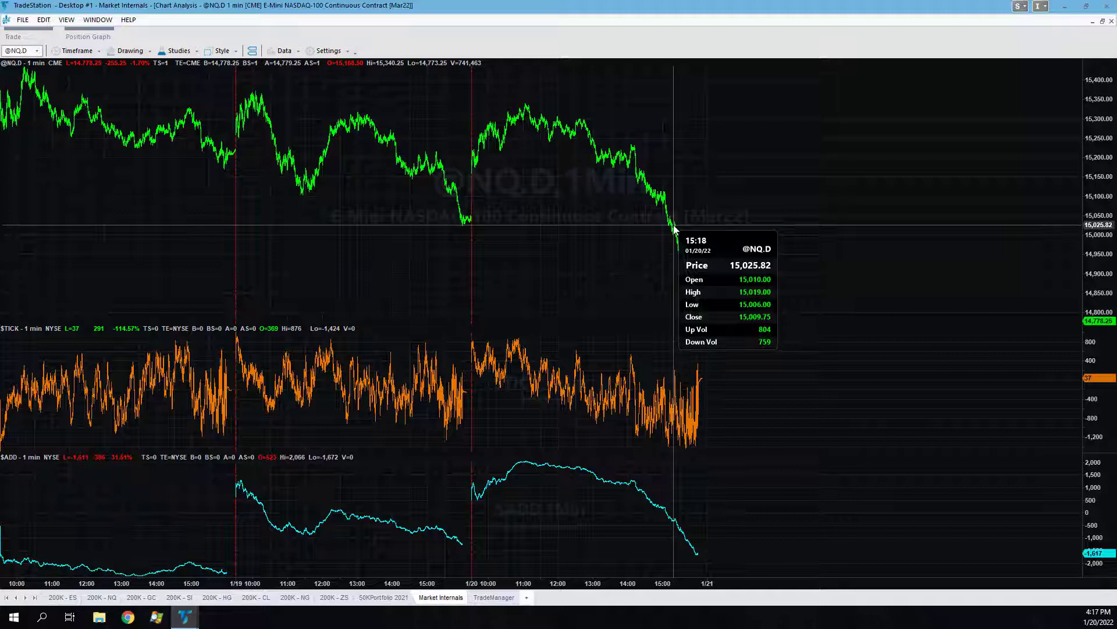
pyautogui.moveTo(704, 337)
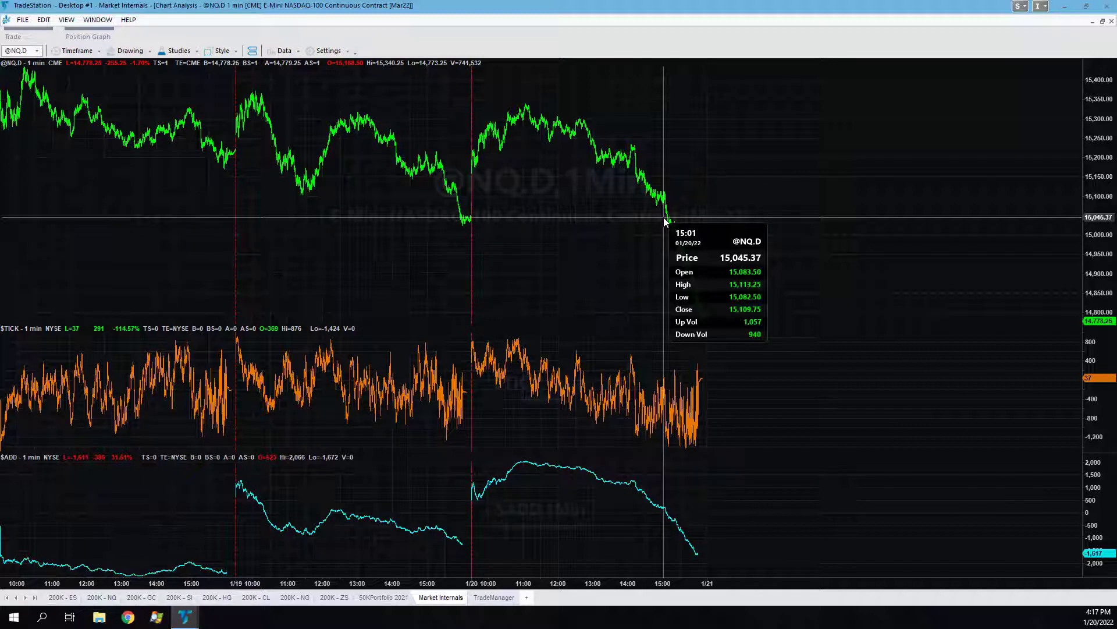
pyautogui.moveTo(666, 219)
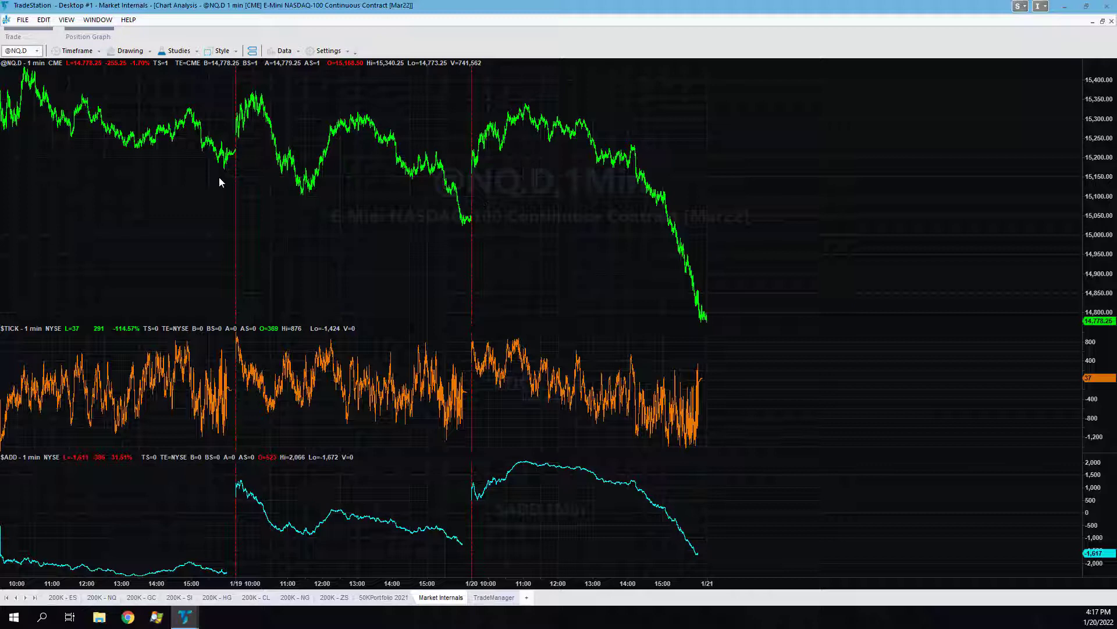
pyautogui.moveTo(439, 135)
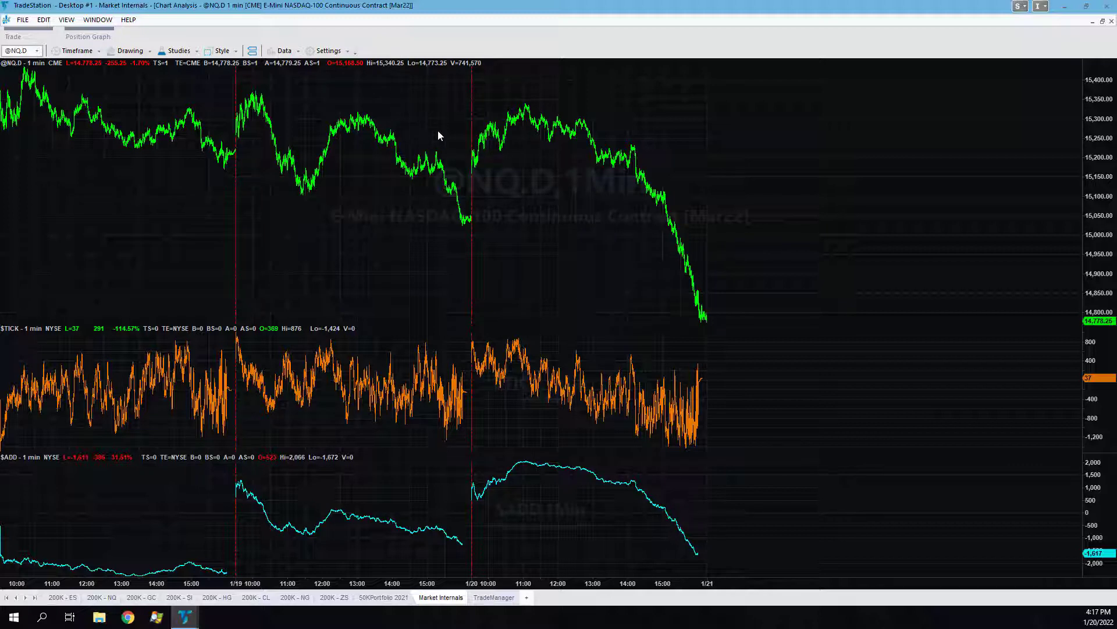
pyautogui.moveTo(536, 498)
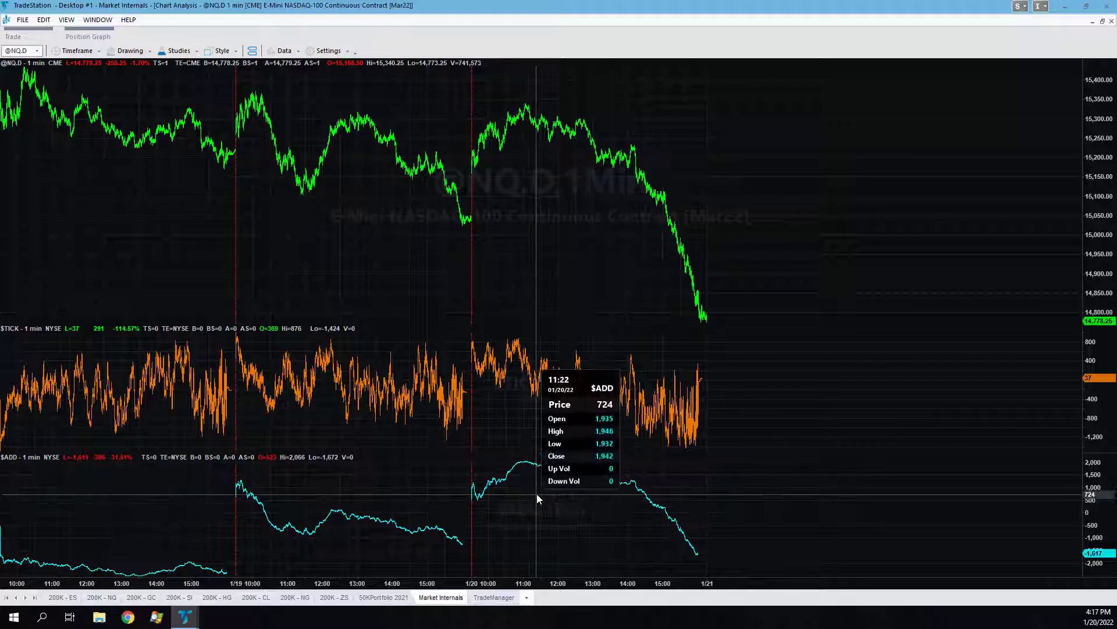
pyautogui.moveTo(485, 228)
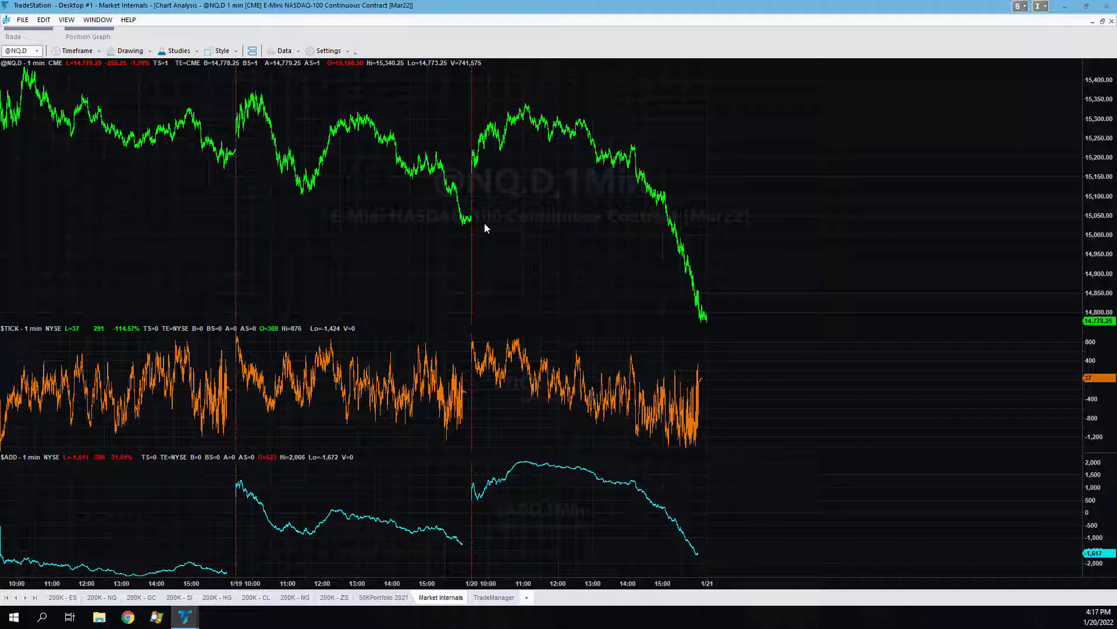
pyautogui.moveTo(477, 178)
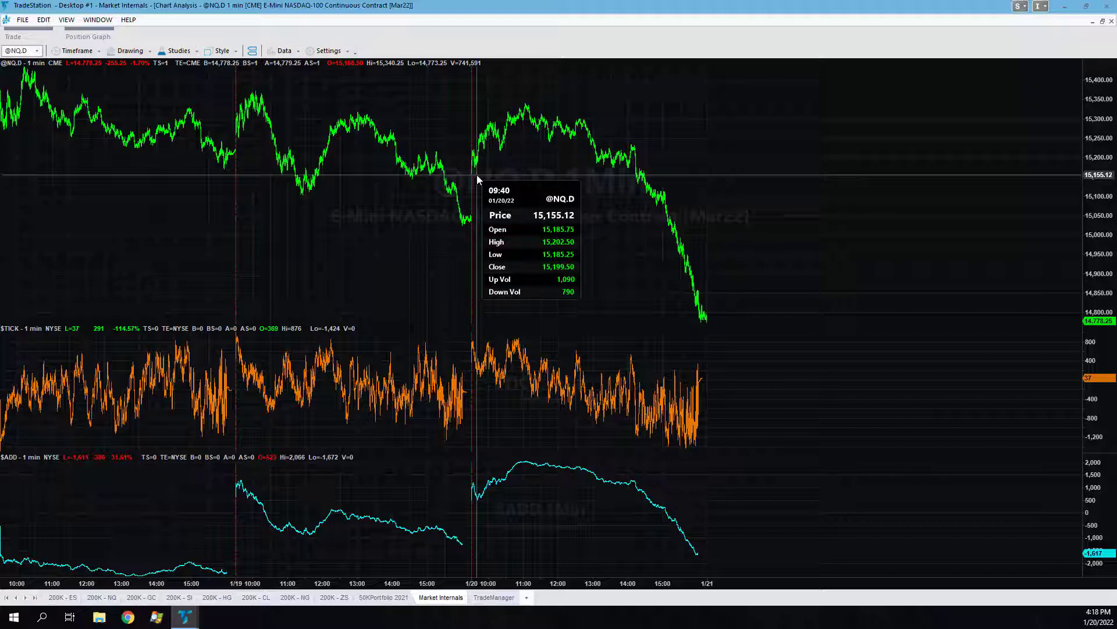
pyautogui.moveTo(511, 176)
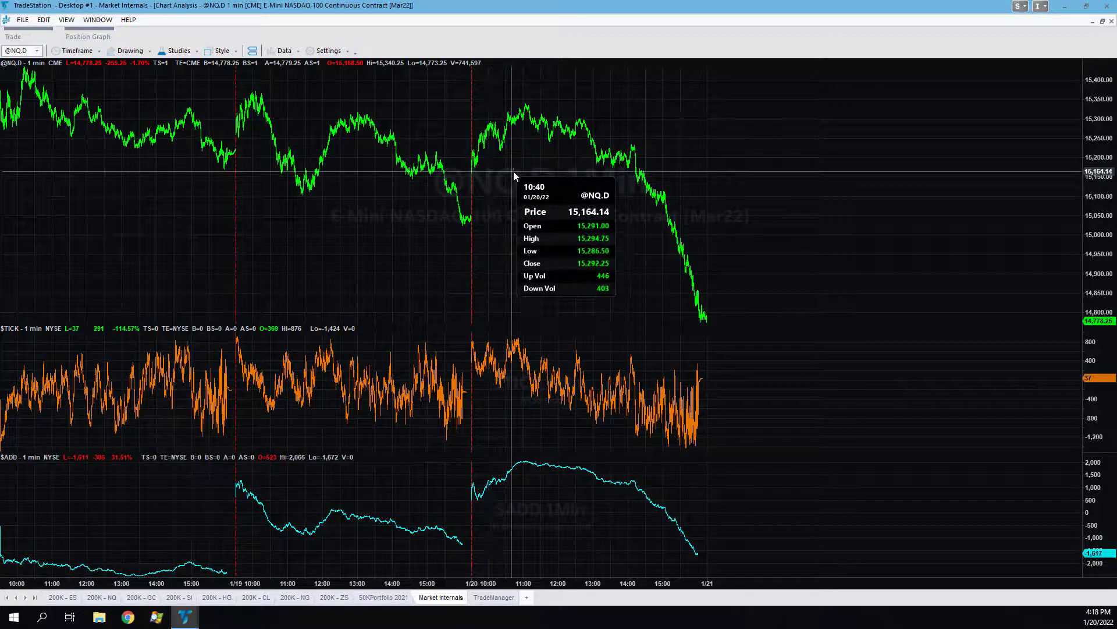
pyautogui.moveTo(561, 164)
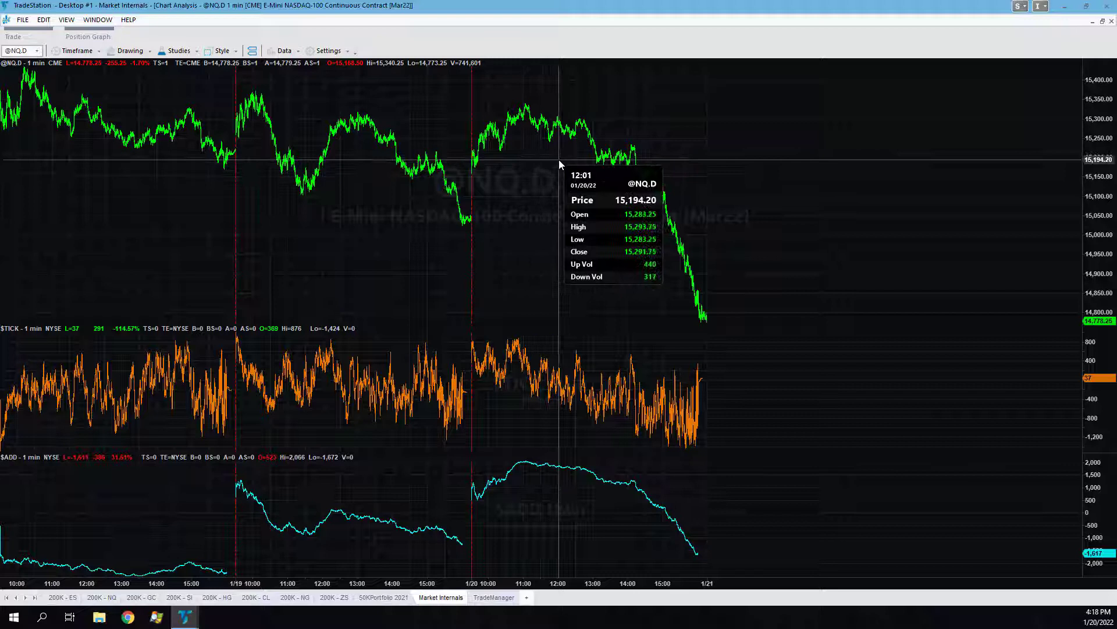
pyautogui.moveTo(463, 167)
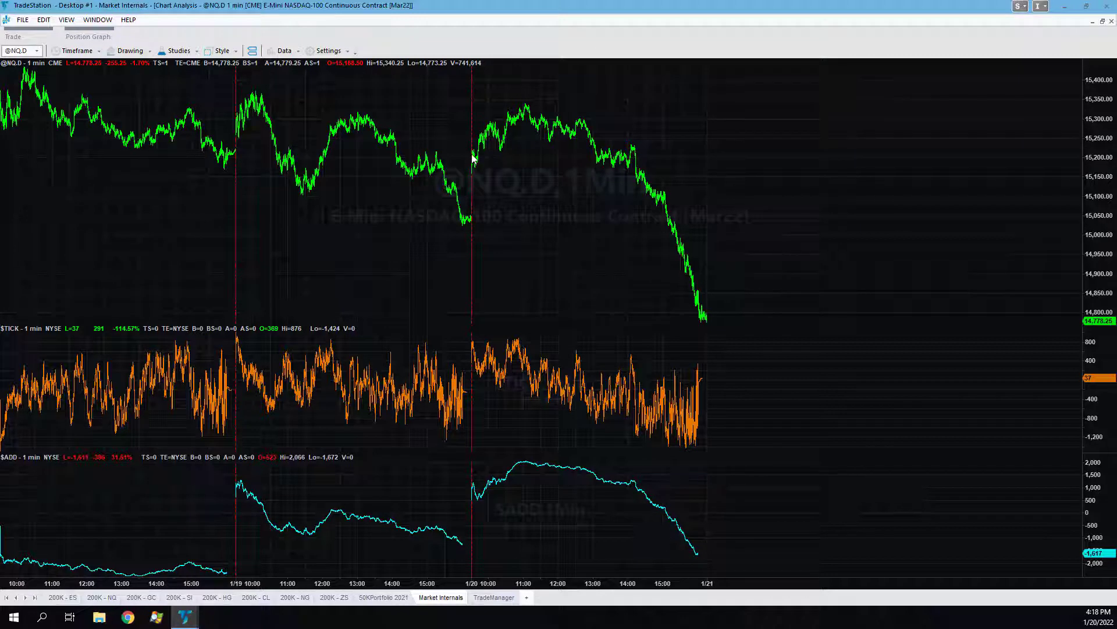
pyautogui.moveTo(515, 174)
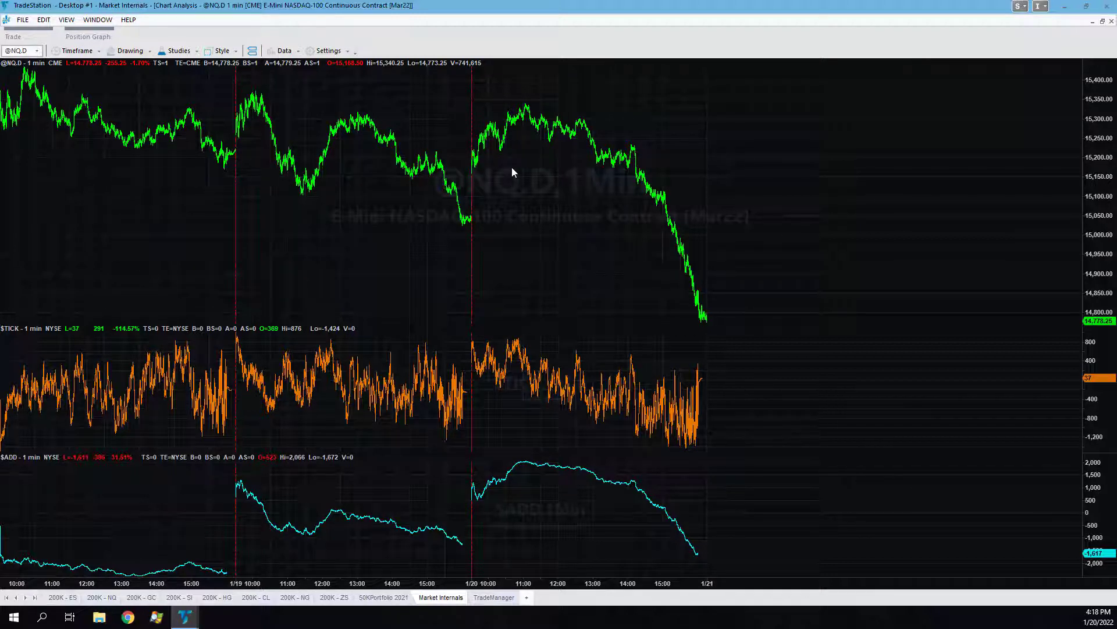
pyautogui.moveTo(504, 175)
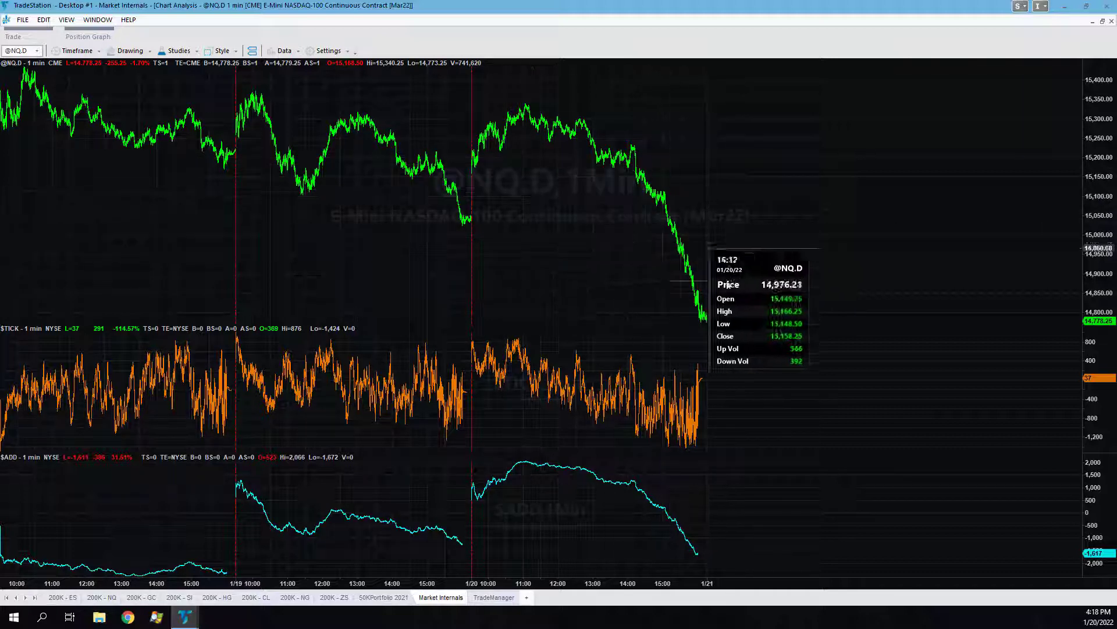
pyautogui.moveTo(691, 285)
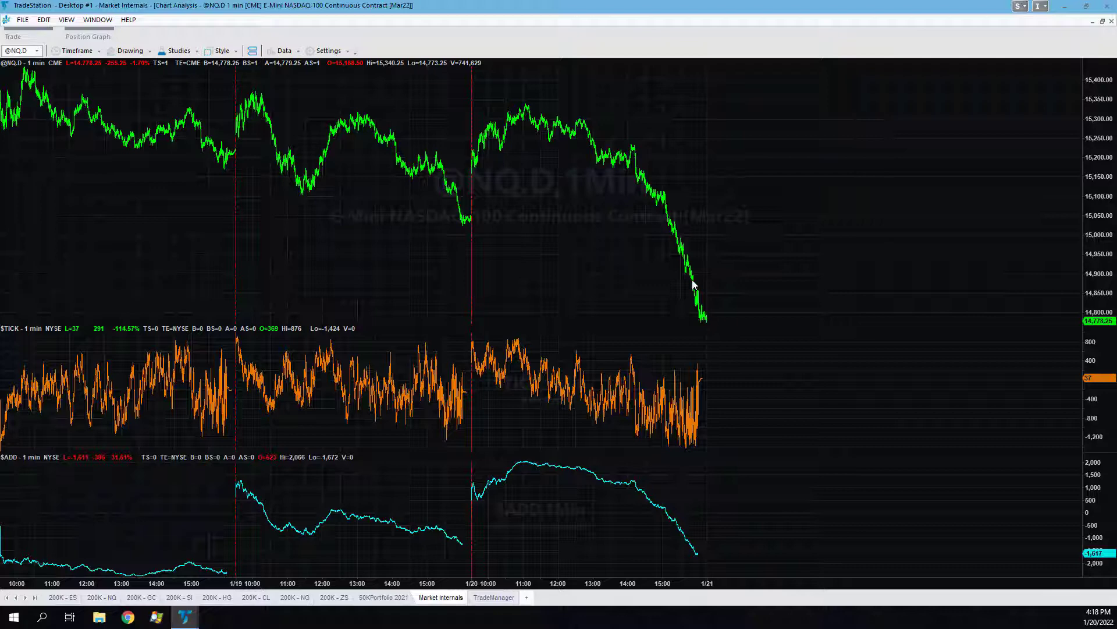
pyautogui.moveTo(495, 196)
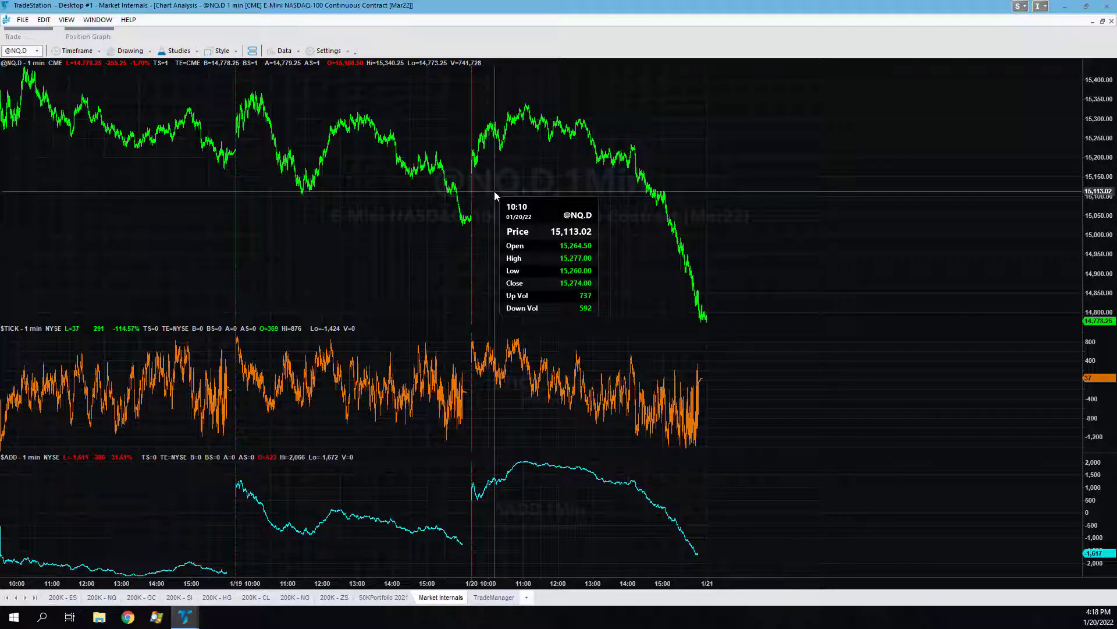
pyautogui.moveTo(571, 149)
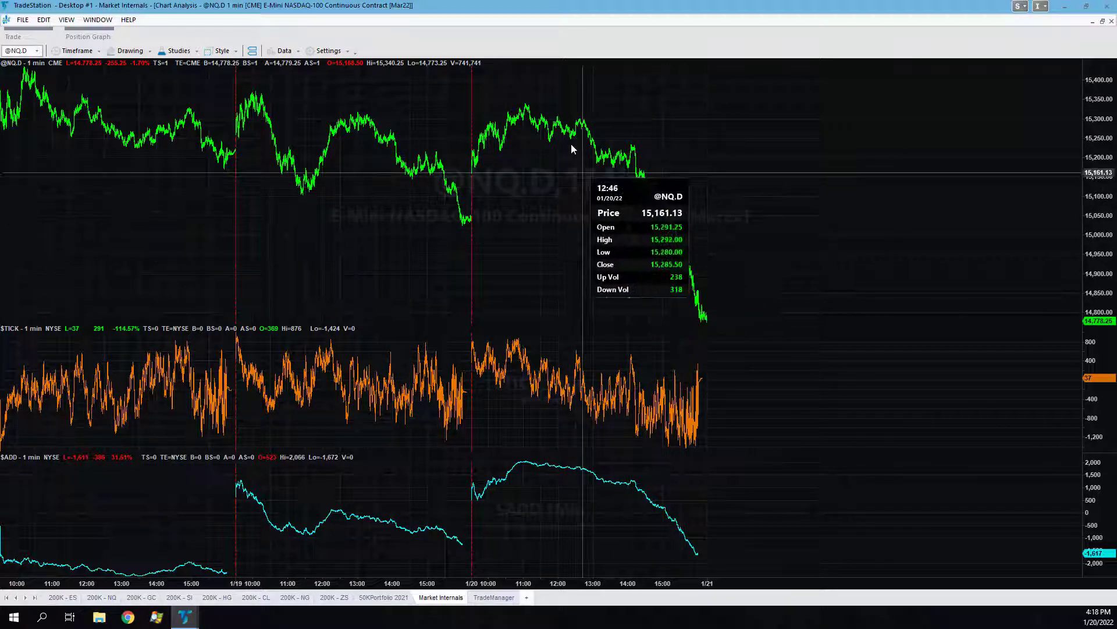
pyautogui.moveTo(649, 86)
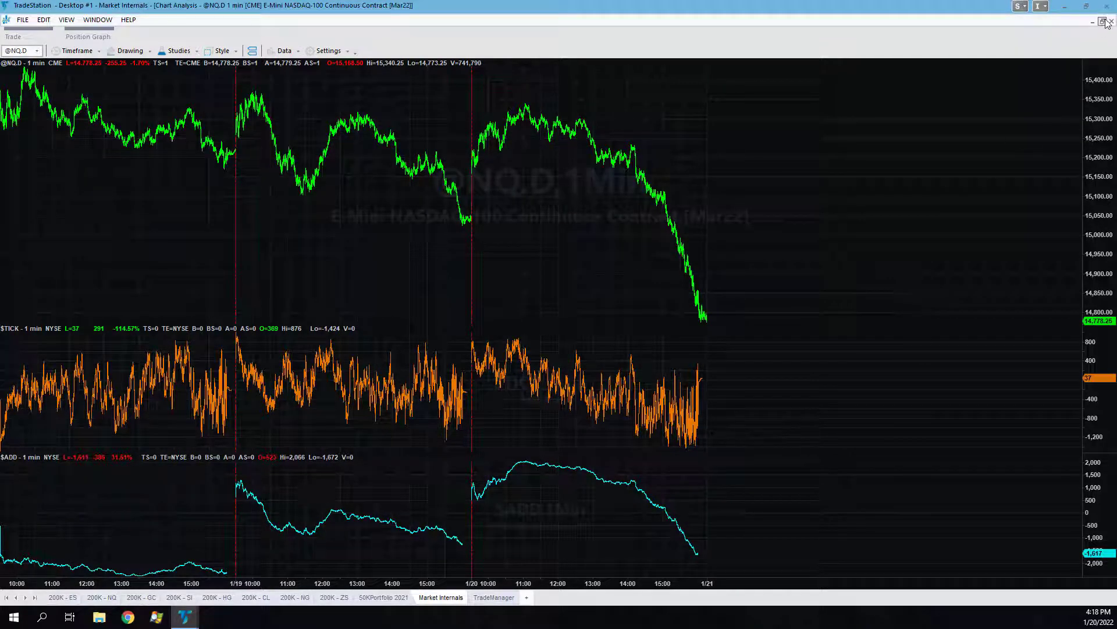
pyautogui.moveTo(431, 239)
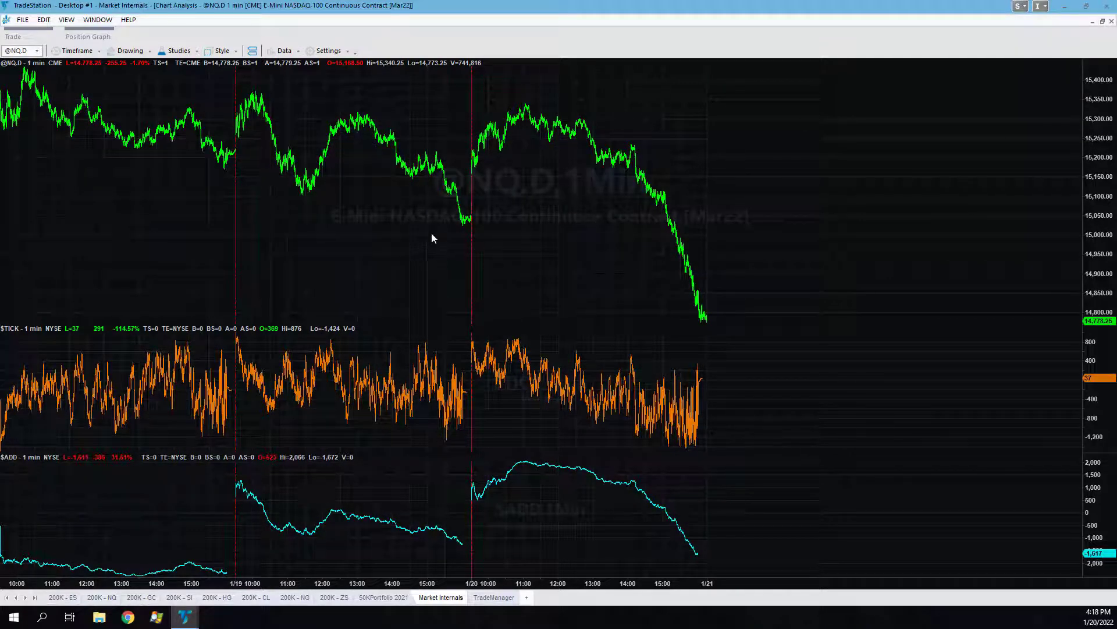
pyautogui.moveTo(794, 156)
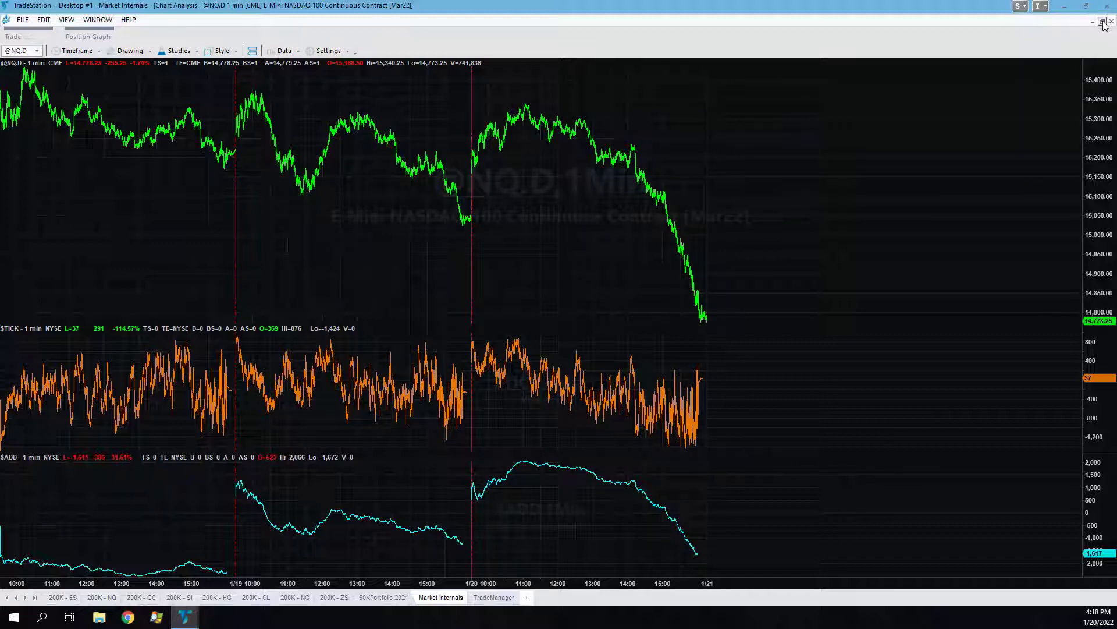
# Step: Restore the NQ chart into the tiled layout and switch to the 200K - ZS workspace
pyautogui.click(1106, 21)
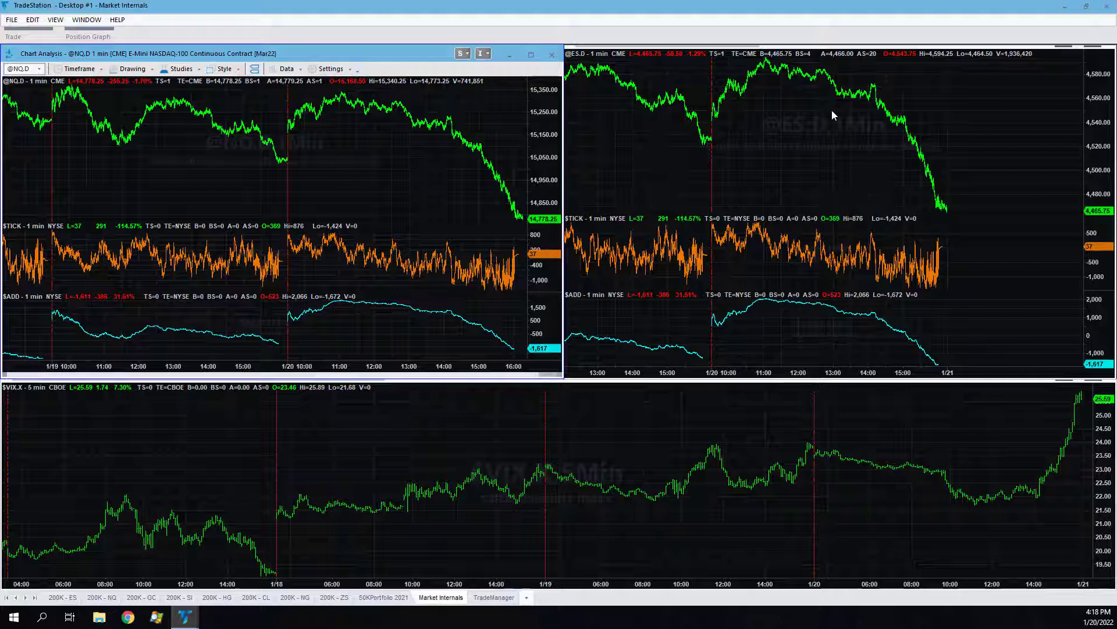
pyautogui.moveTo(901, 168)
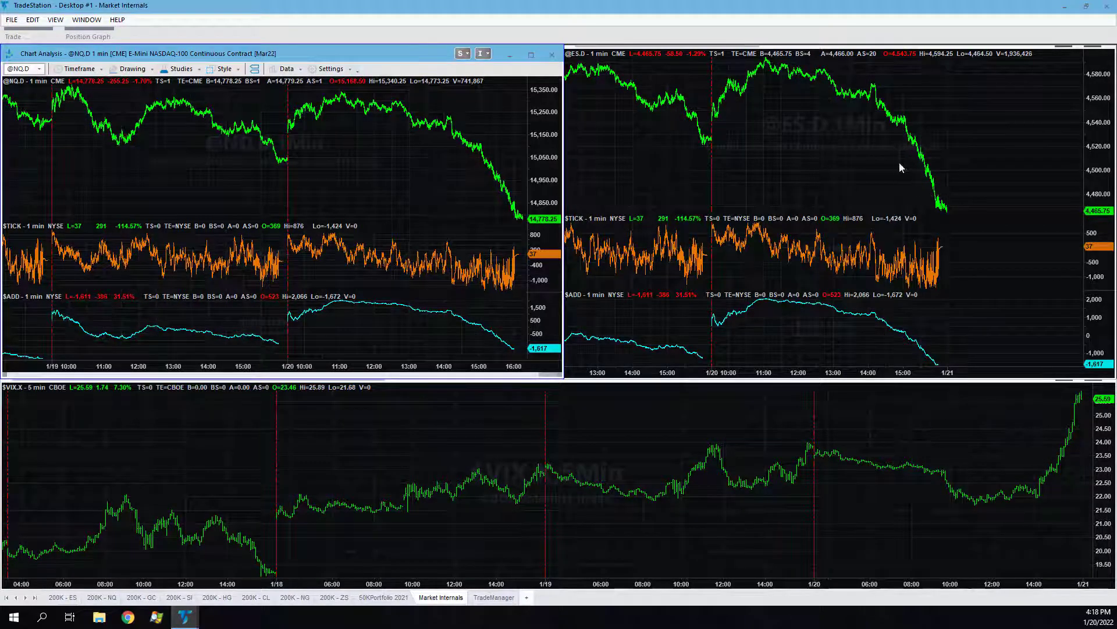
pyautogui.moveTo(743, 204)
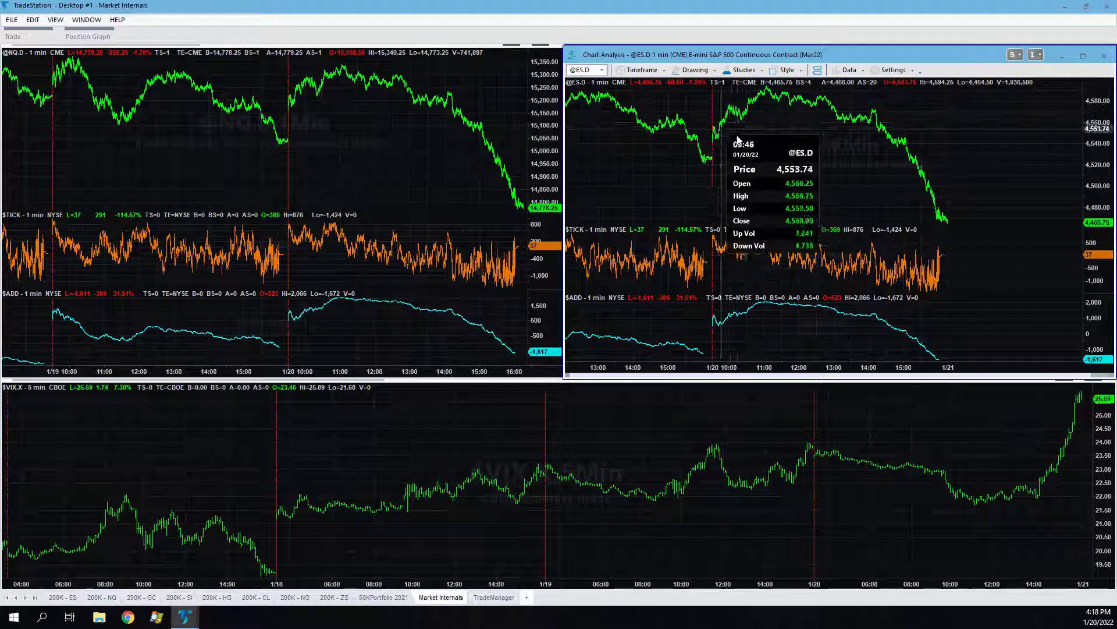
pyautogui.moveTo(921, 213)
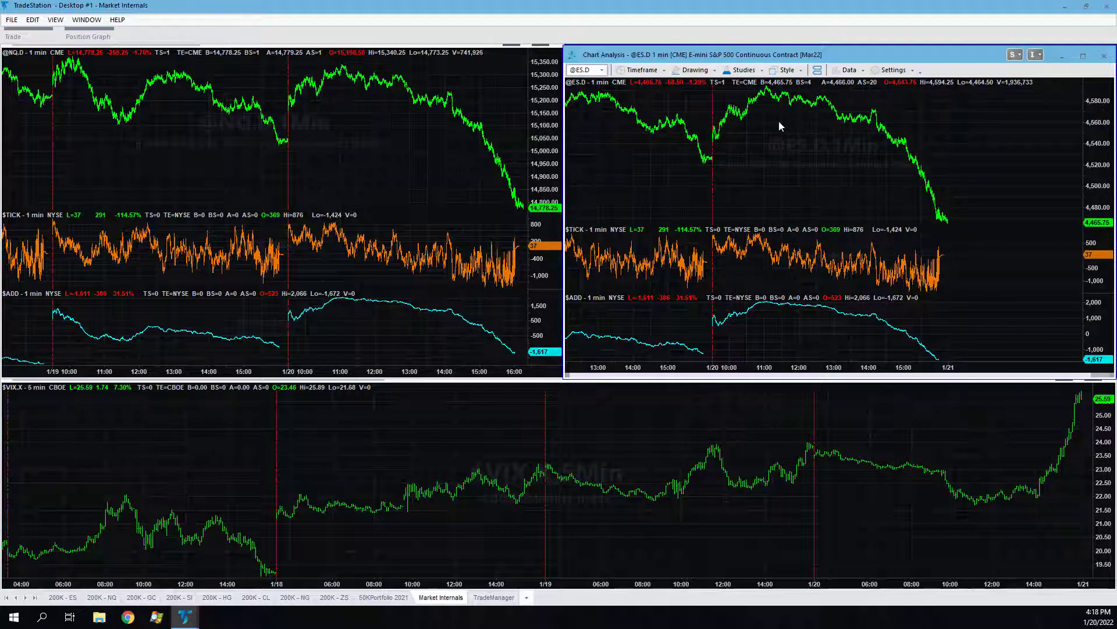
pyautogui.moveTo(739, 130)
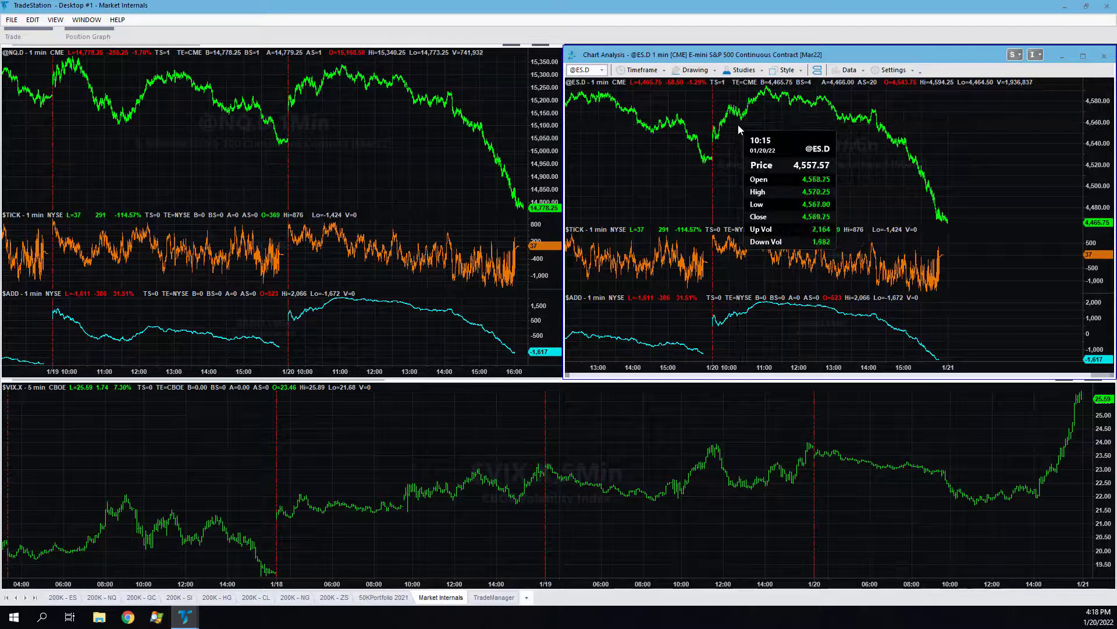
pyautogui.moveTo(734, 132)
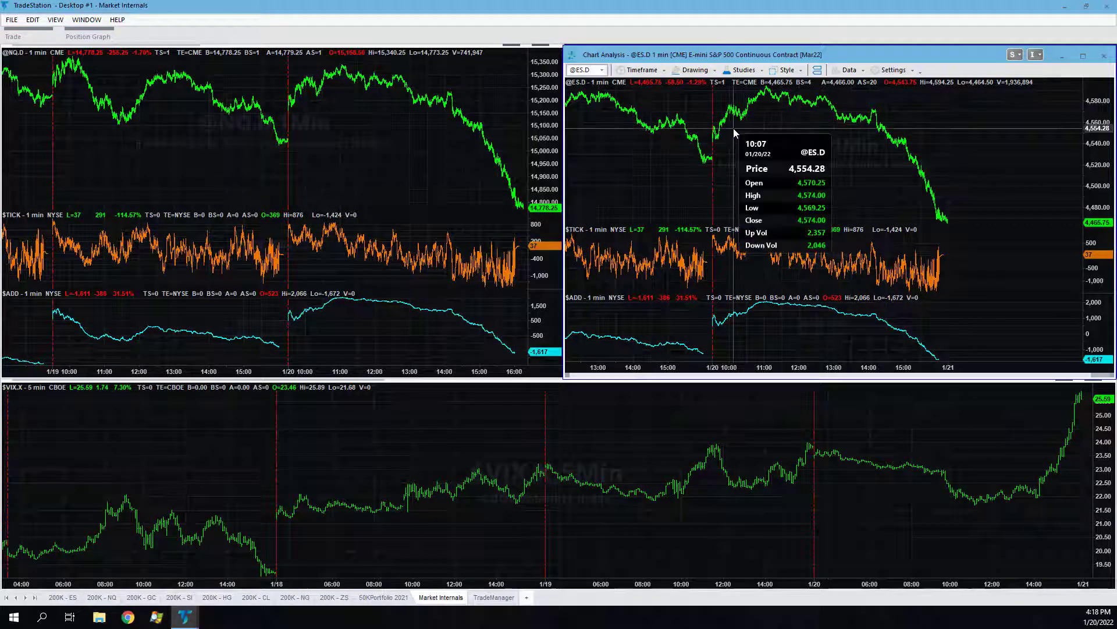
pyautogui.moveTo(536, 159)
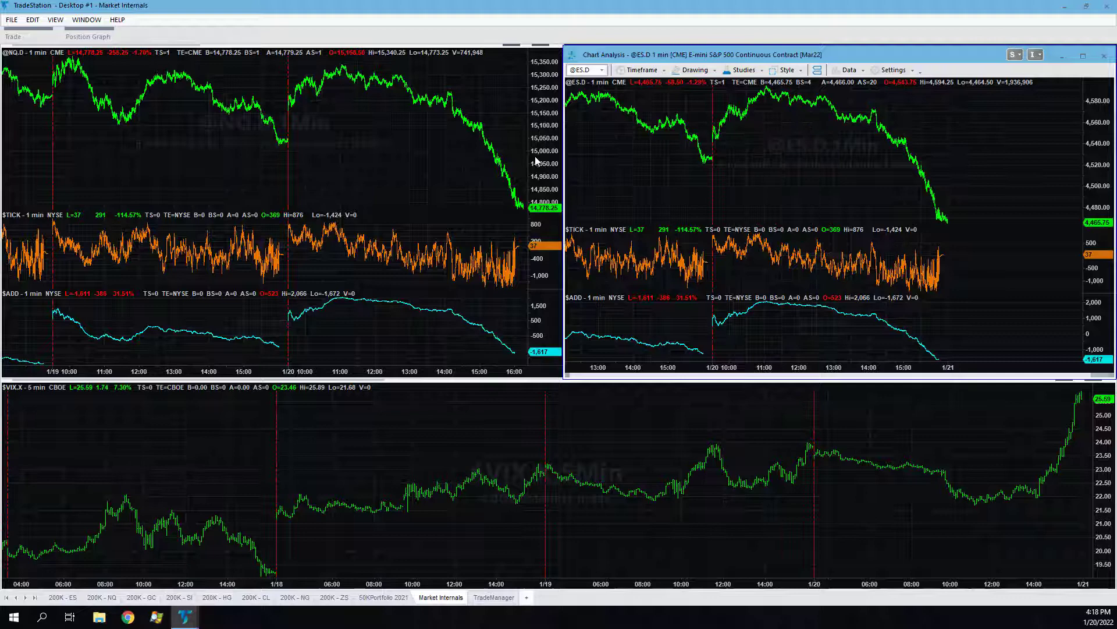
pyautogui.click(333, 598)
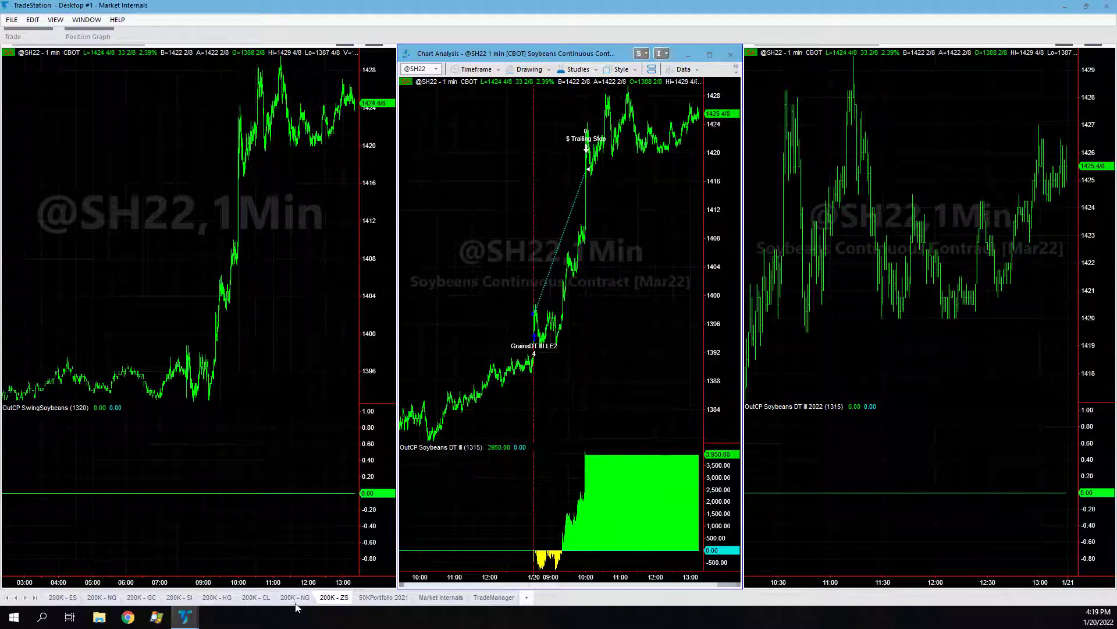
# Step: Go from the crude oil charts to the 200K - HG copper strategy workspace
pyautogui.click(255, 597)
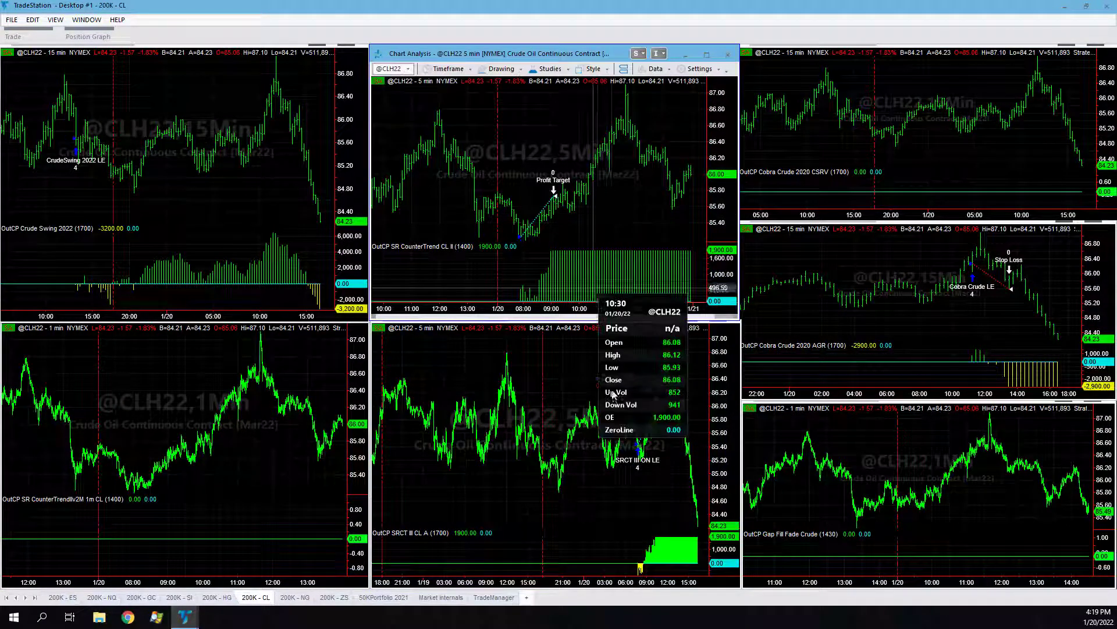
pyautogui.moveTo(988, 312)
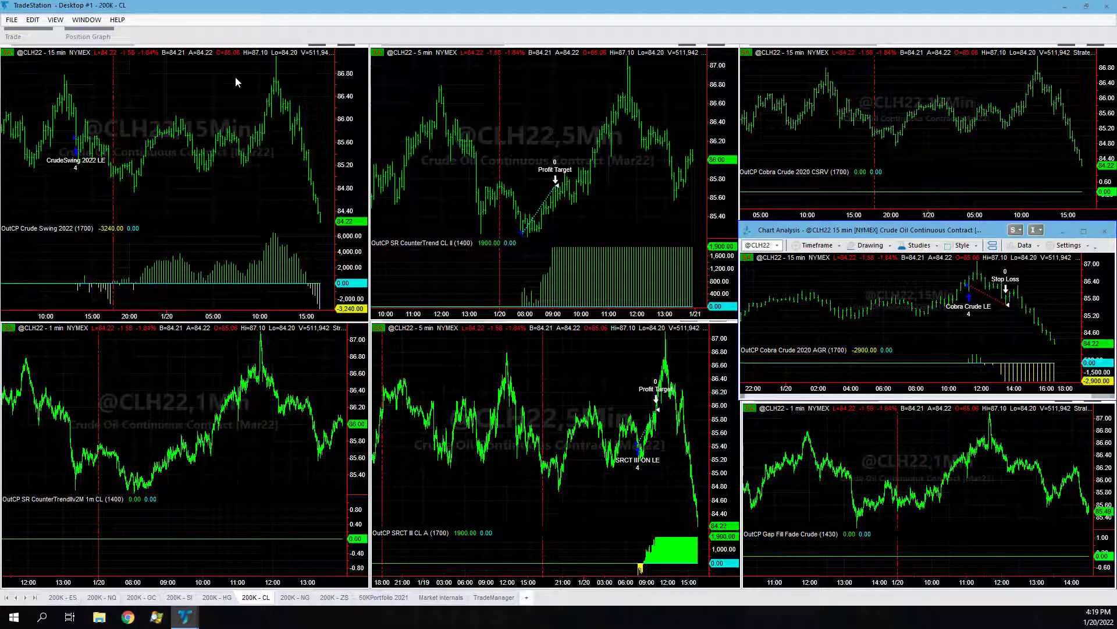
pyautogui.moveTo(78, 148)
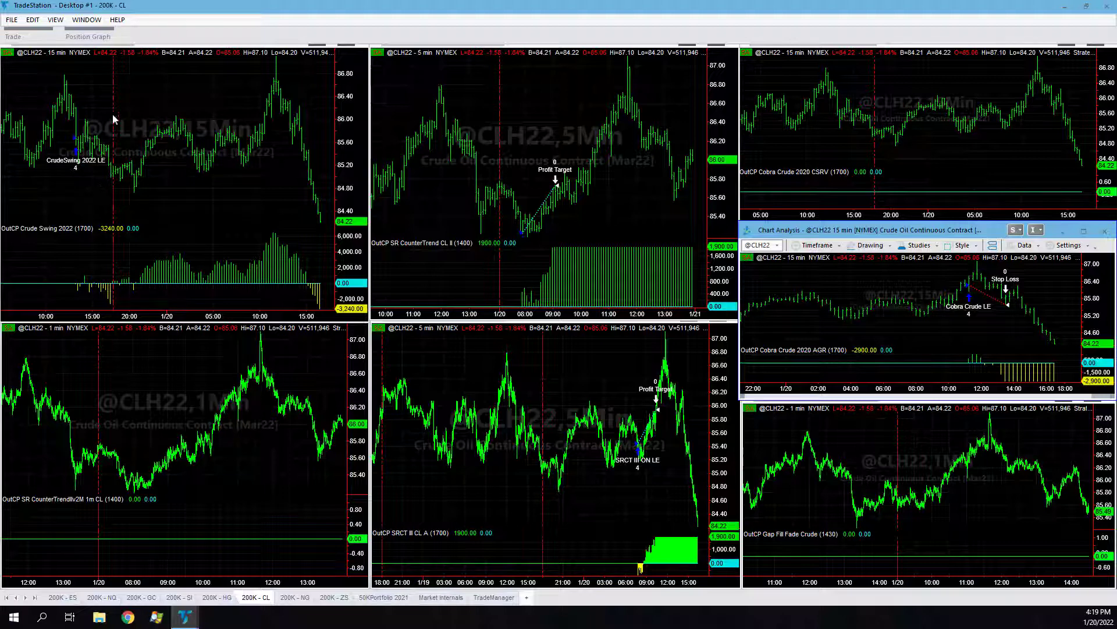
pyautogui.moveTo(273, 66)
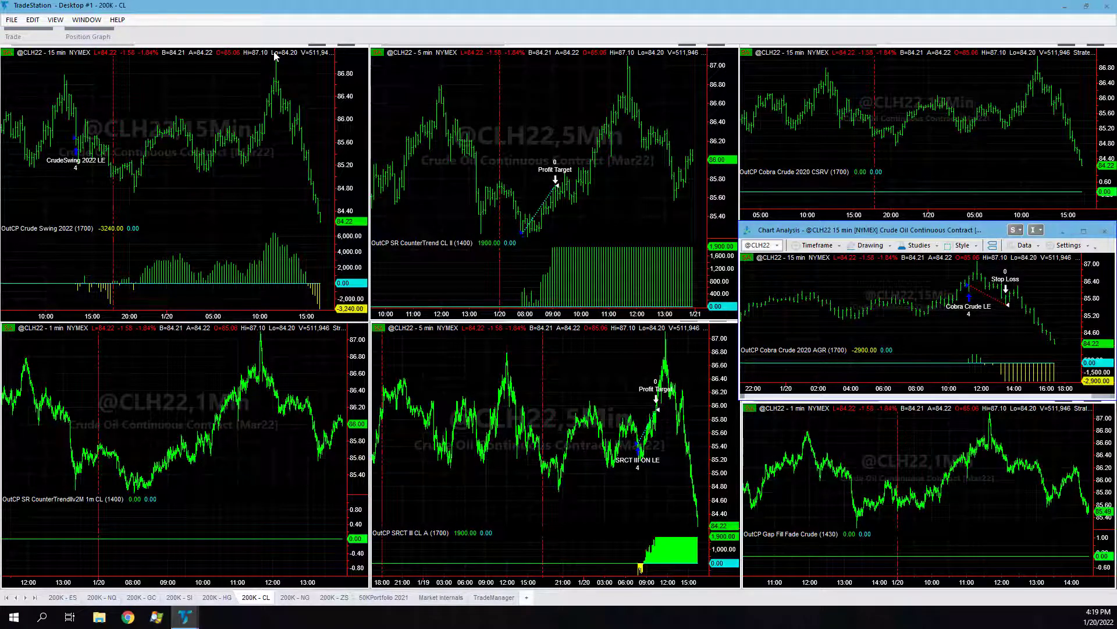
pyautogui.moveTo(371, 5)
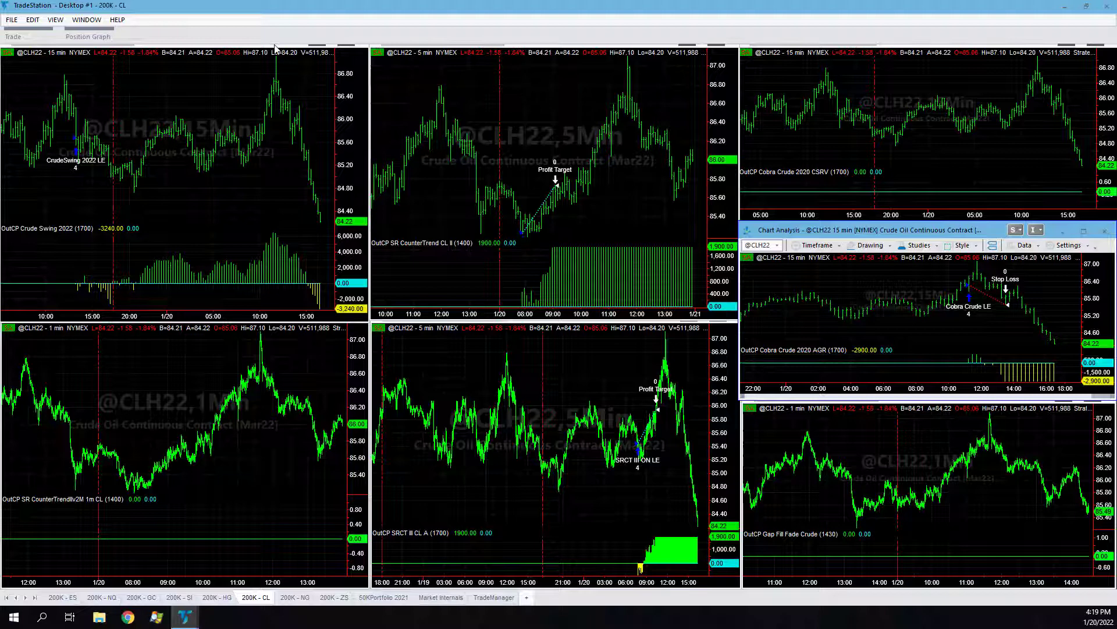
pyautogui.moveTo(246, 19)
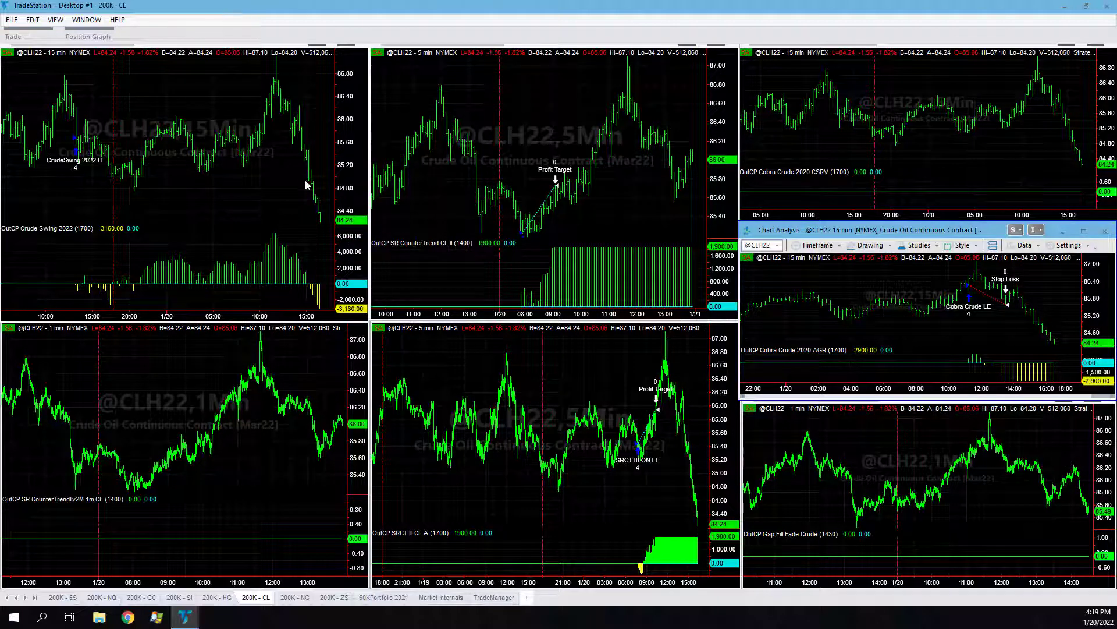
pyautogui.moveTo(562, 162)
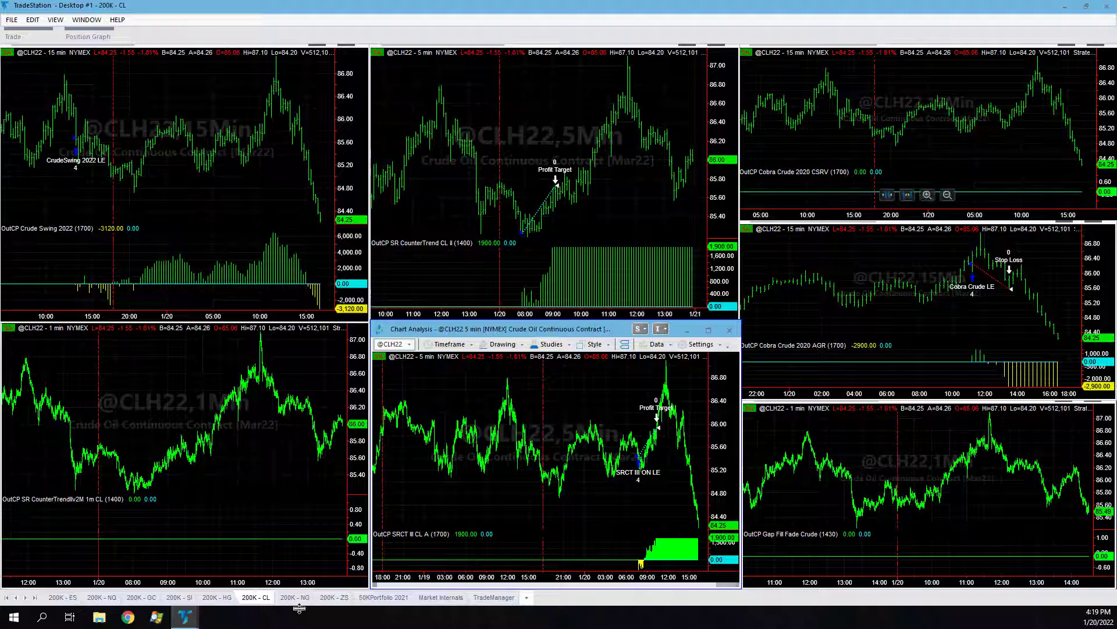
pyautogui.click(216, 596)
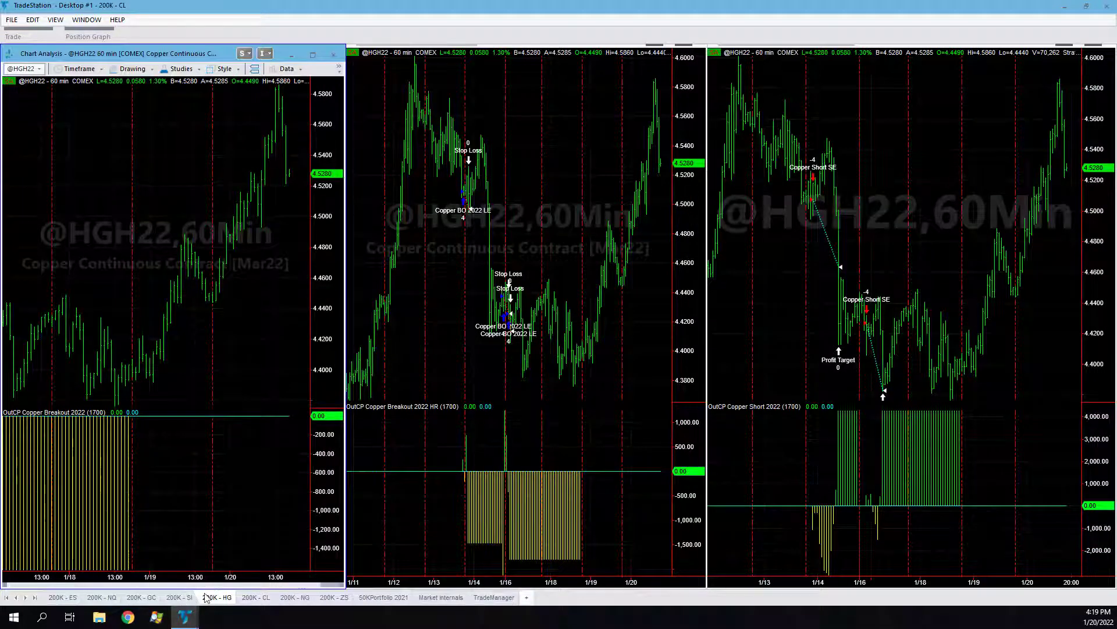
# Step: Pass through the 200K - SI silver sheet to the 200K - GC gold charts
pyautogui.click(178, 597)
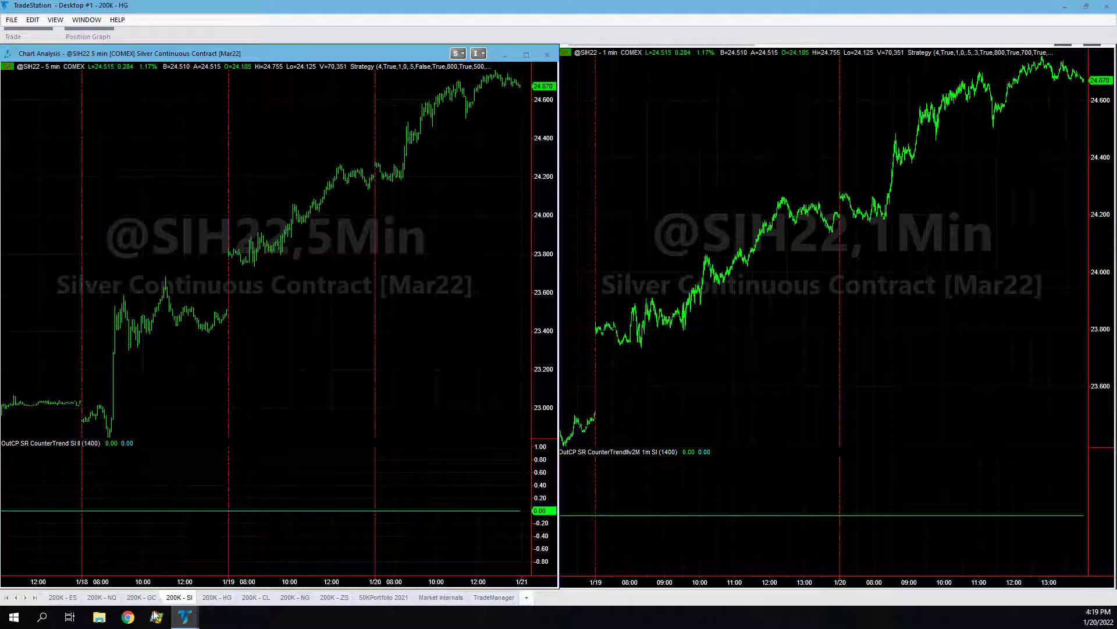
pyautogui.click(141, 597)
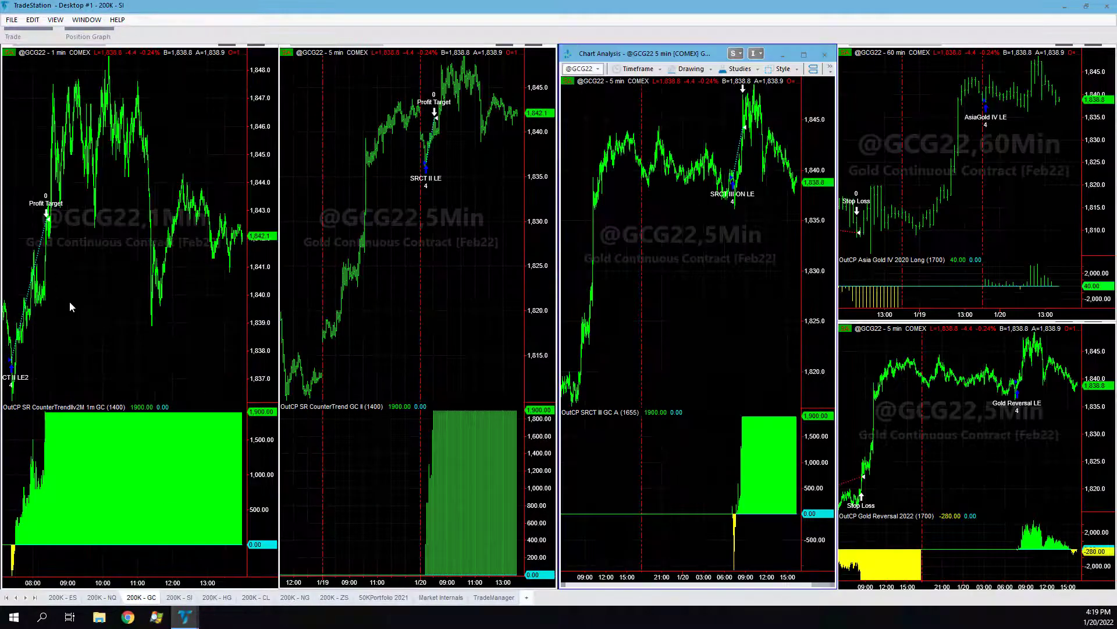
pyautogui.moveTo(655, 54); pyautogui.dragTo(363, 54)
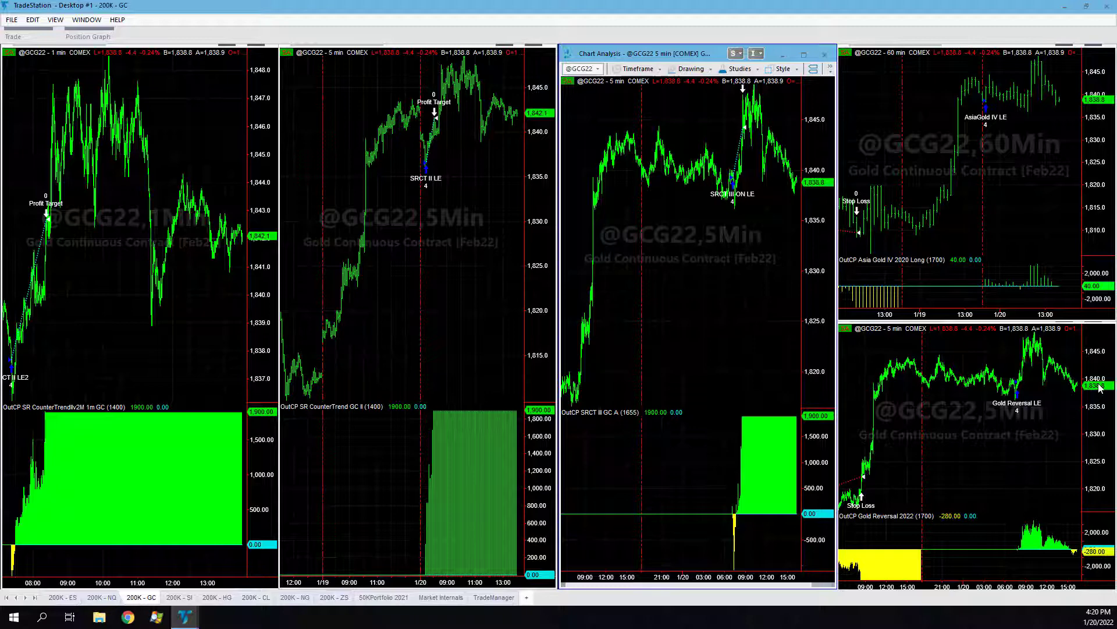
pyautogui.moveTo(141, 581)
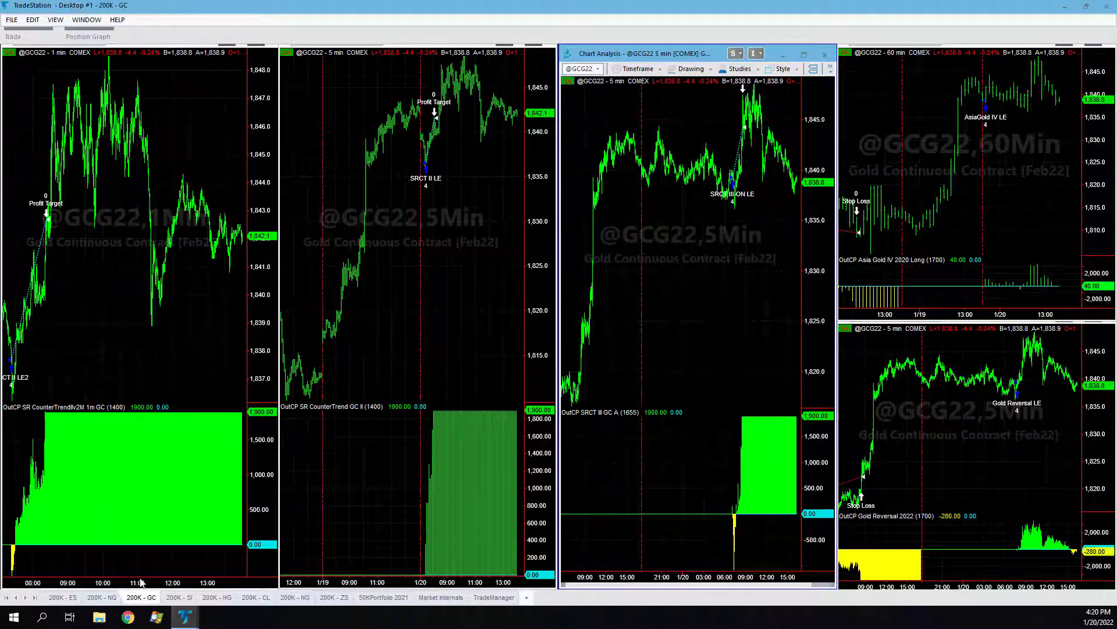
# Step: Review 200K - NQ charts, maximize and restore SR CounterTrend 1m NQ, then open 200K - ES
pyautogui.click(104, 597)
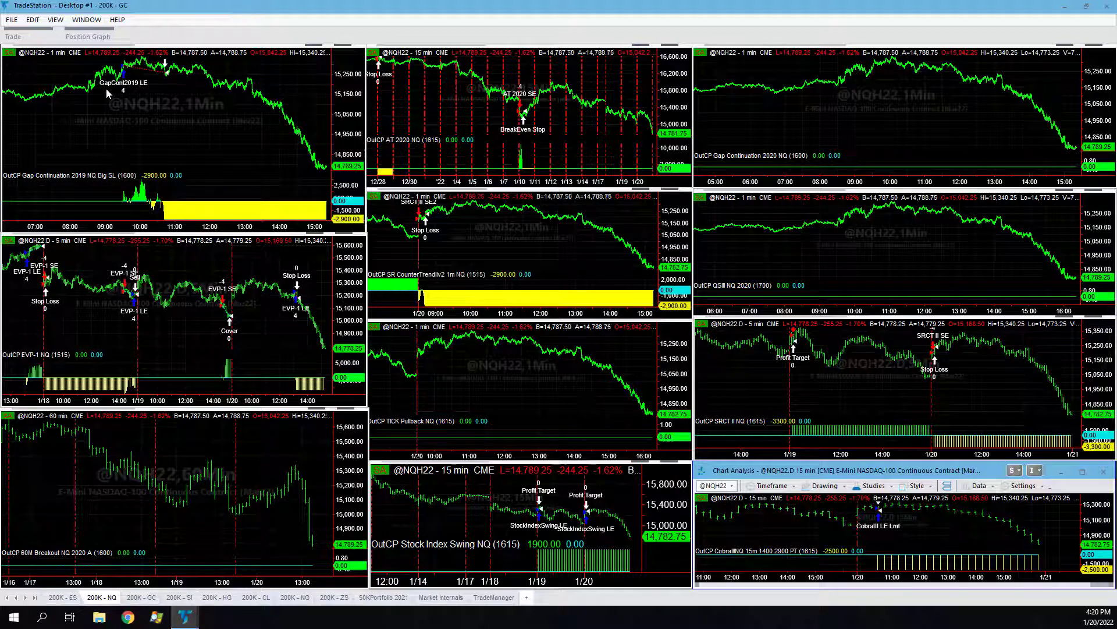
pyautogui.moveTo(140, 94)
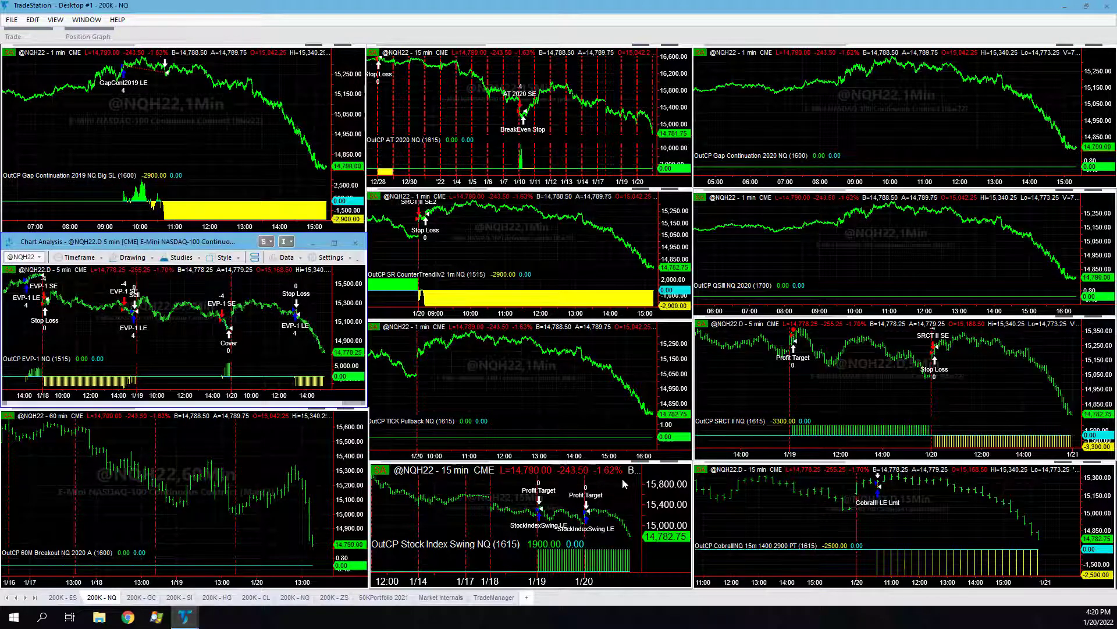
pyautogui.click(499, 485)
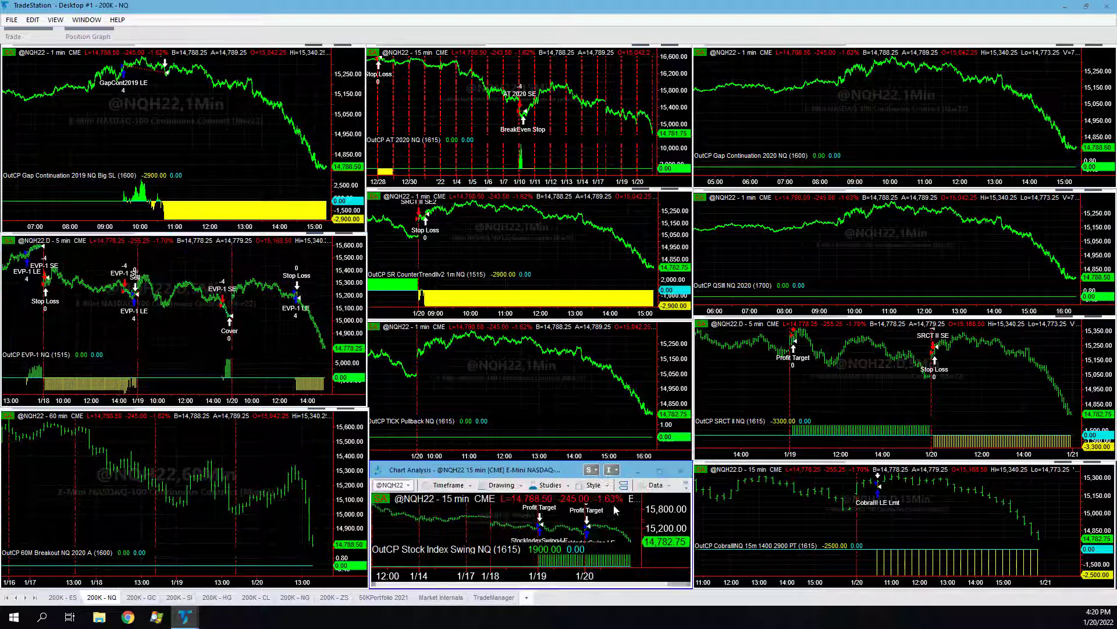
pyautogui.moveTo(460, 220)
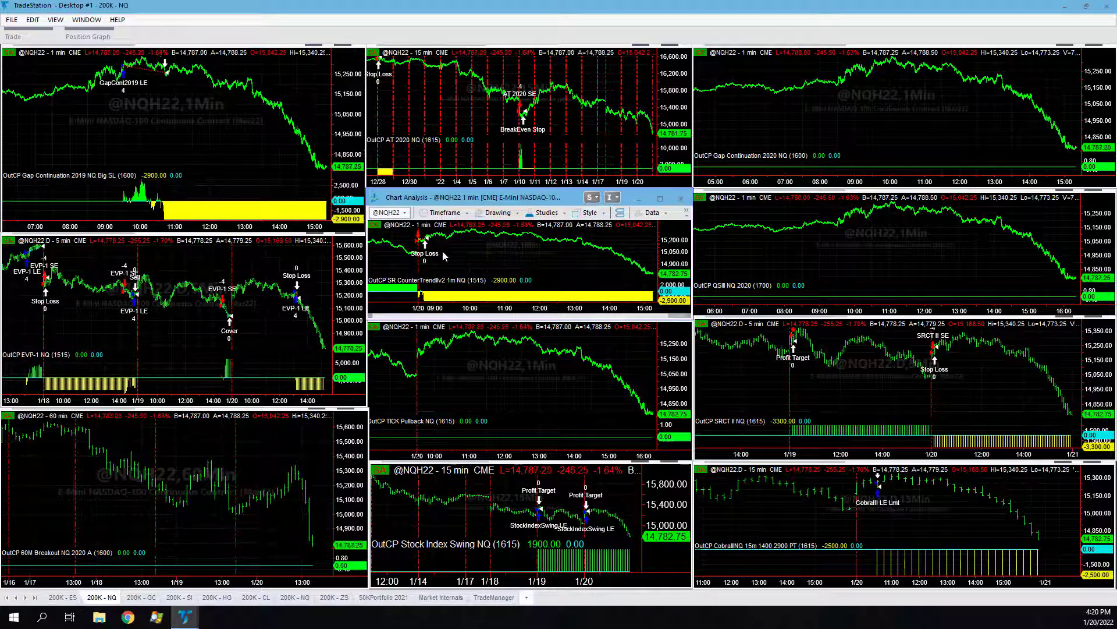
pyautogui.moveTo(442, 254)
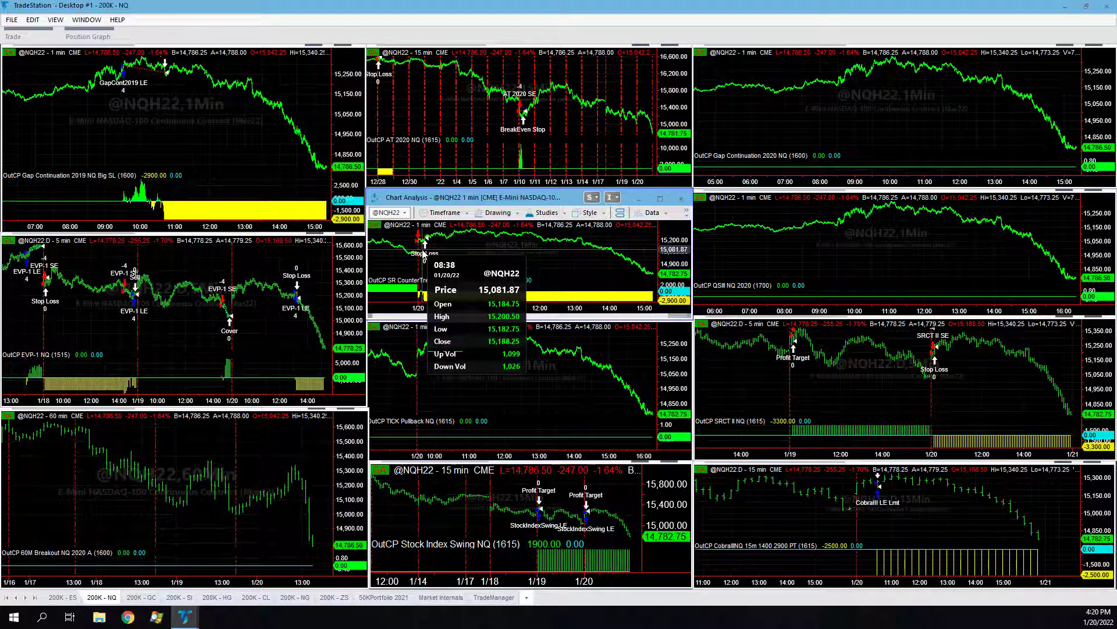
pyautogui.moveTo(494, 265)
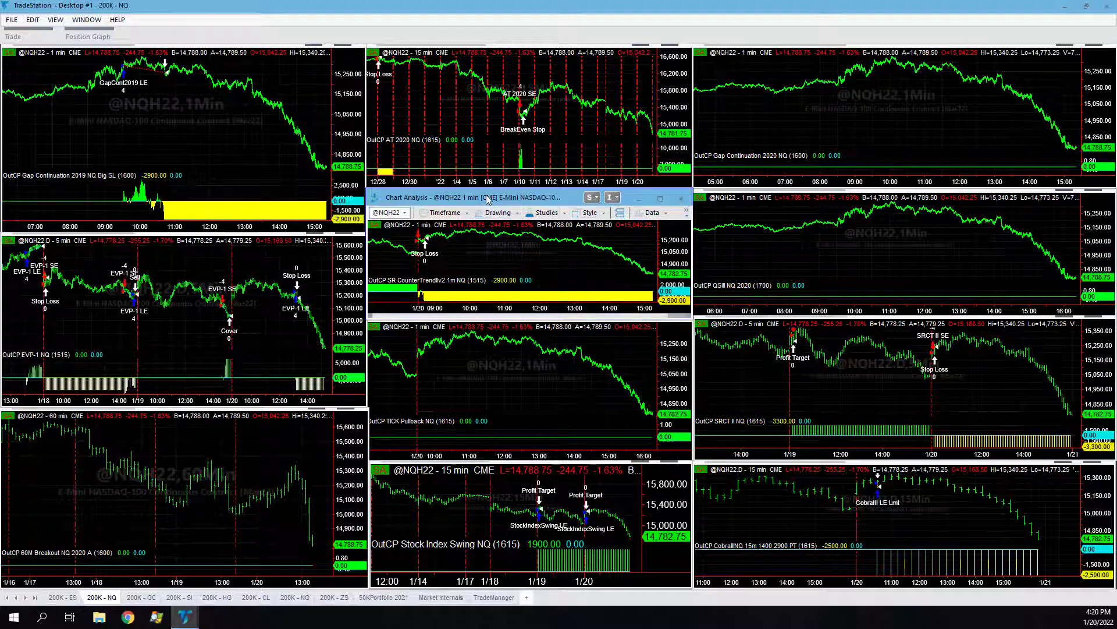
pyautogui.doubleClick(485, 197)
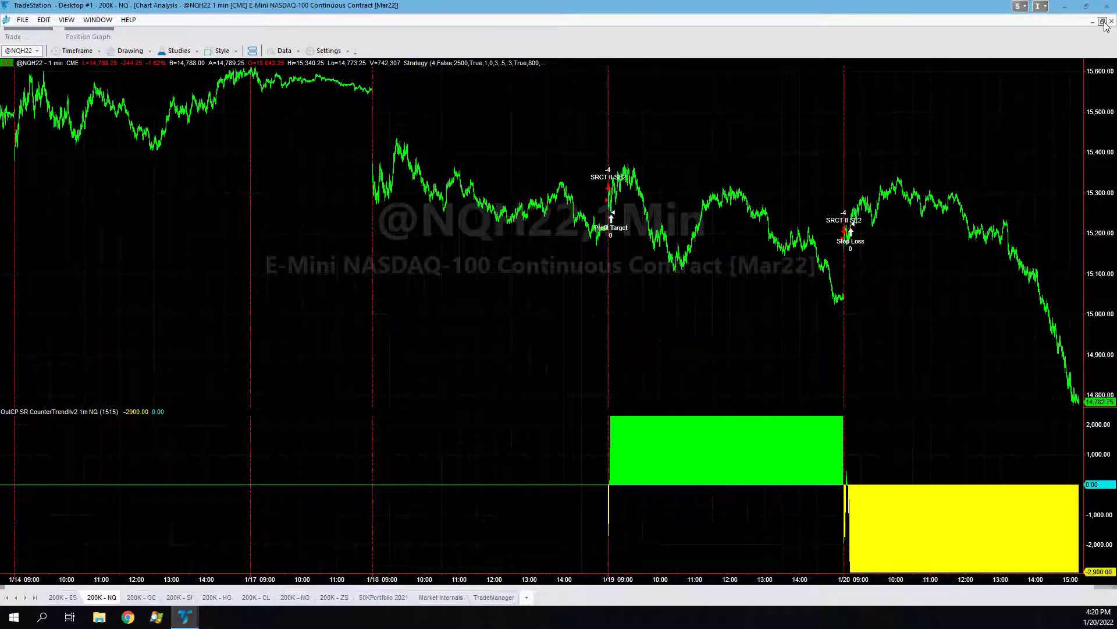
pyautogui.click(1105, 21)
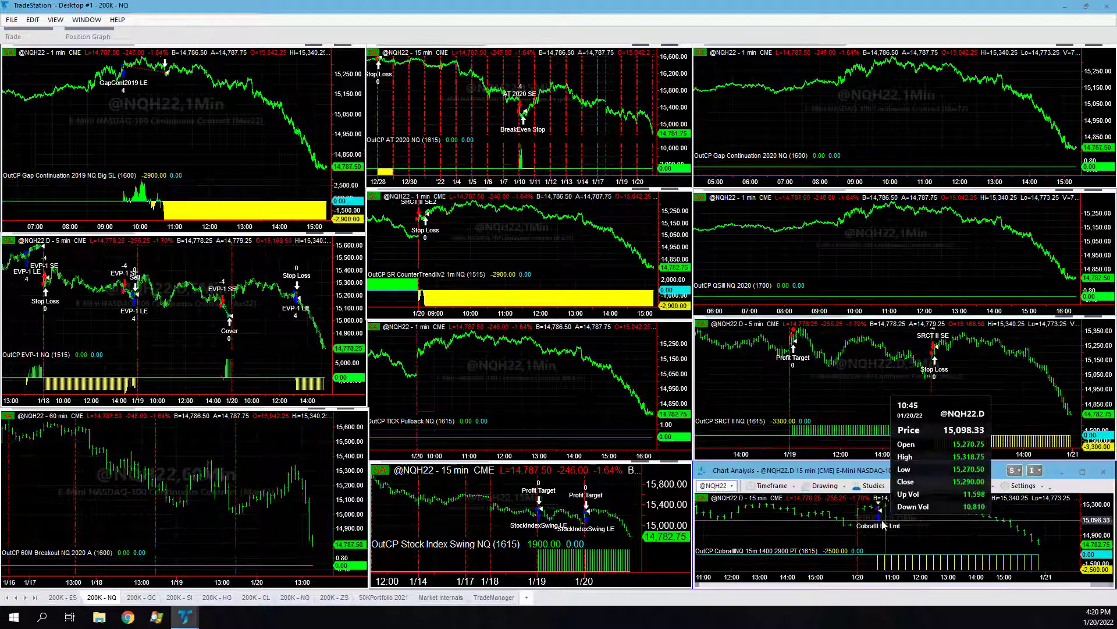
pyautogui.moveTo(882, 525)
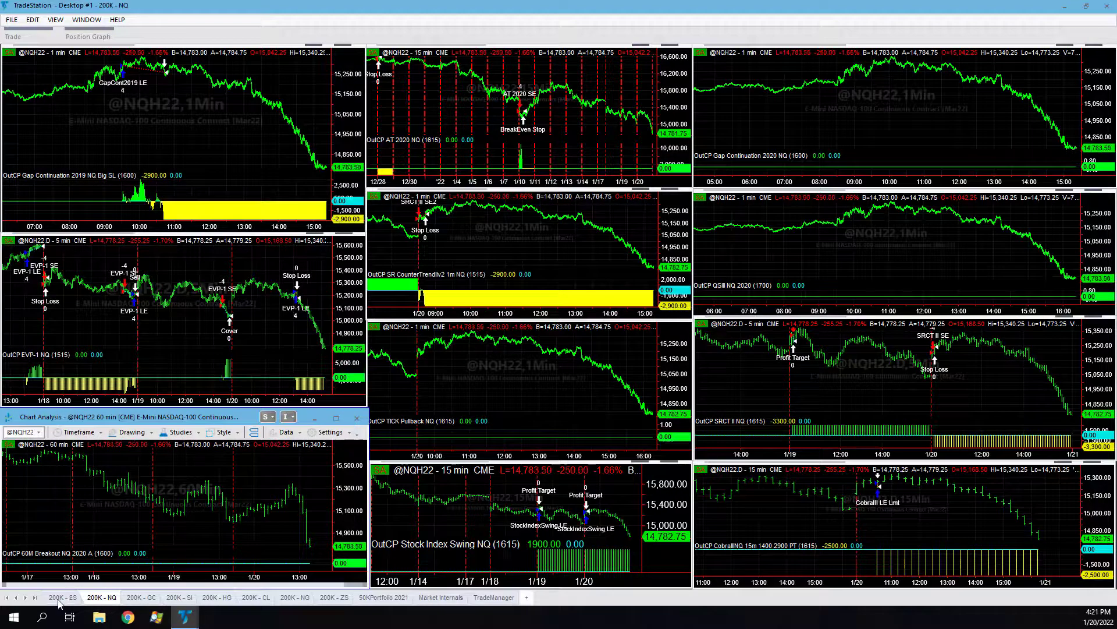
pyautogui.click(63, 598)
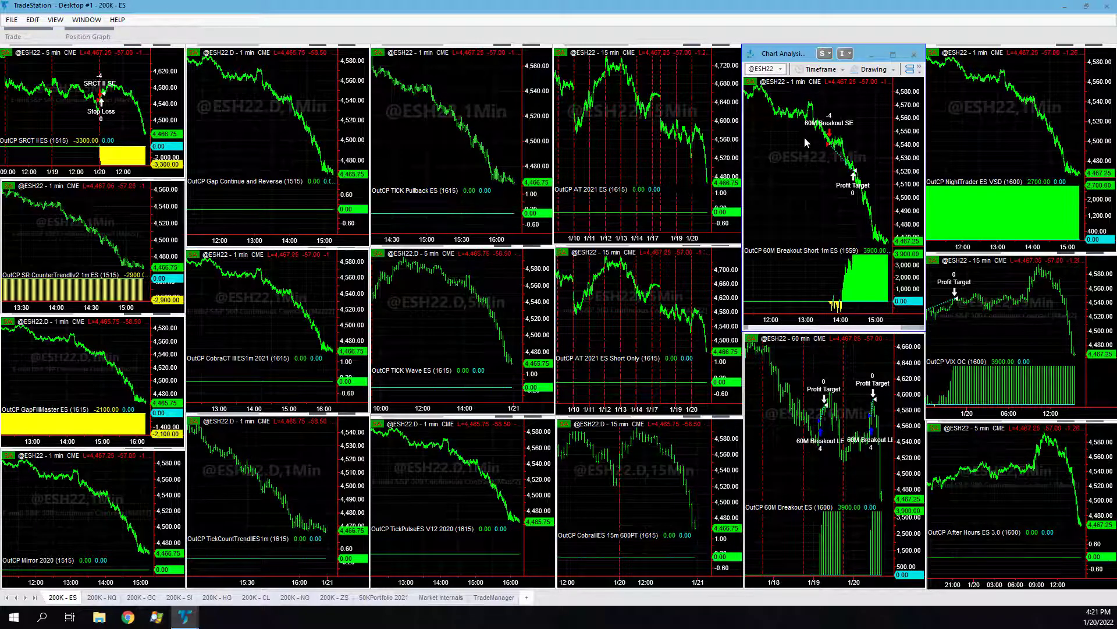
pyautogui.moveTo(873, 276)
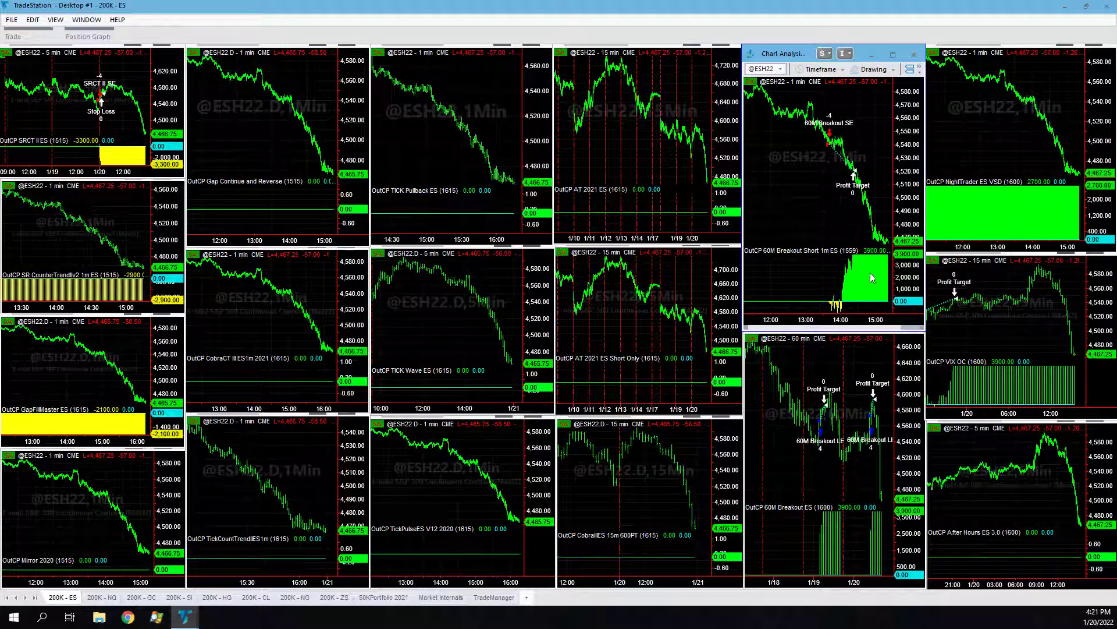
pyautogui.moveTo(798, 164)
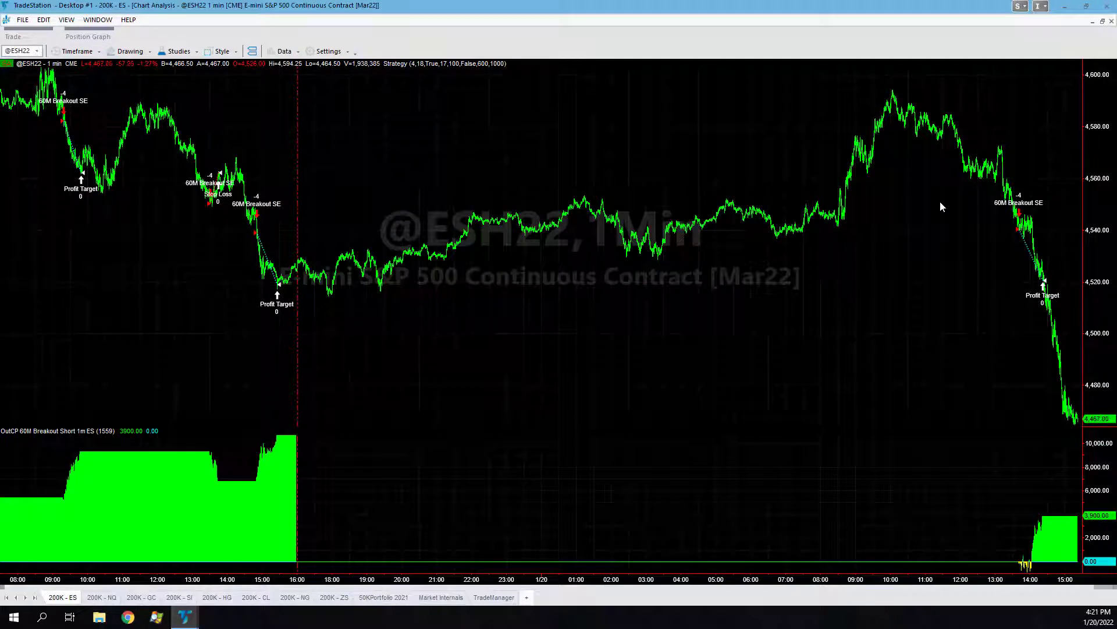
pyautogui.moveTo(1036, 325)
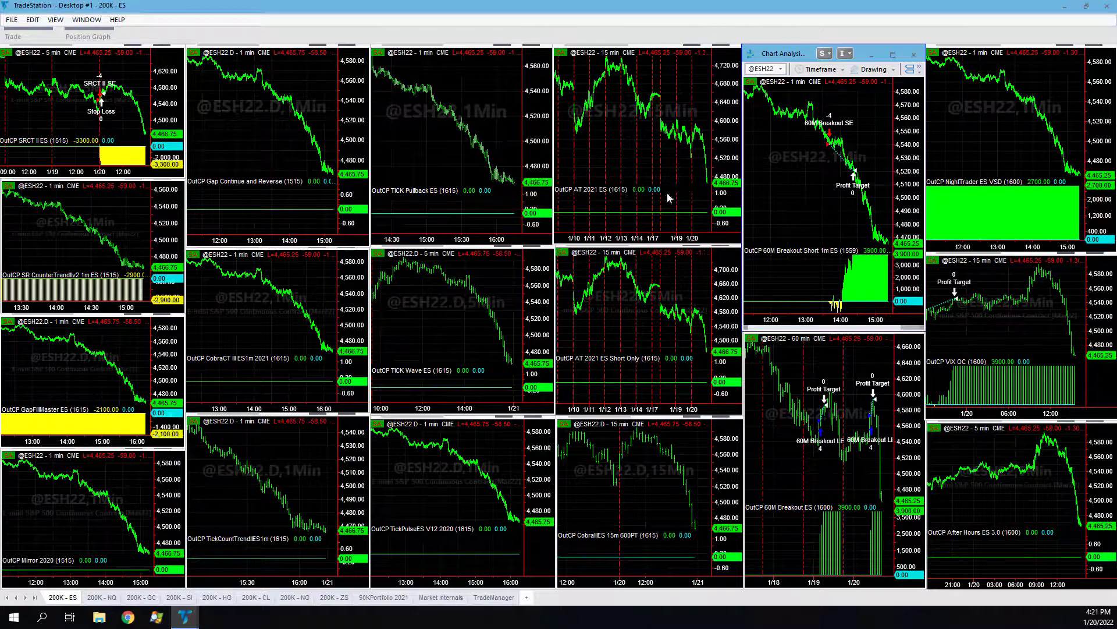
pyautogui.moveTo(225, 584)
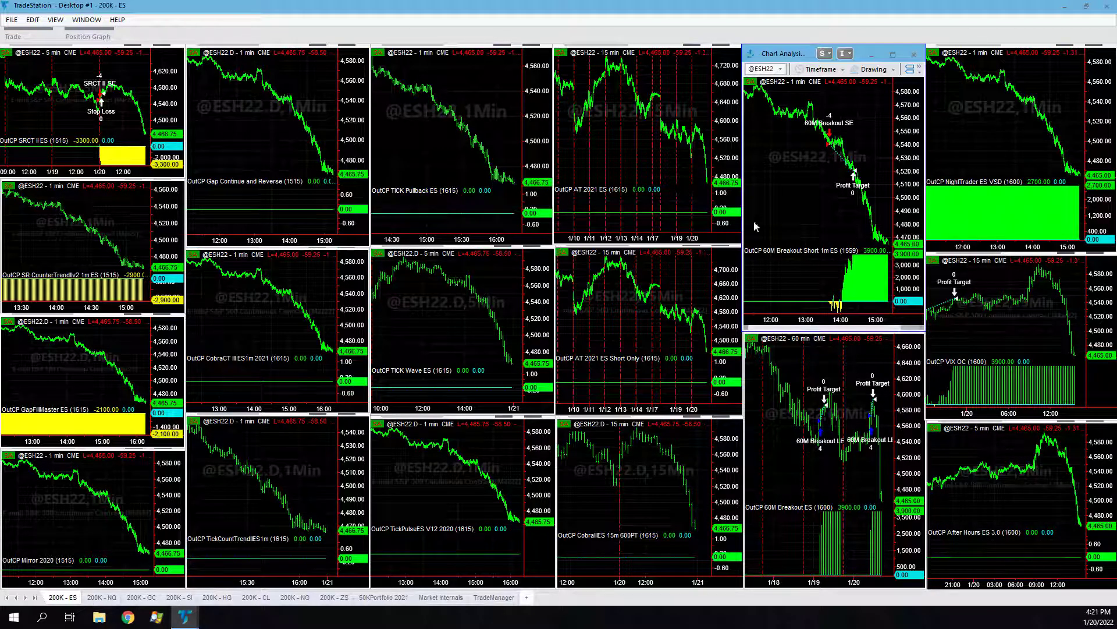
pyautogui.moveTo(225, 508)
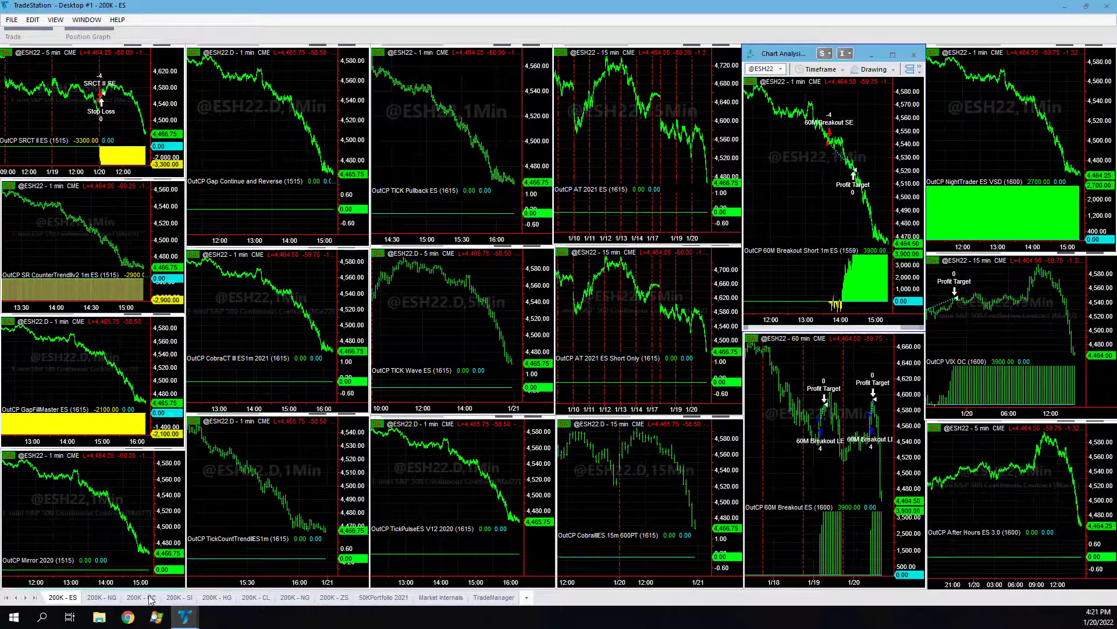
# Step: Switch to the 200K - CL workspace of crude oil strategy charts
pyautogui.click(254, 597)
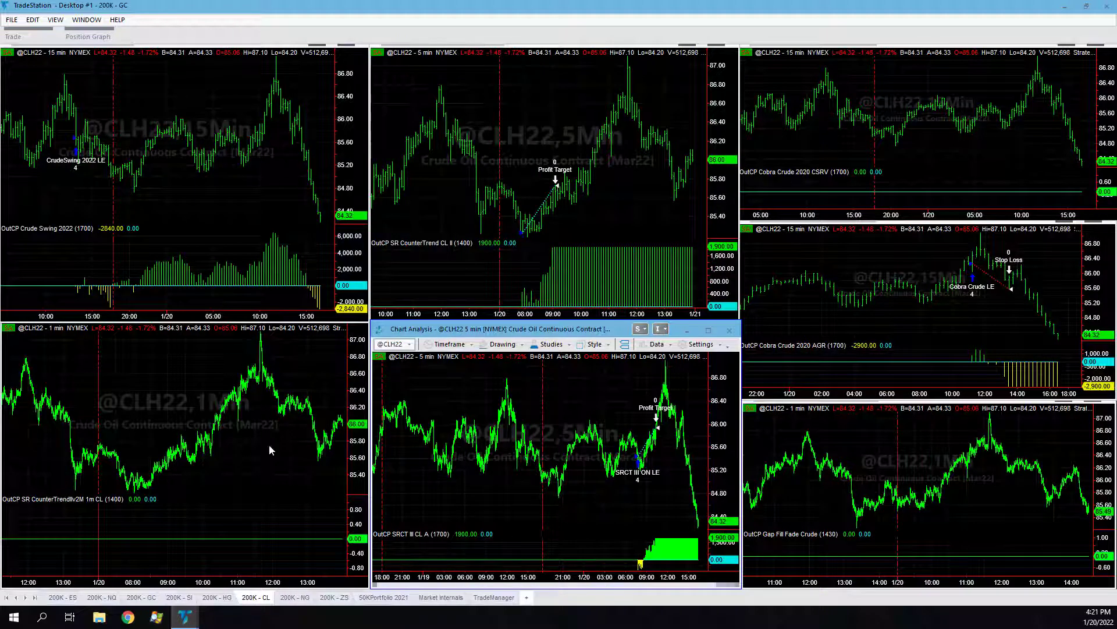
# Step: Open 200K - ZS, check Excel's $(800.00) and $(450.00) portfolio totals, then minimize Excel
pyautogui.click(334, 597)
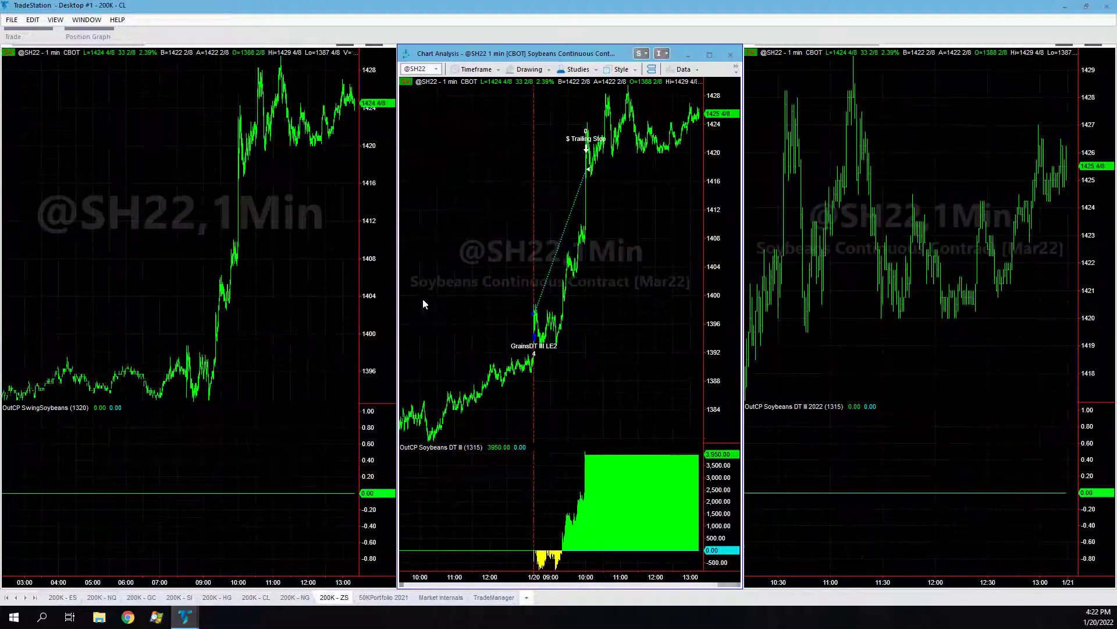
pyautogui.moveTo(597, 223)
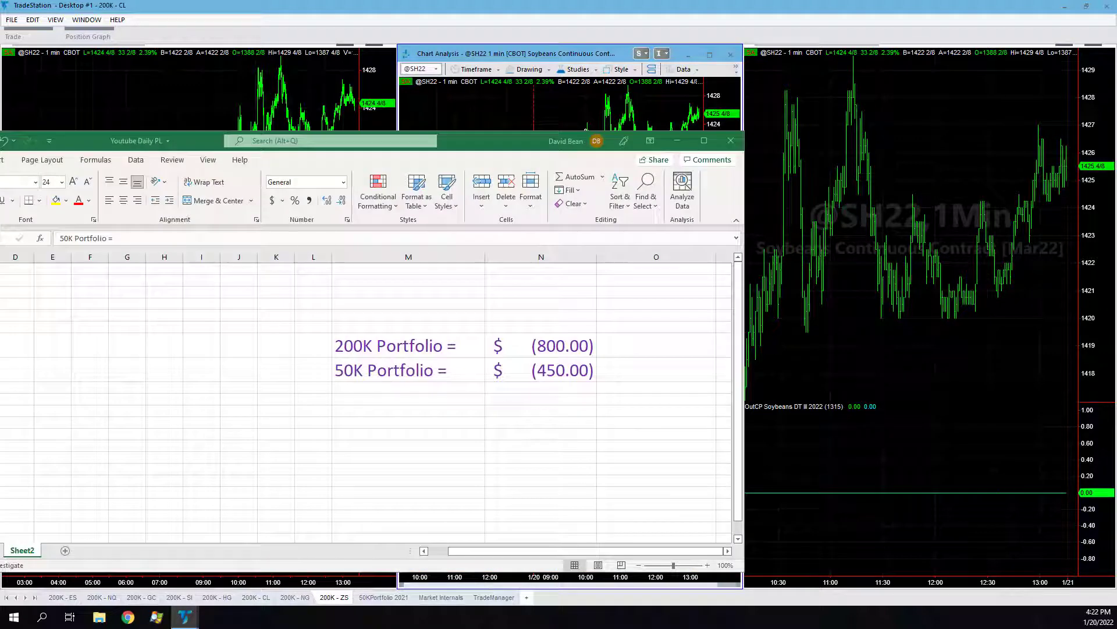
pyautogui.click(409, 369)
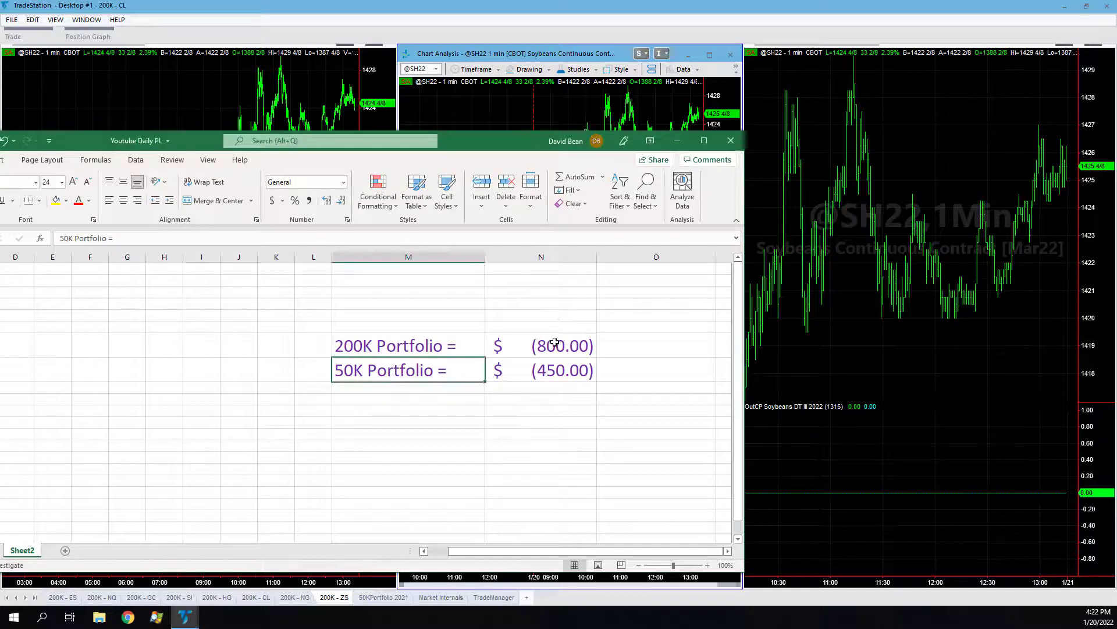
pyautogui.click(541, 346)
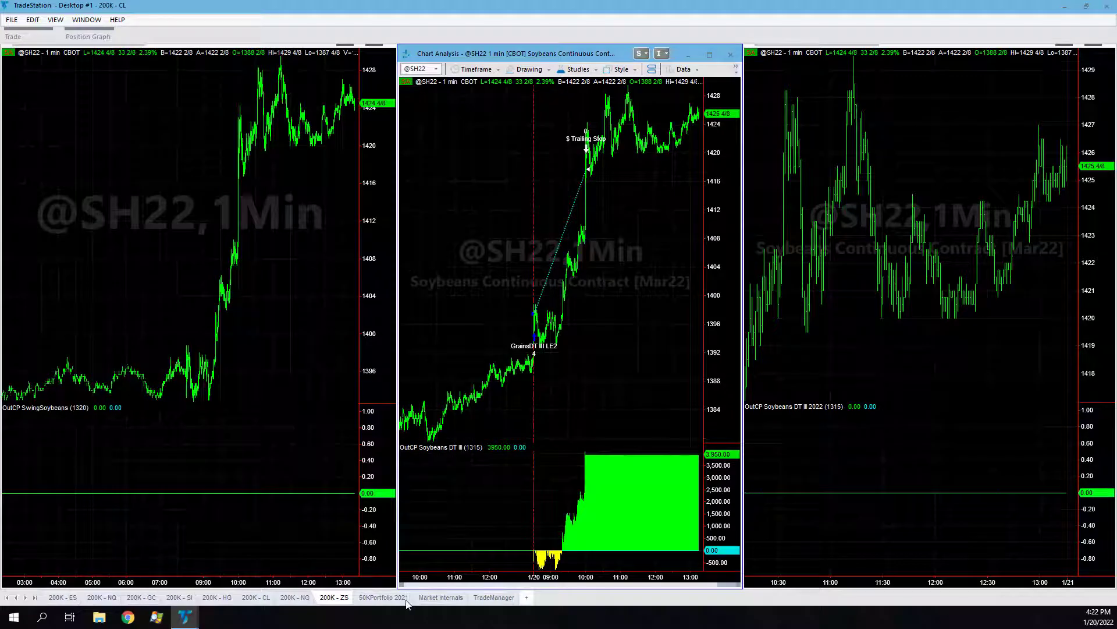
# Step: Switch to the 50KPortfolio 2021 workspace of crude, soybean, S&P, Nasdaq and gold charts
pyautogui.click(383, 597)
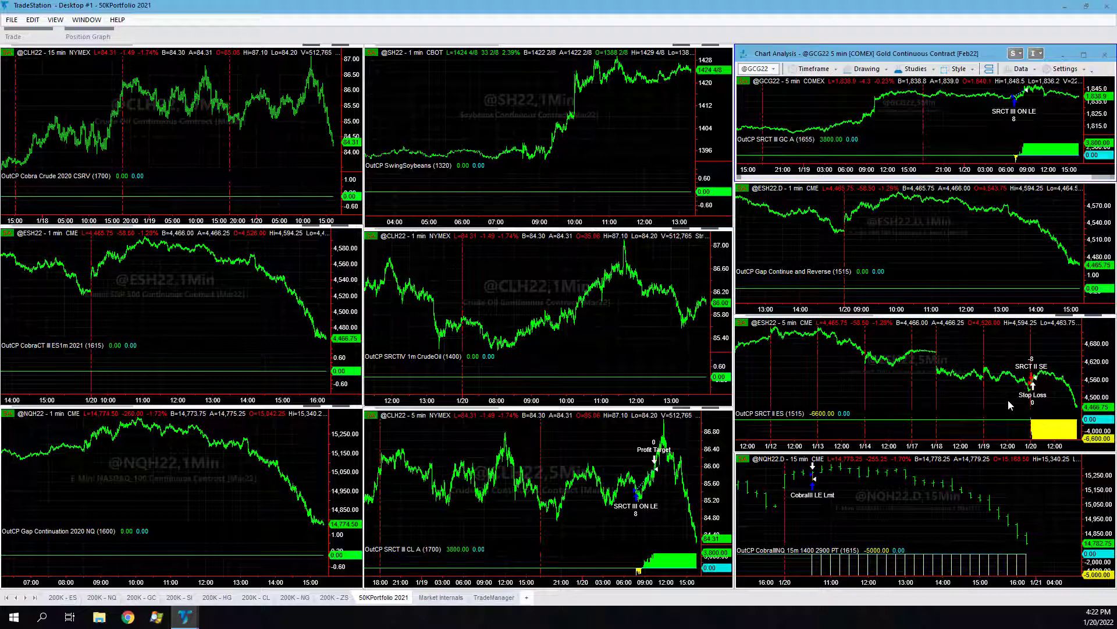
pyautogui.moveTo(837, 492)
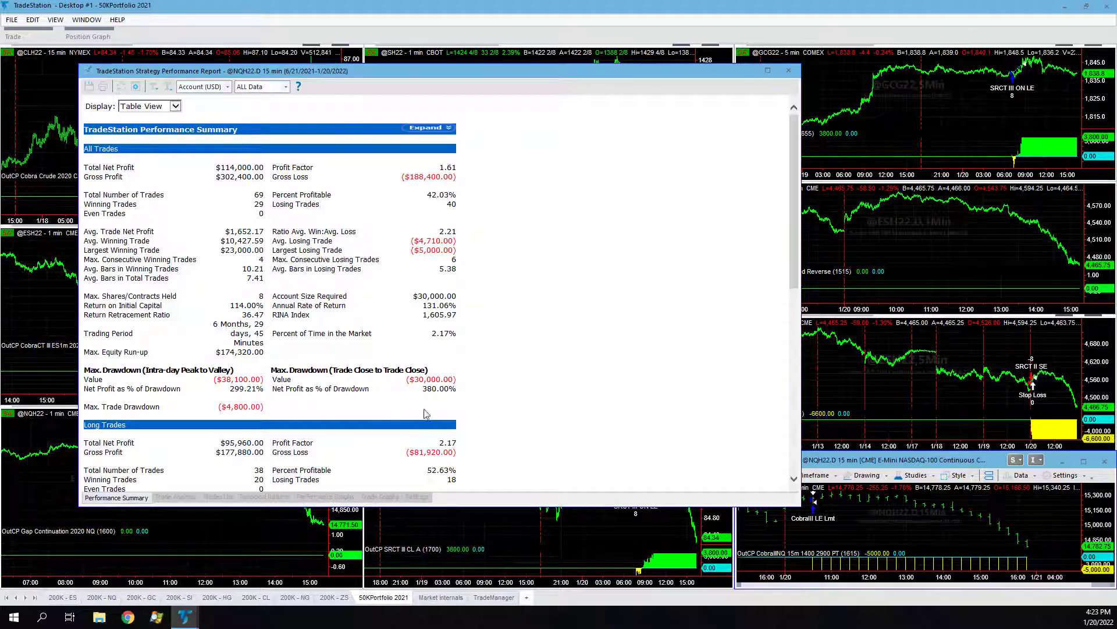
# Step: Open Performance Graphs to view the Cobra NQ 15-minute strategy's equity curve
pyautogui.click(326, 496)
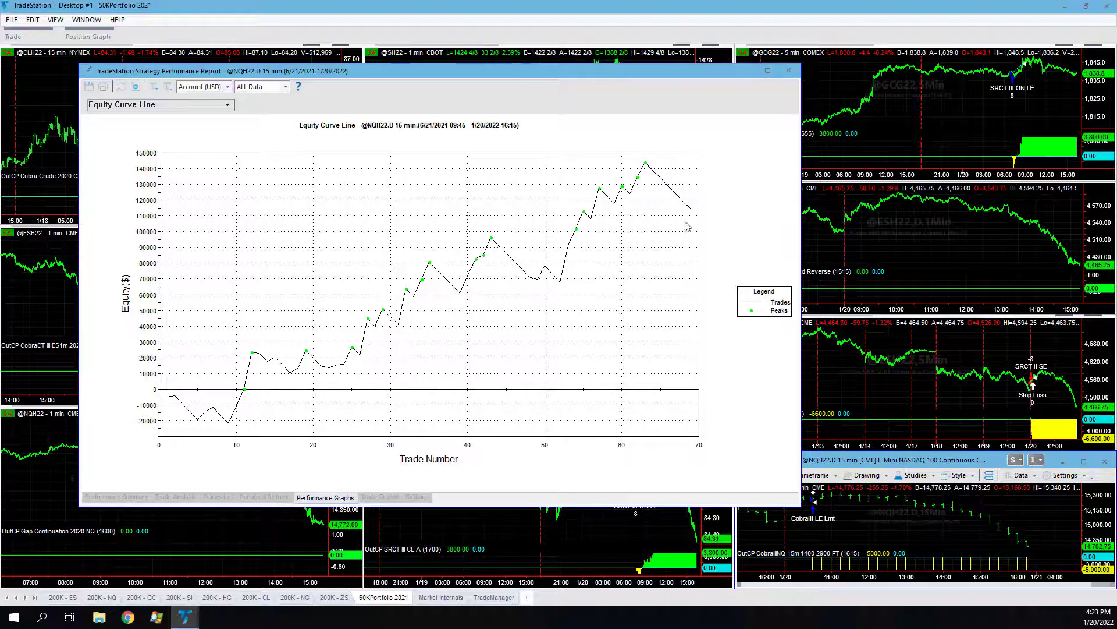
pyautogui.moveTo(515, 251)
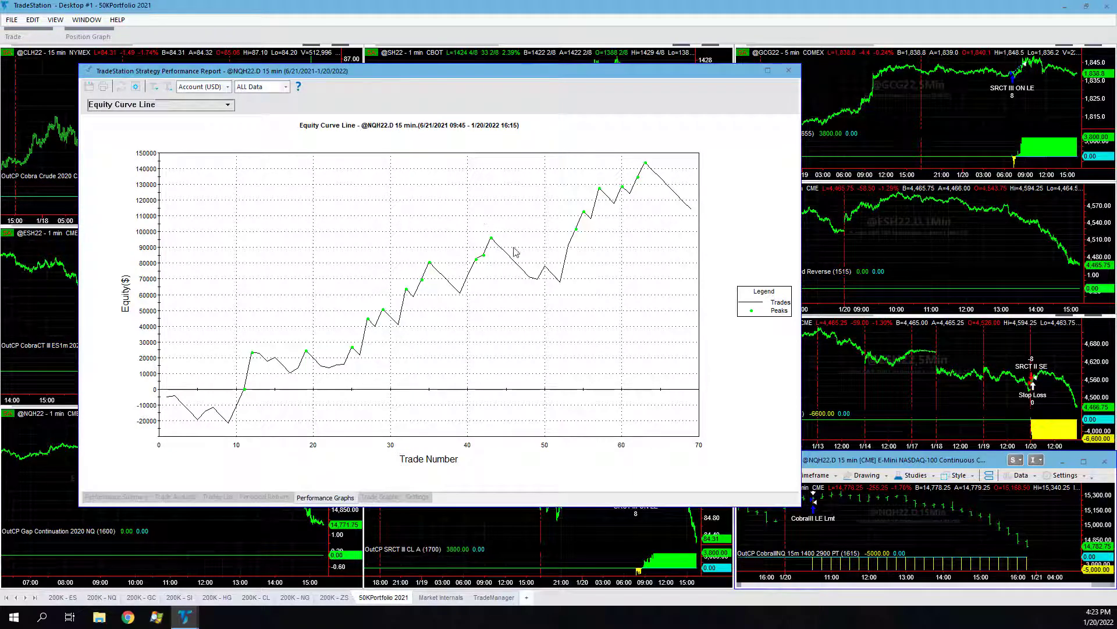
pyautogui.moveTo(635, 202)
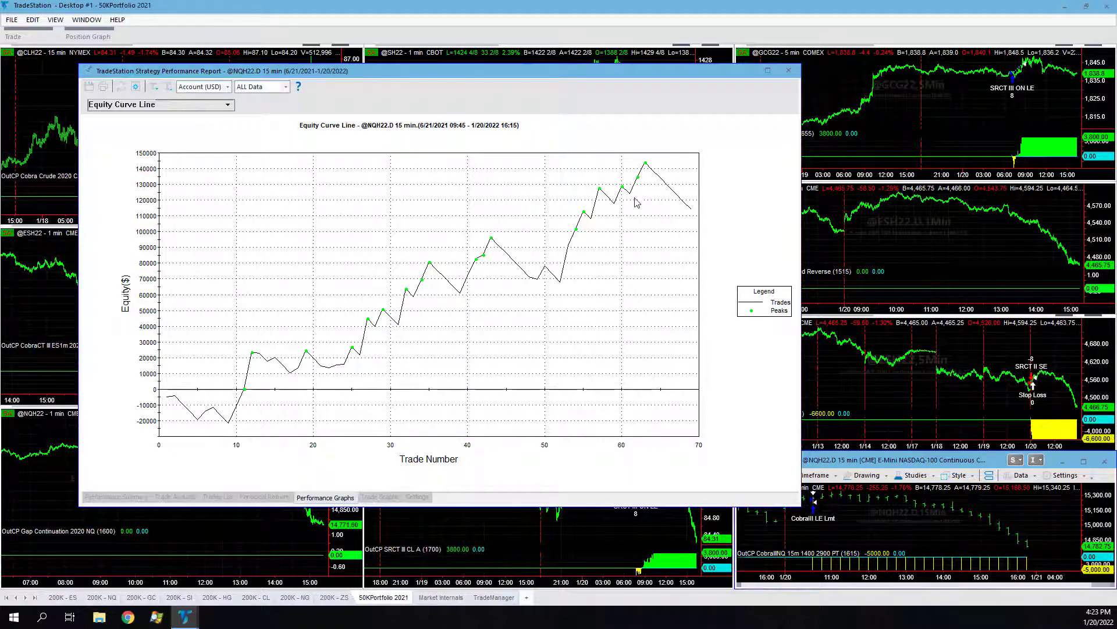
pyautogui.moveTo(524, 307)
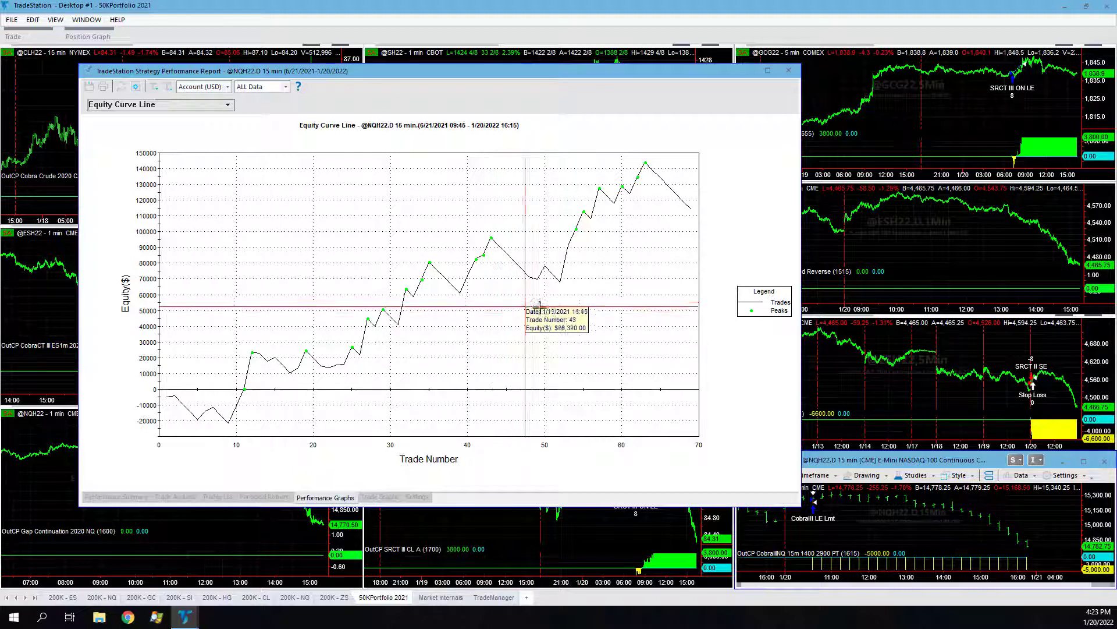
pyautogui.moveTo(349, 86)
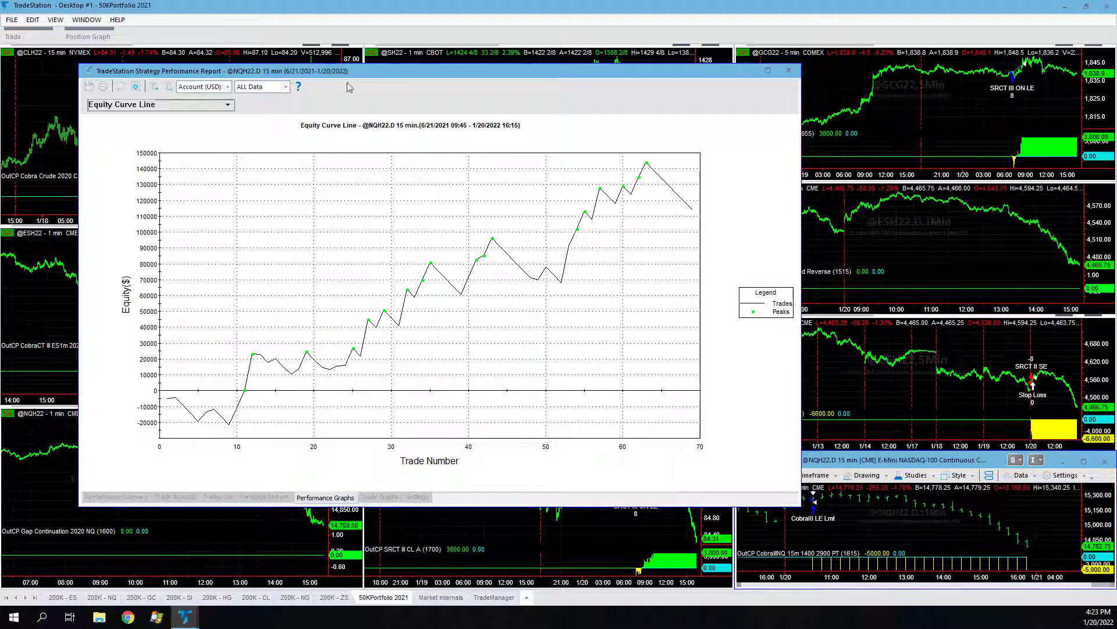
pyautogui.moveTo(834, 154)
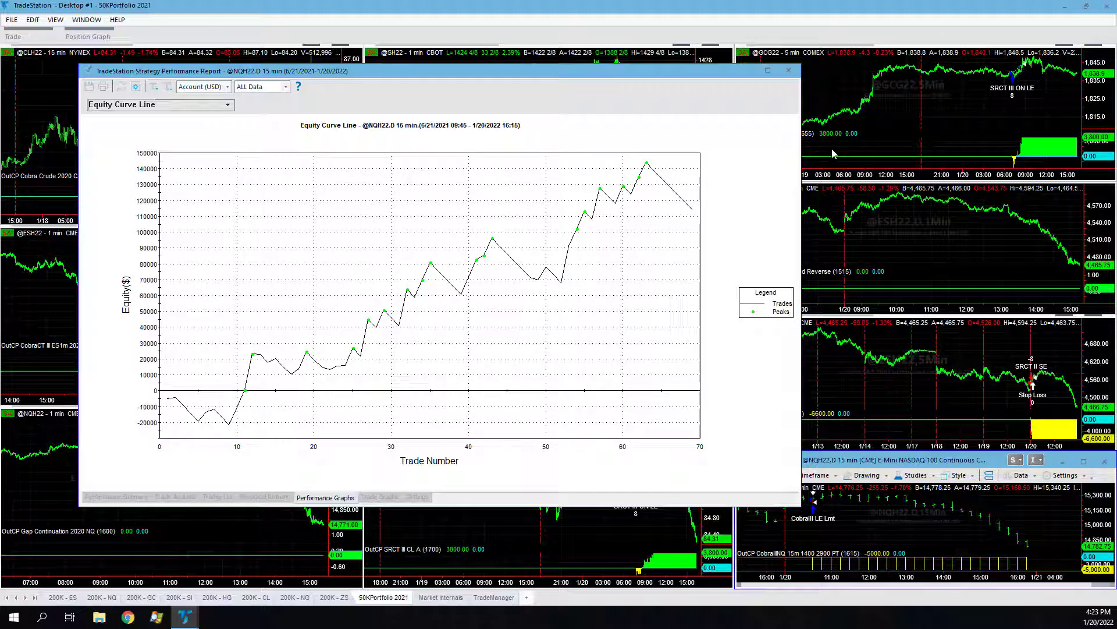
pyautogui.moveTo(615, 219)
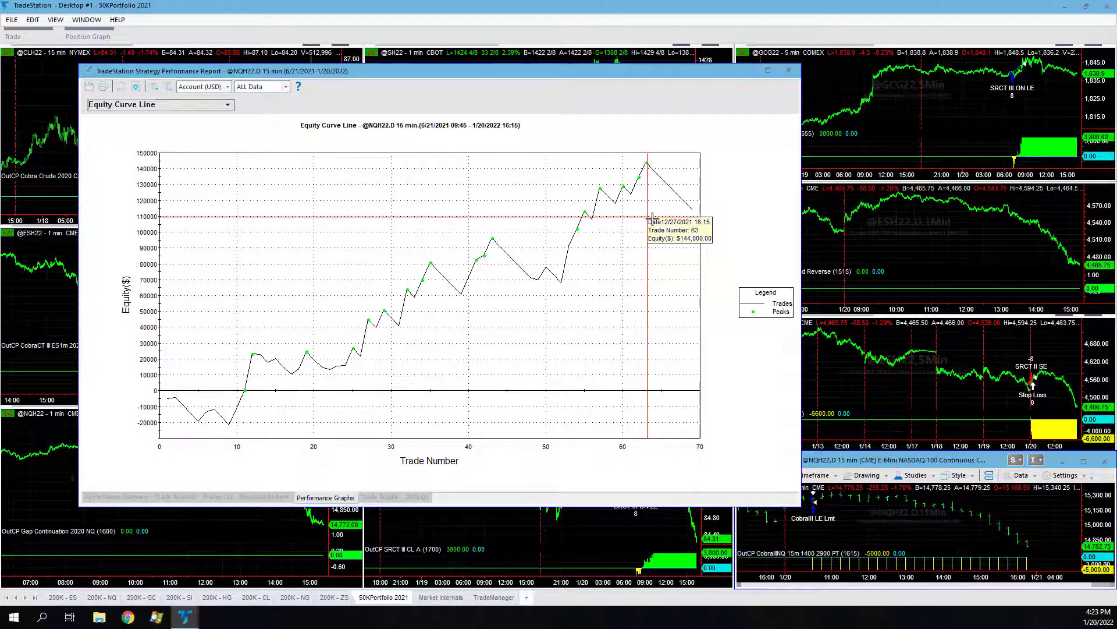
pyautogui.moveTo(692, 231)
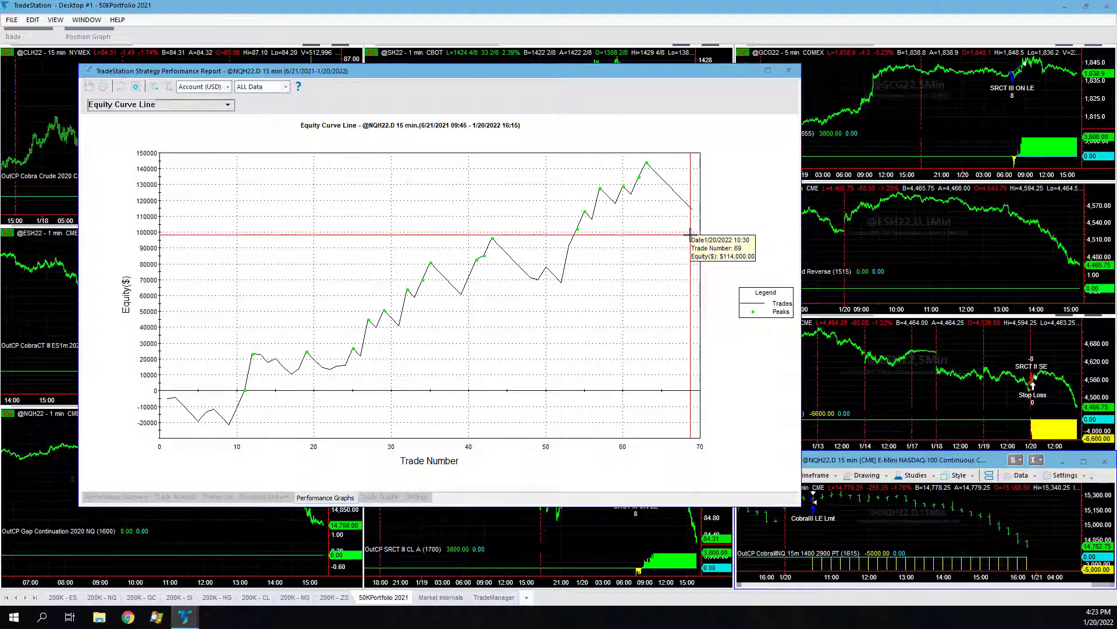
pyautogui.moveTo(150, 140)
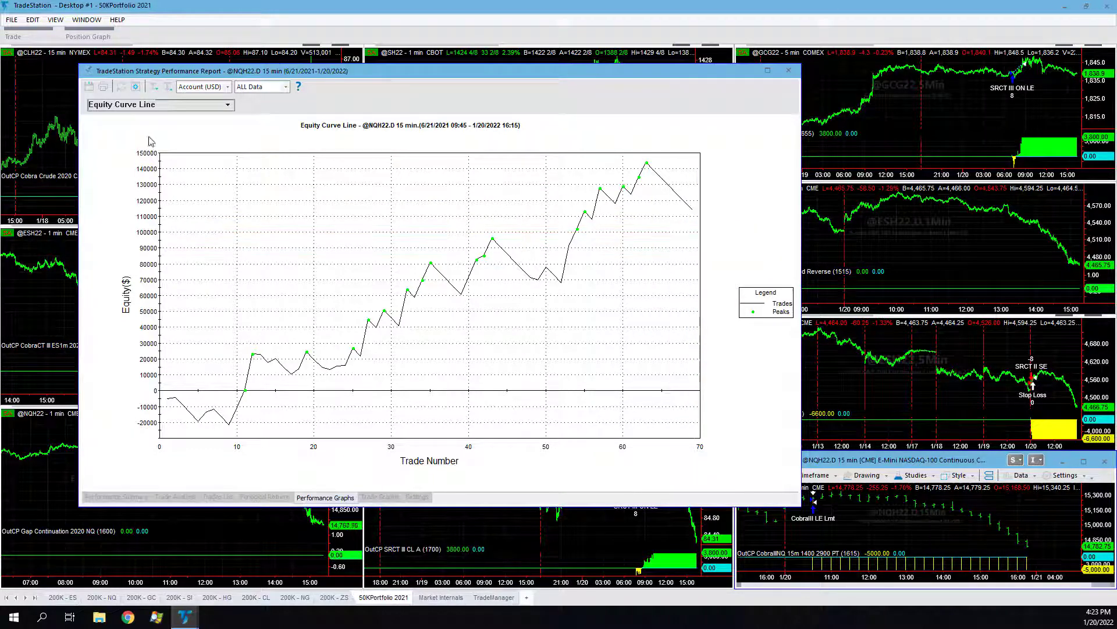
pyautogui.moveTo(636, 191)
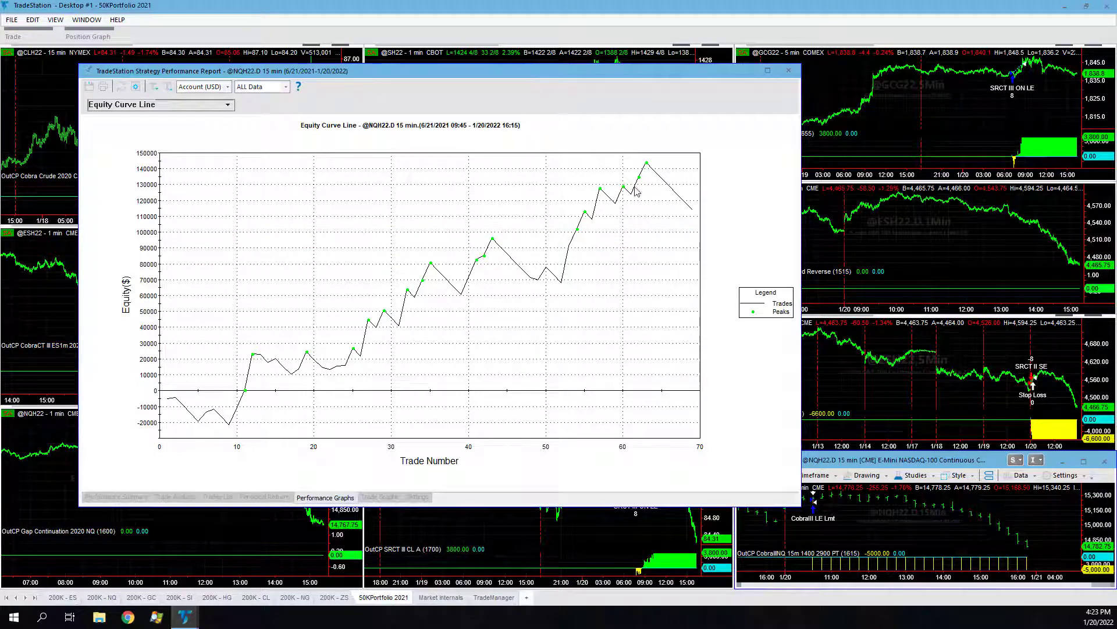
pyautogui.moveTo(490, 318)
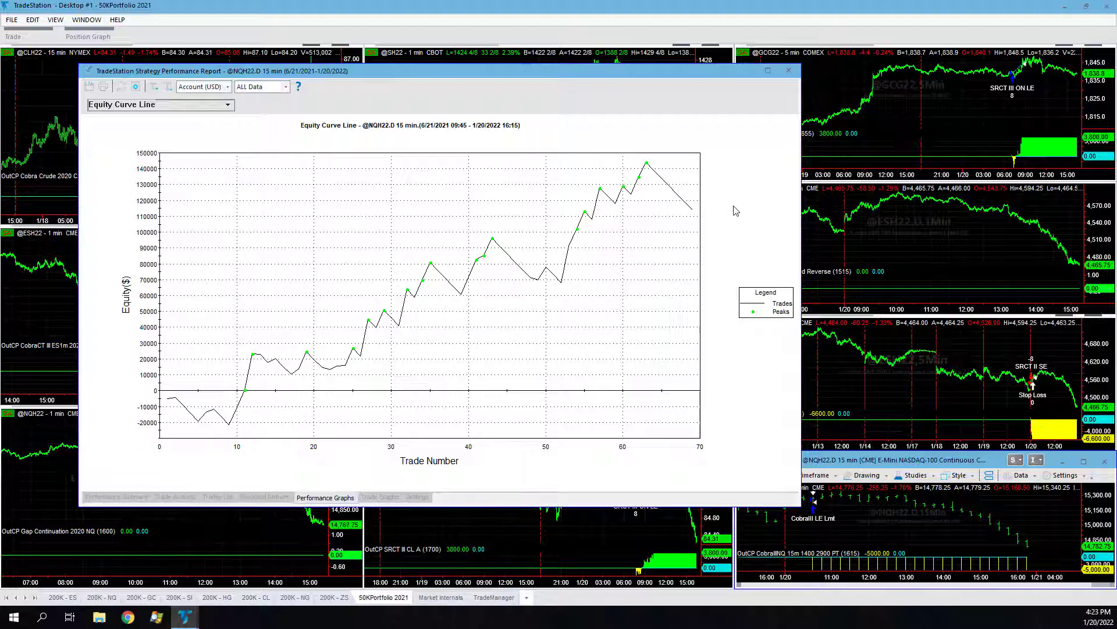
pyautogui.moveTo(458, 356)
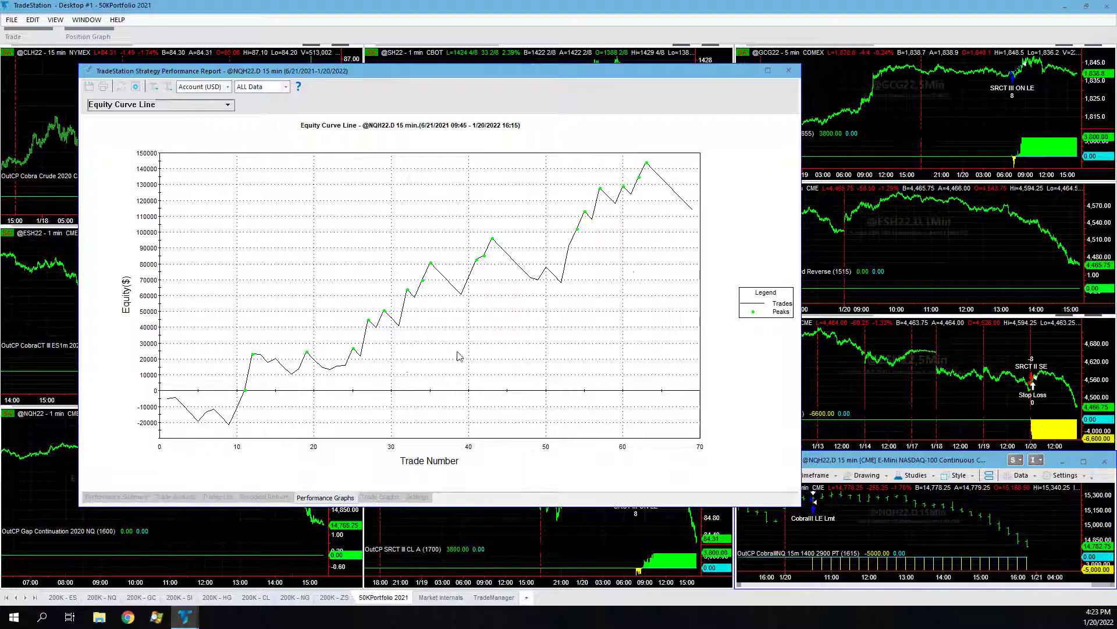
pyautogui.moveTo(773, 91)
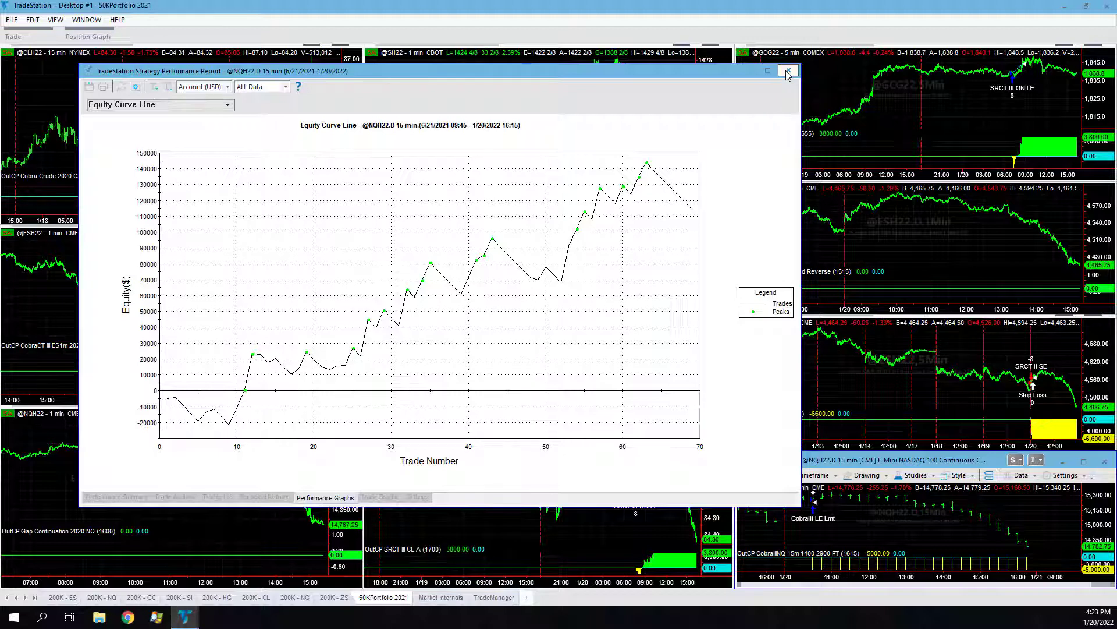
# Step: Close the Cobra strategy performance report and restore the NQ 15-minute chart into the portfolio grid
pyautogui.click(787, 70)
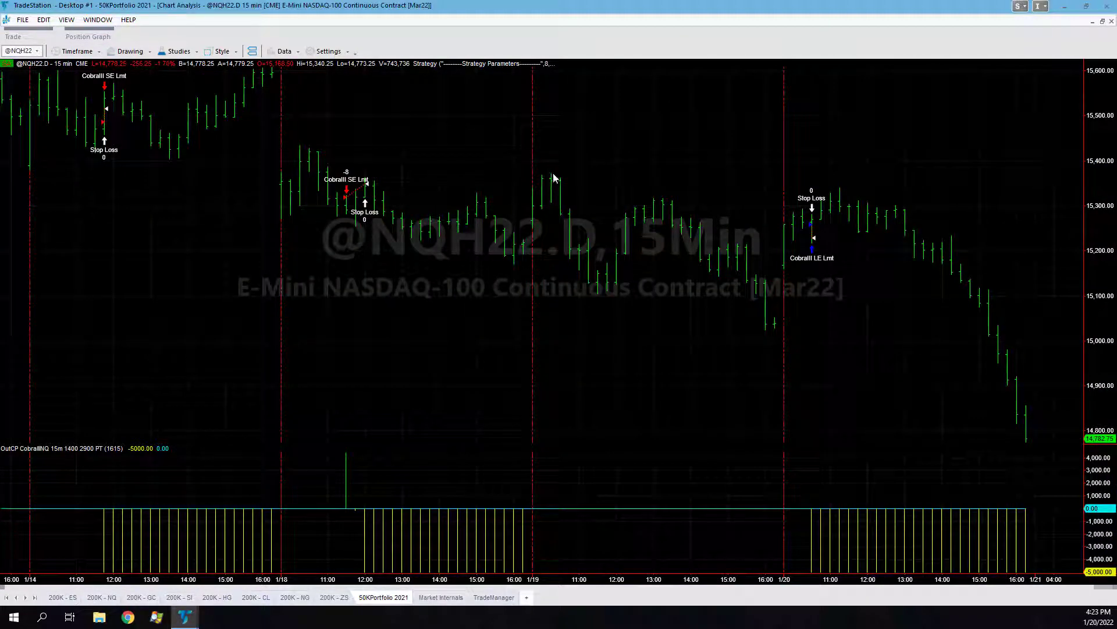
pyautogui.moveTo(727, 86)
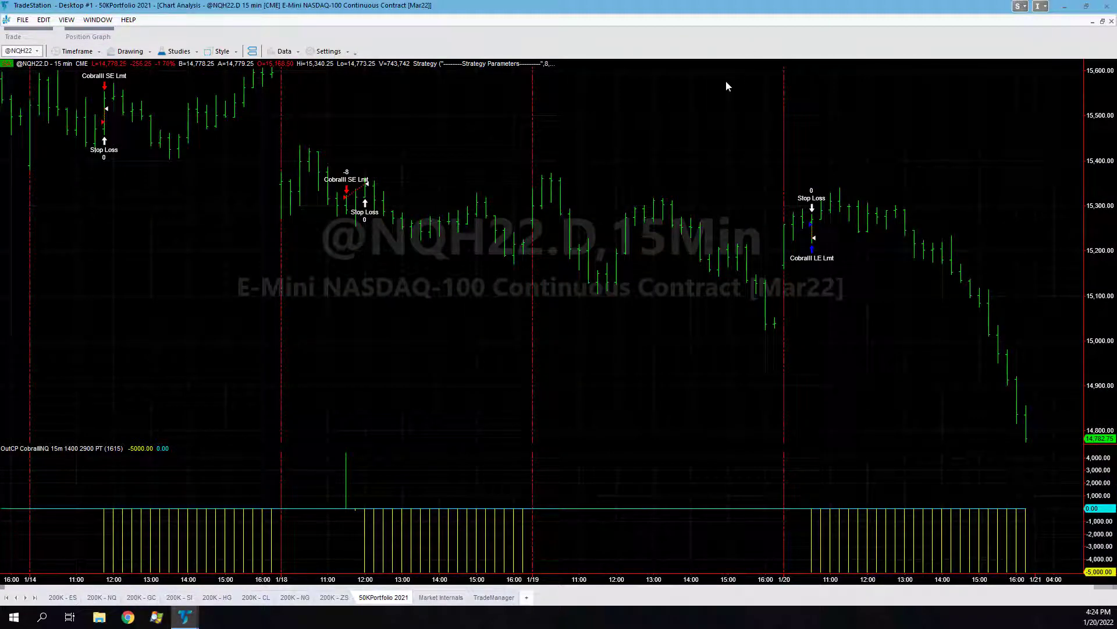
pyautogui.moveTo(522, 161)
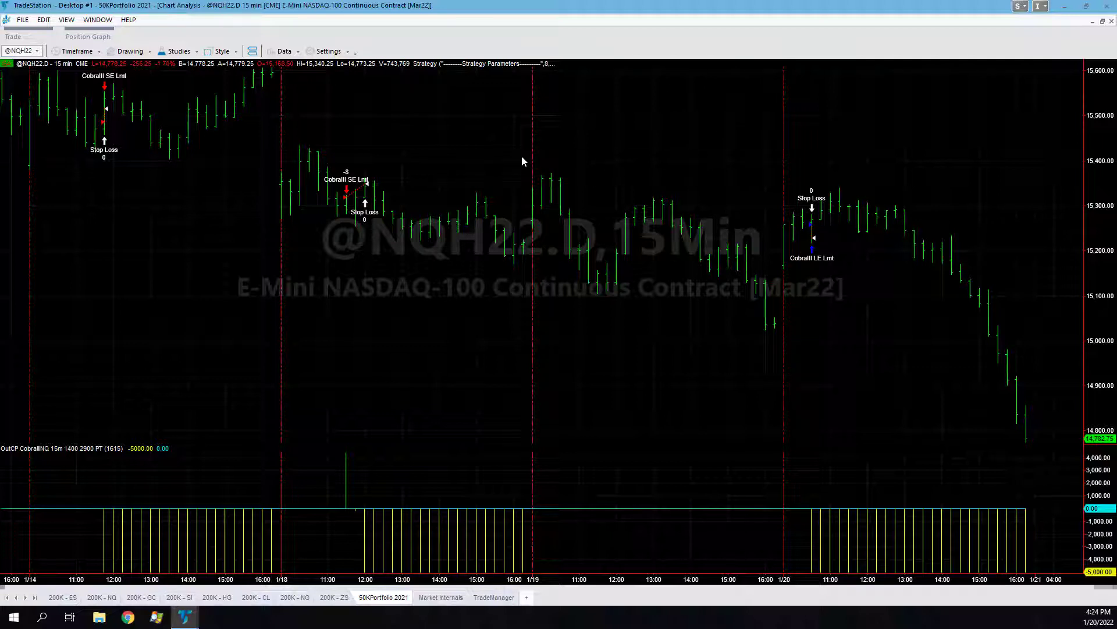
pyautogui.moveTo(874, 260)
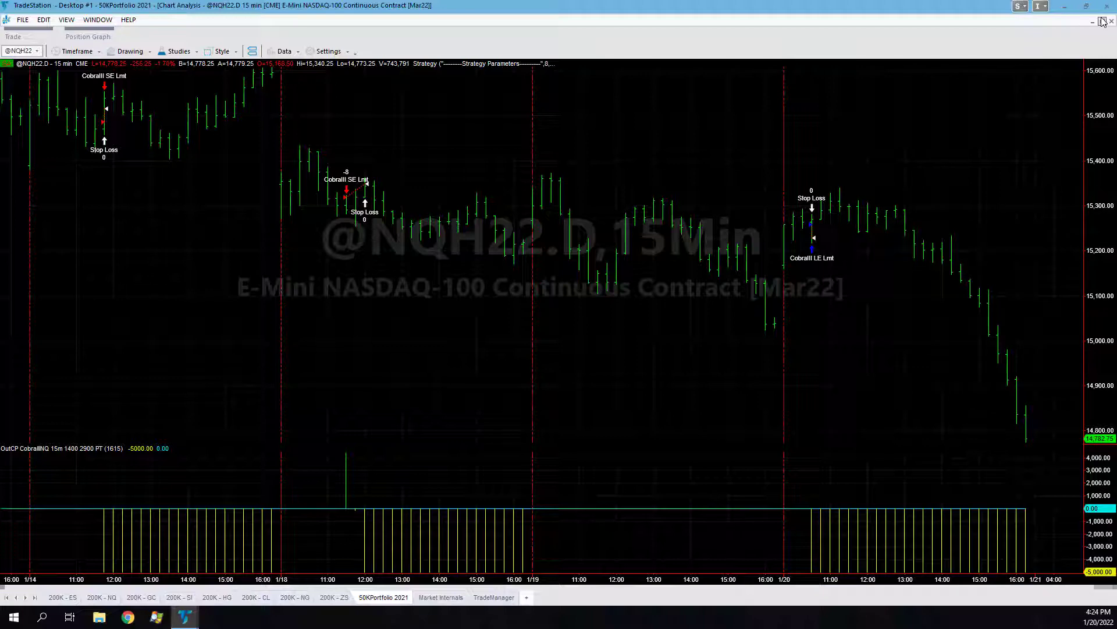
pyautogui.click(1109, 6)
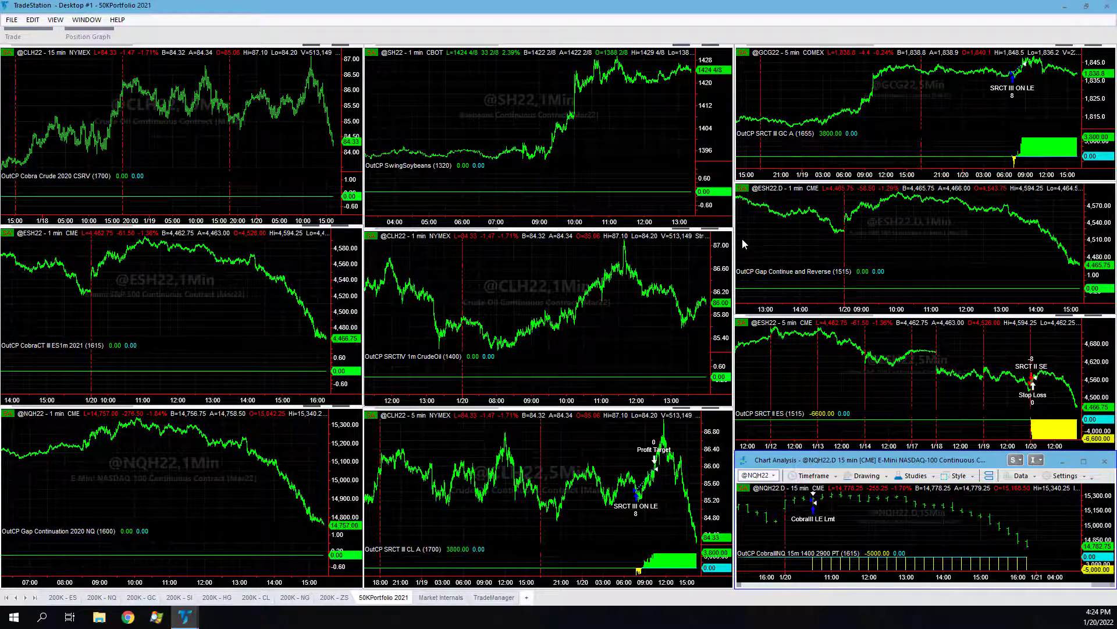
pyautogui.moveTo(913, 290)
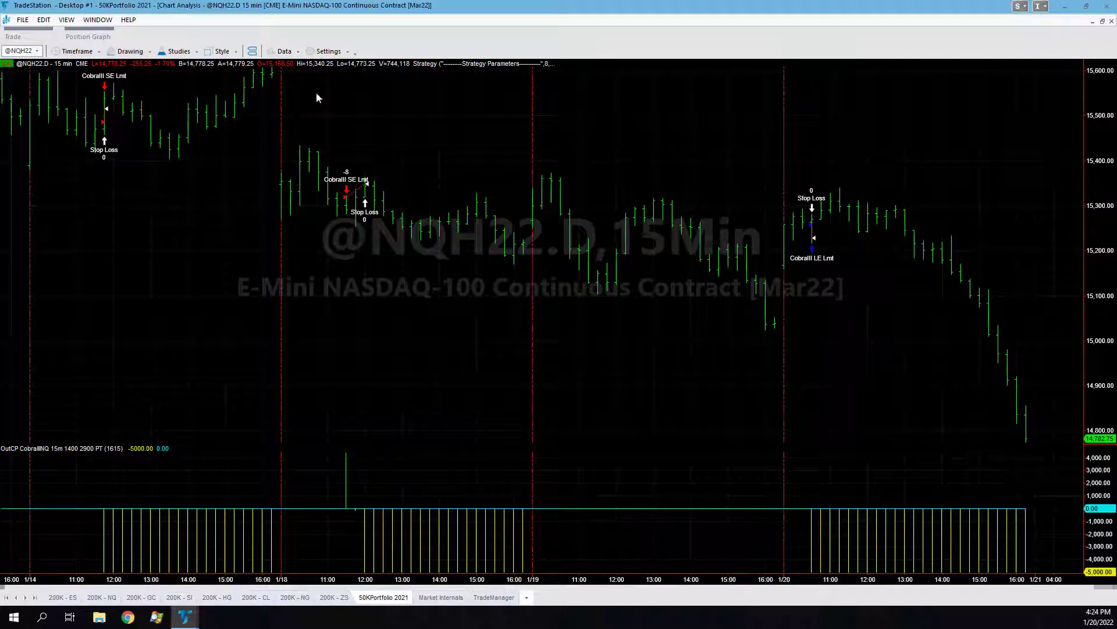
pyautogui.moveTo(1035, 70)
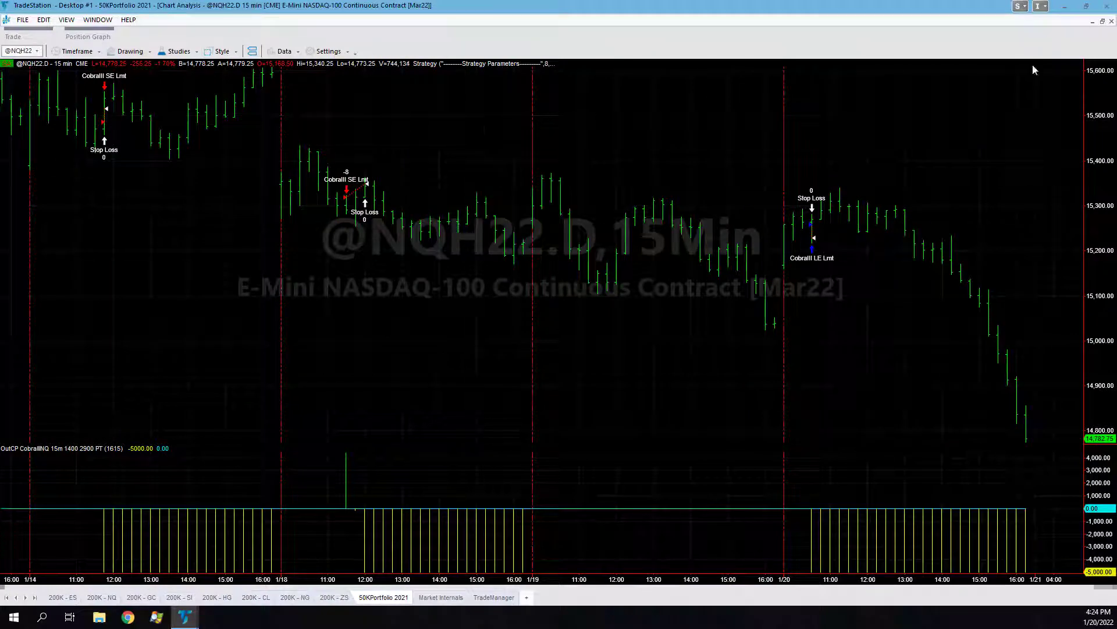